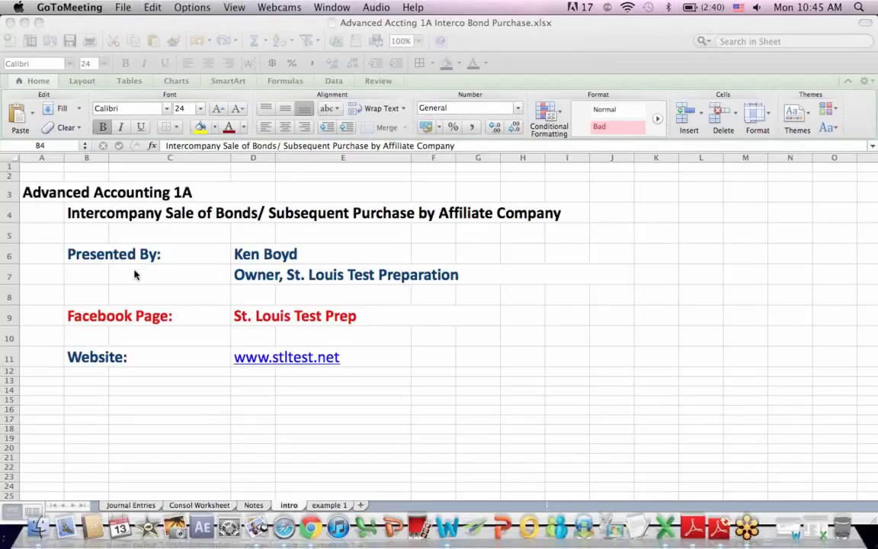
mouse_move(238, 232)
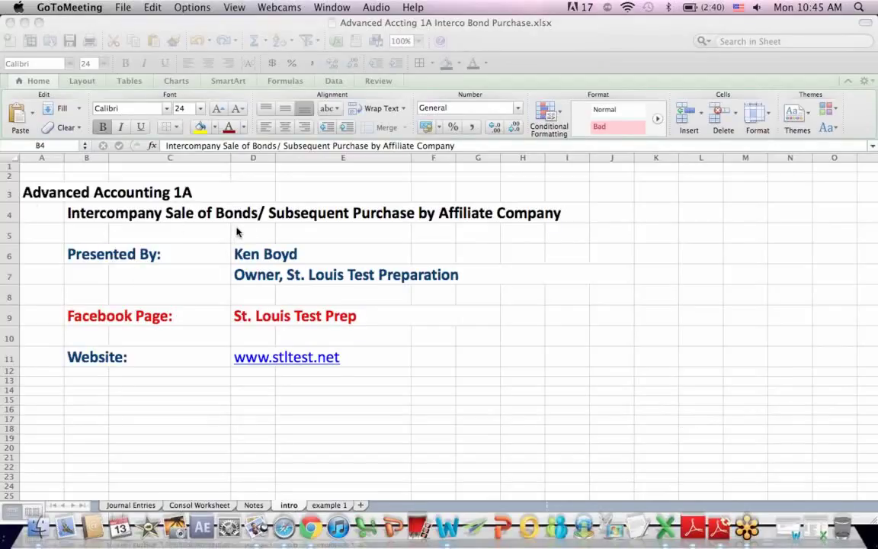
mouse_move(387, 222)
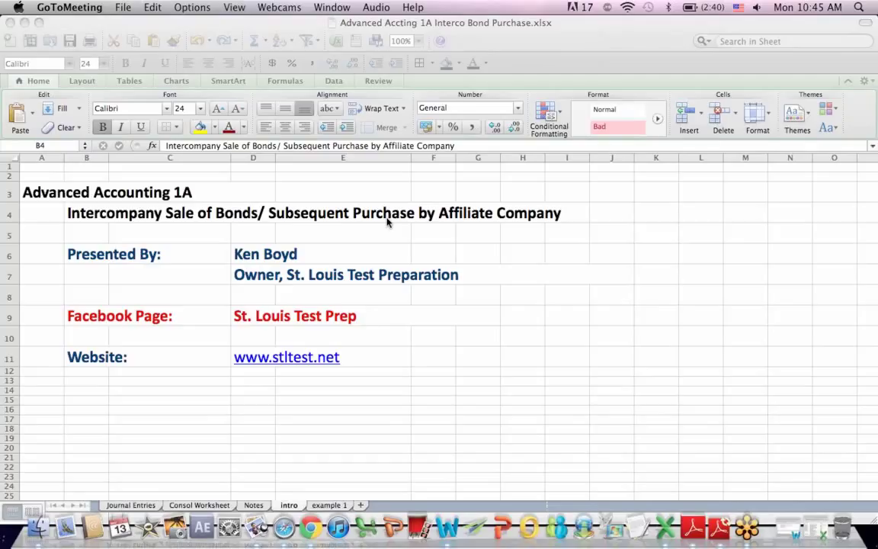
mouse_move(273, 281)
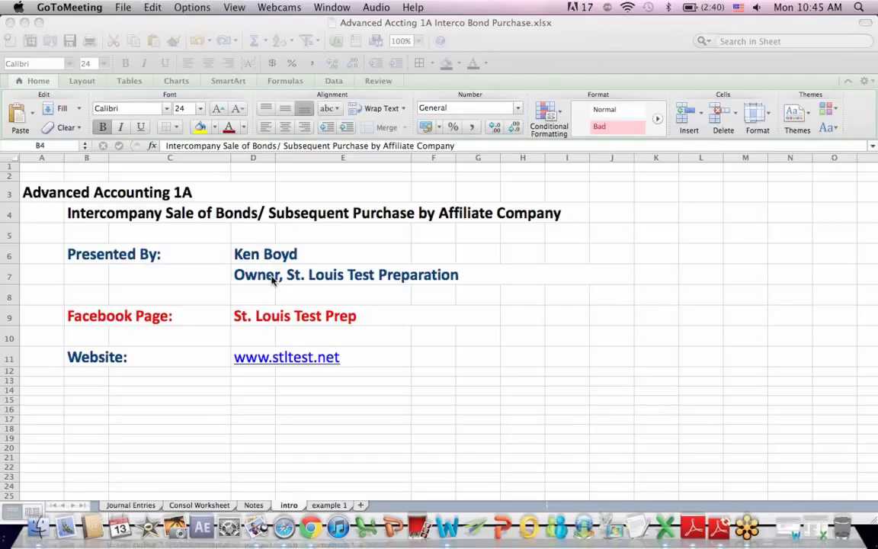
mouse_move(170, 317)
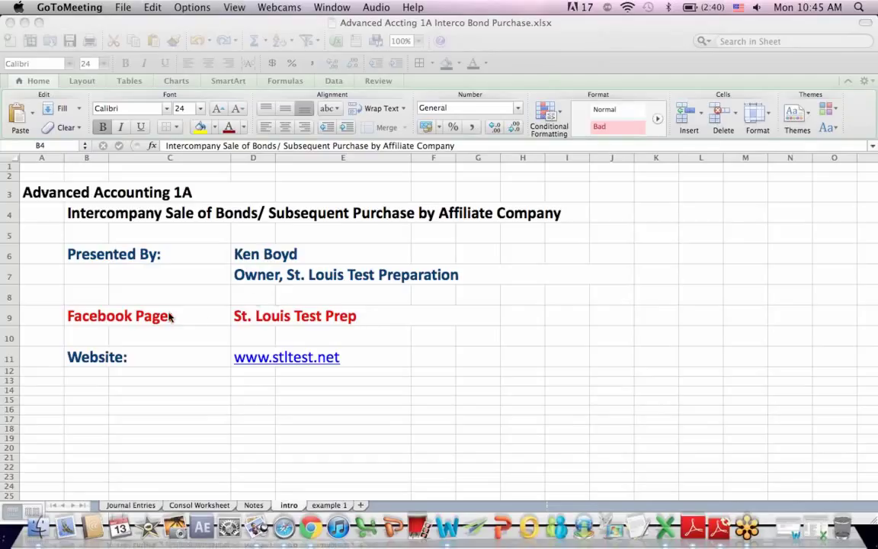
mouse_move(210, 465)
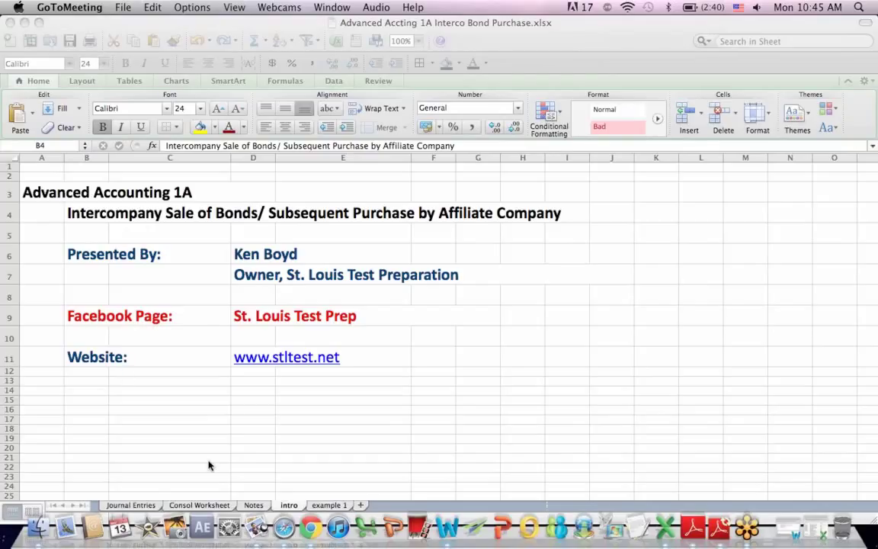
mouse_move(298, 467)
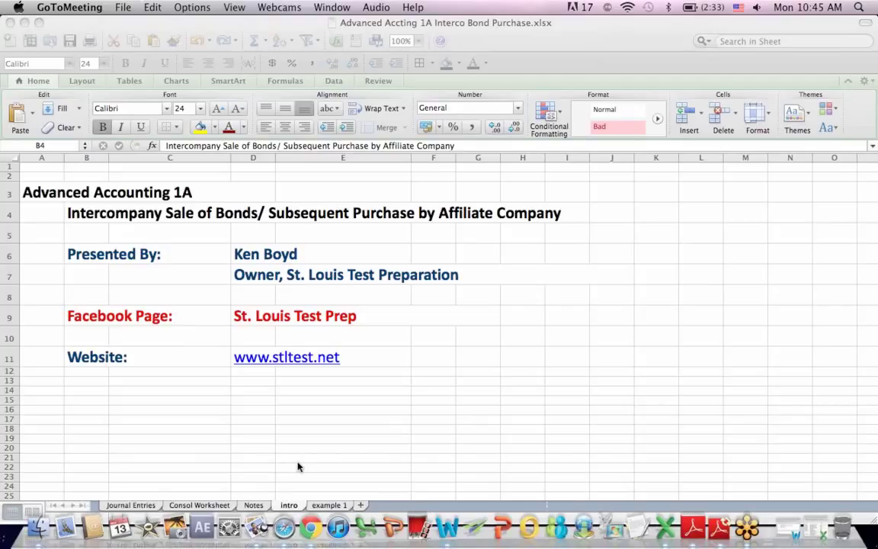
mouse_move(348, 467)
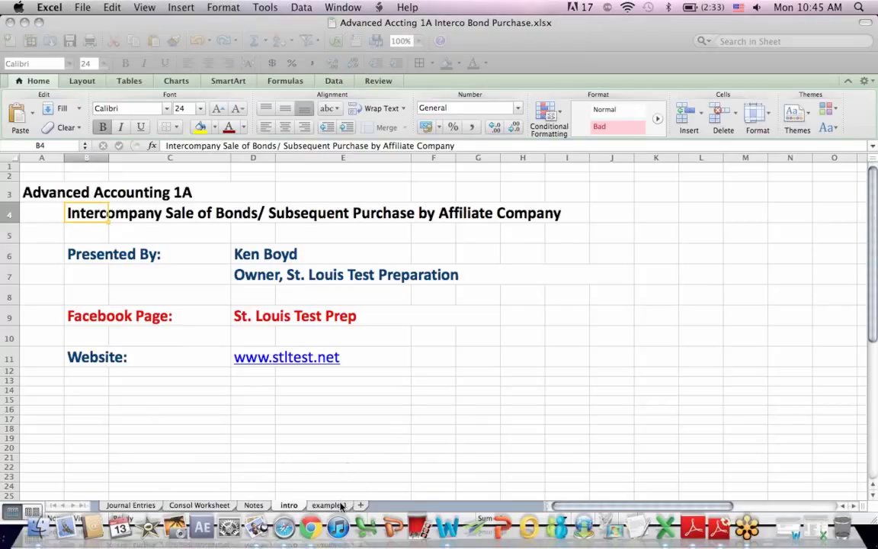
Step: Walk through the example 1 sheet's Scenario cells C5 and C6 and the accounting issues
click(329, 505)
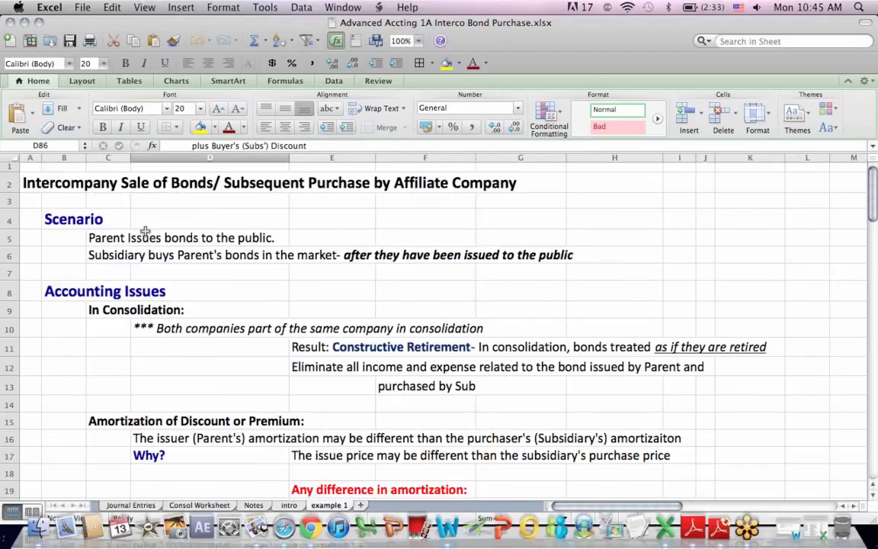
click(64, 220)
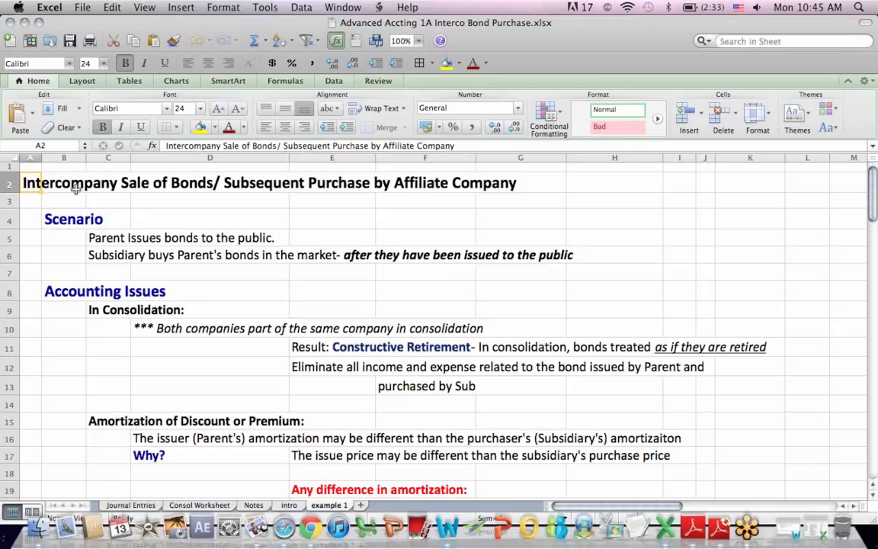
click(107, 238)
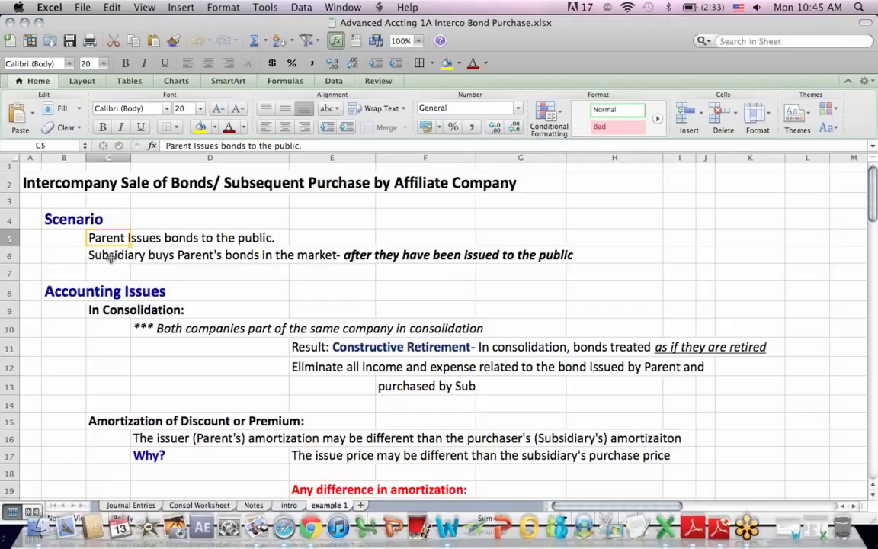
click(108, 255)
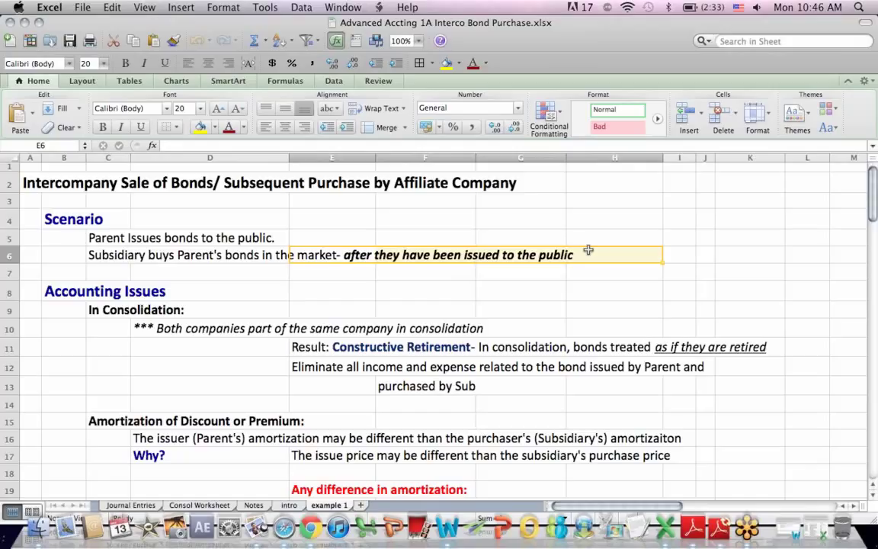
mouse_move(360, 256)
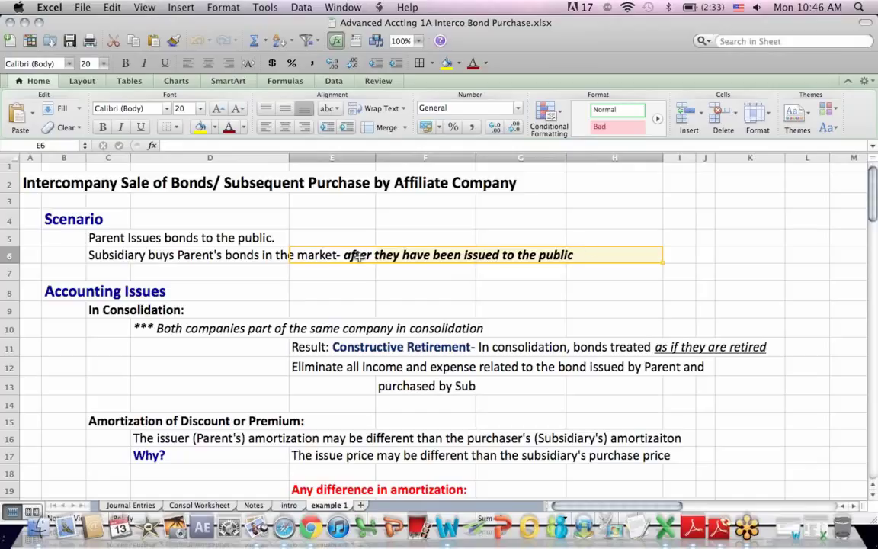
click(109, 254)
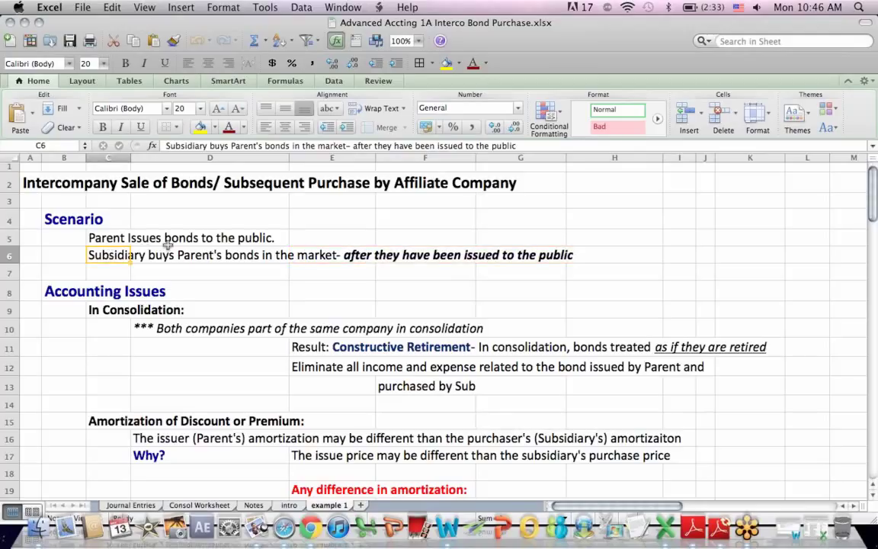
click(210, 237)
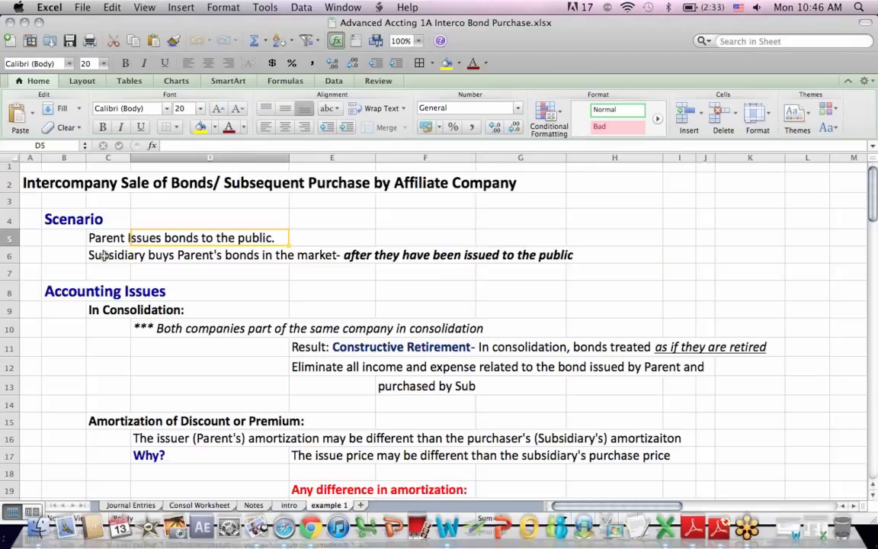
click(108, 255)
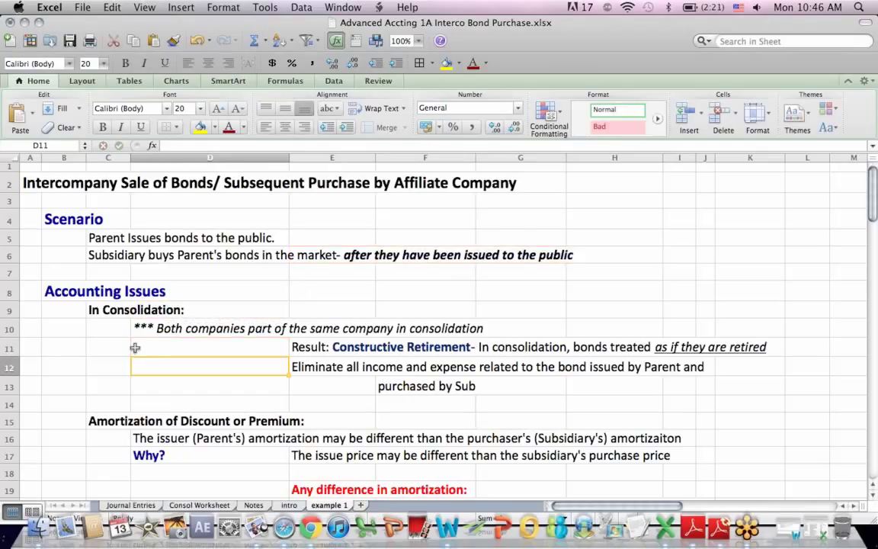
scroll(down, 3)
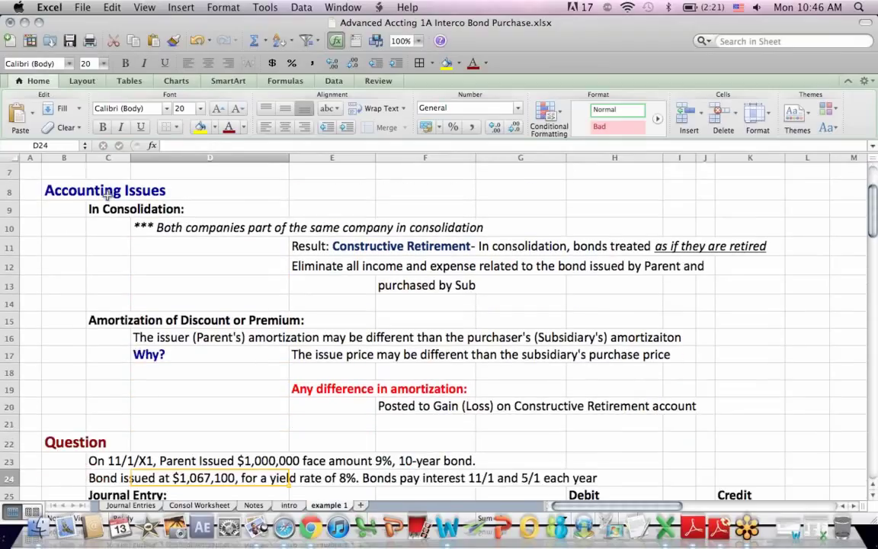
click(210, 227)
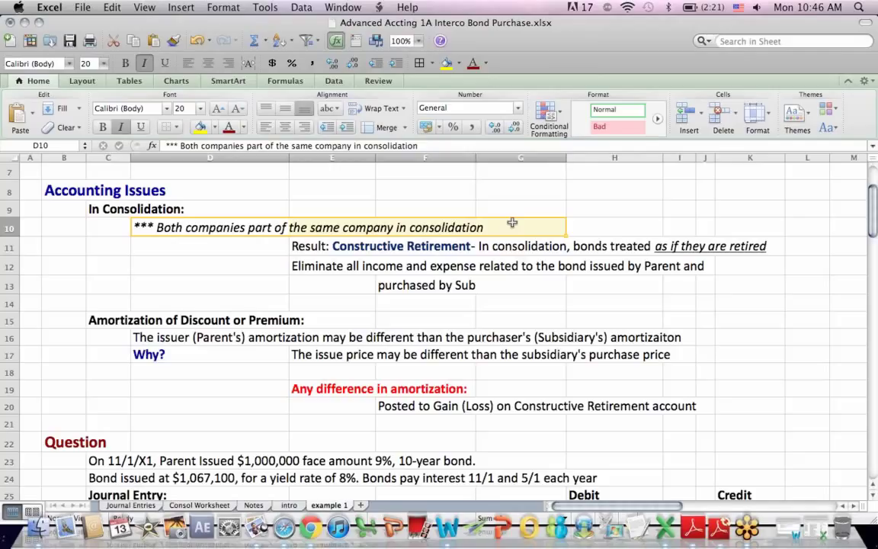
mouse_move(288, 240)
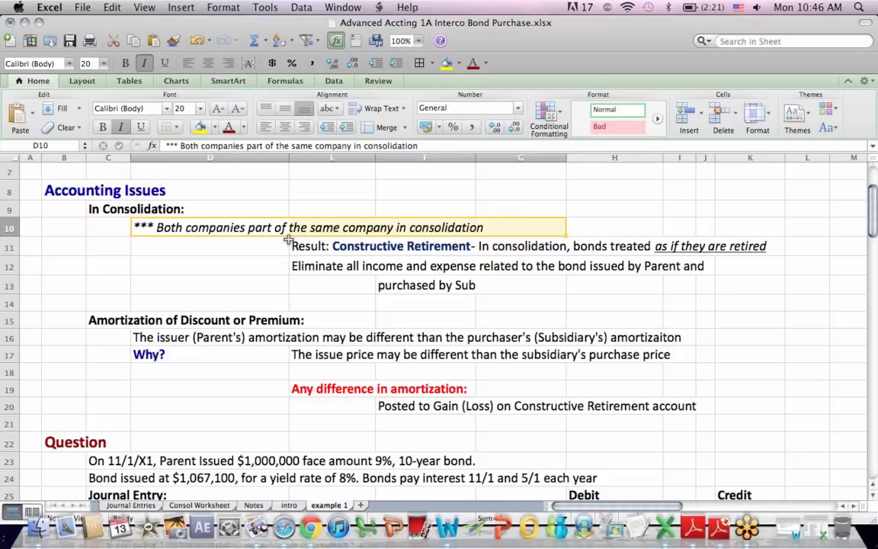
click(332, 245)
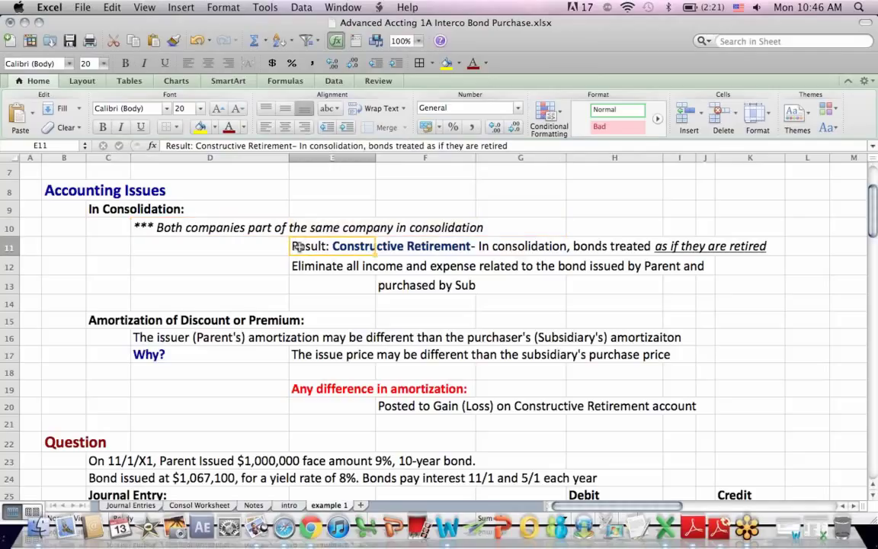
mouse_move(518, 245)
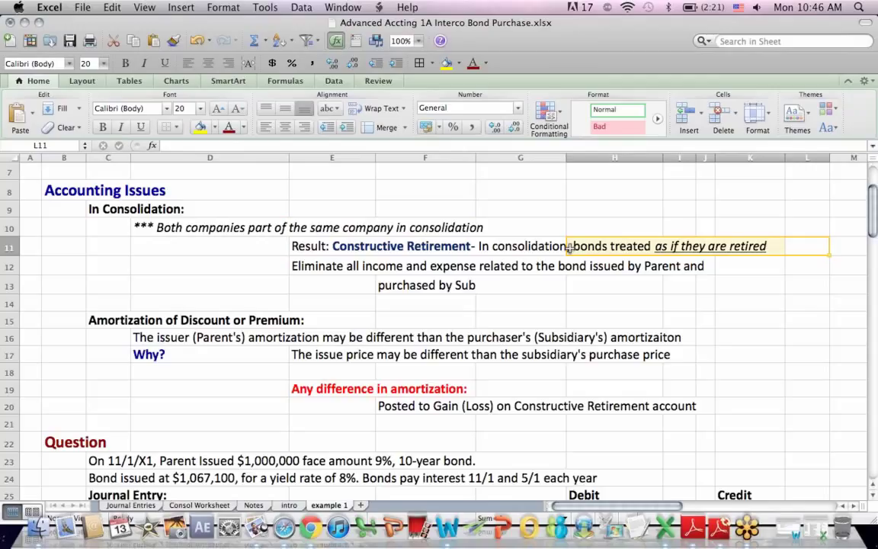
mouse_move(366, 253)
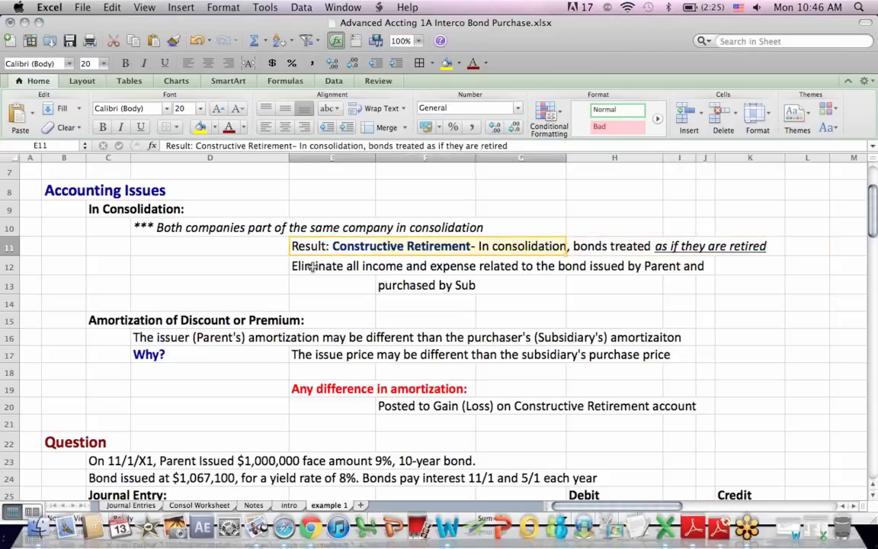
click(333, 266)
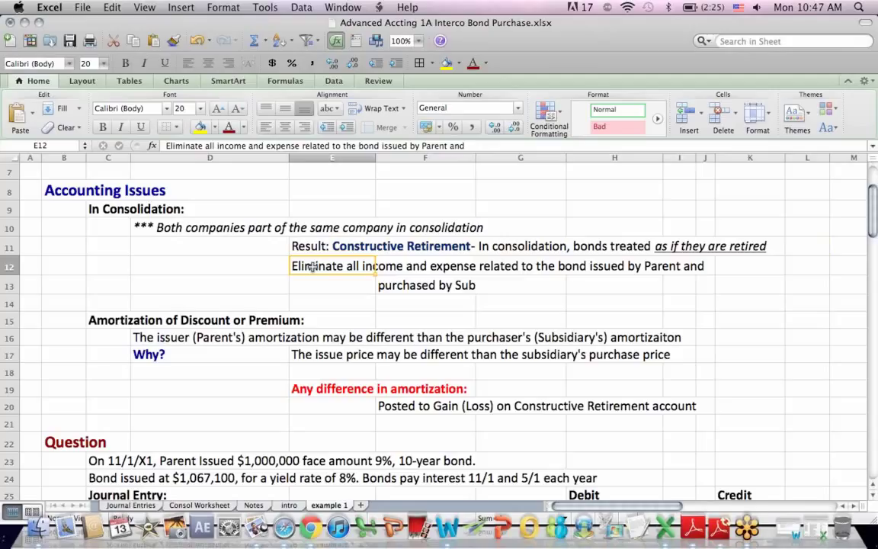
mouse_move(561, 265)
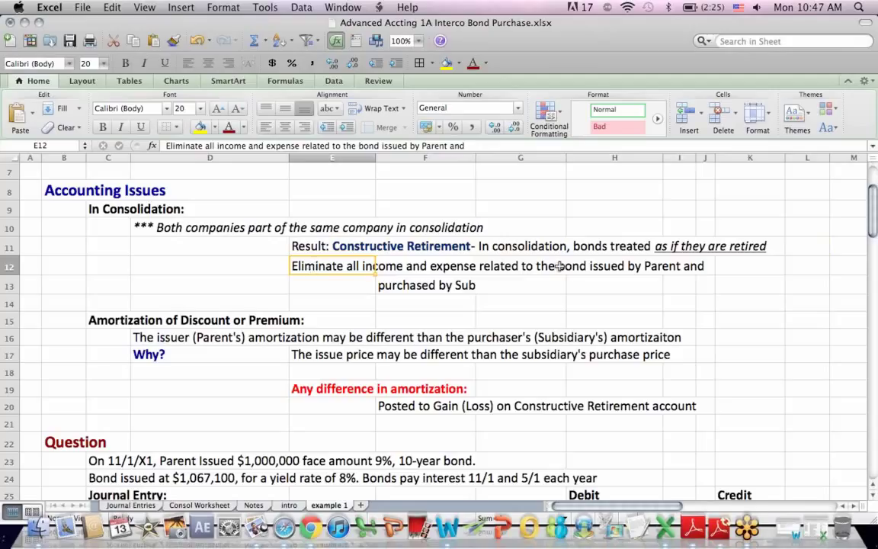
click(521, 265)
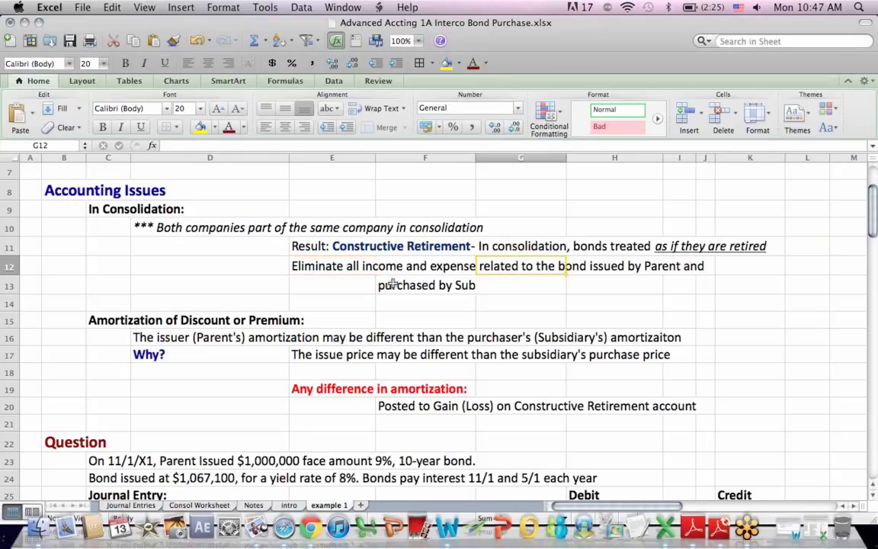
click(426, 286)
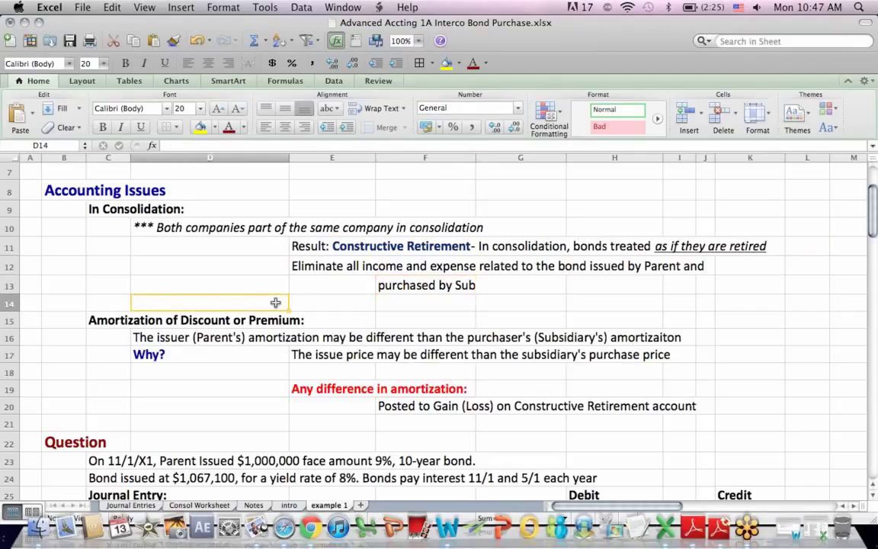
click(210, 337)
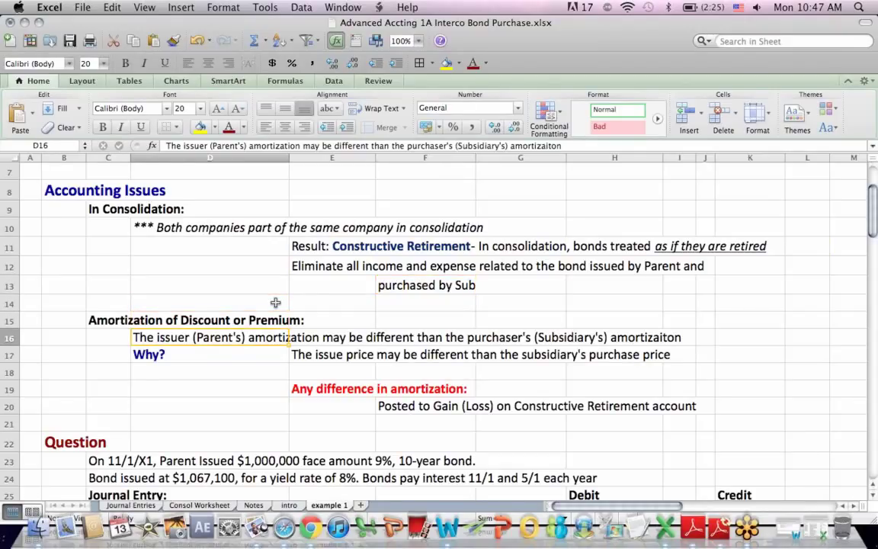
scroll(down, 3)
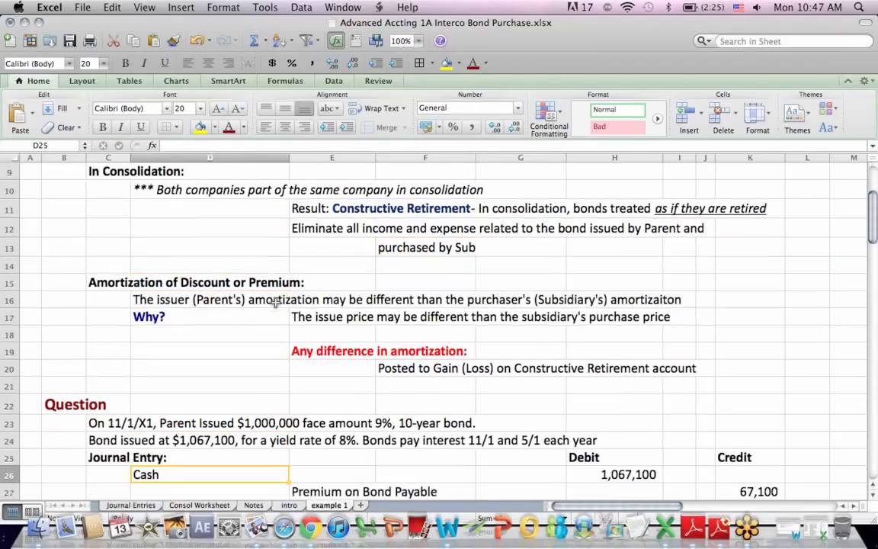
scroll(down, 3)
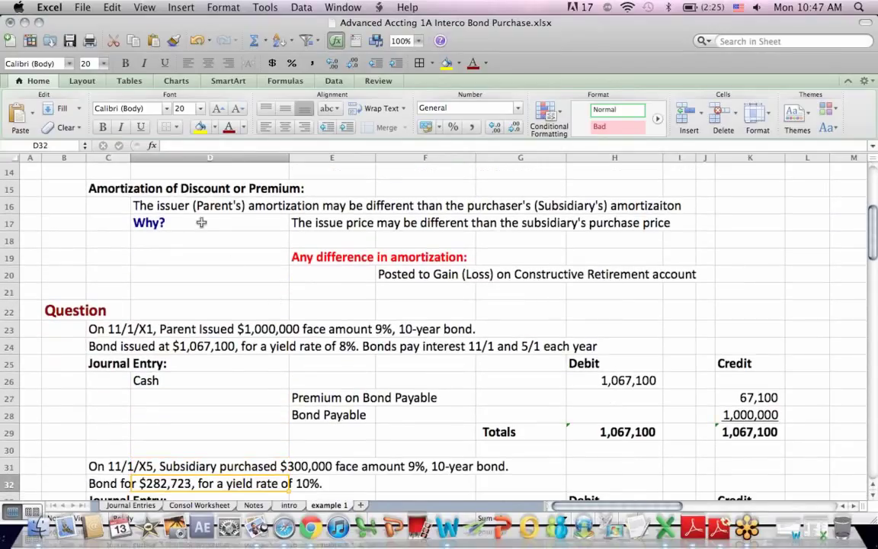
click(210, 206)
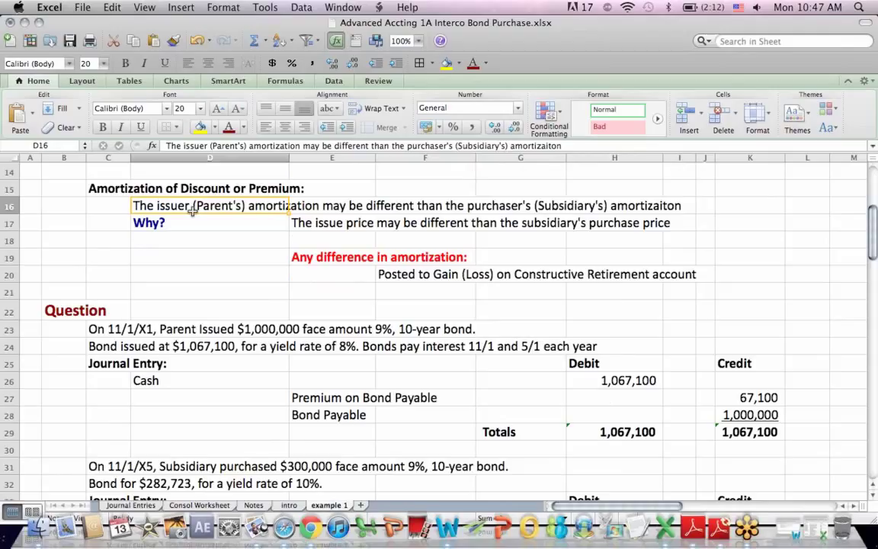
mouse_move(238, 222)
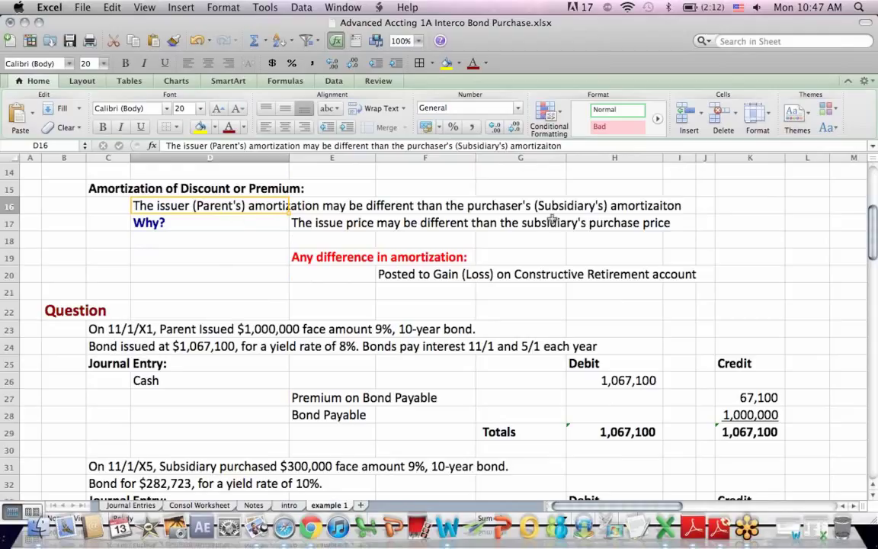
click(522, 204)
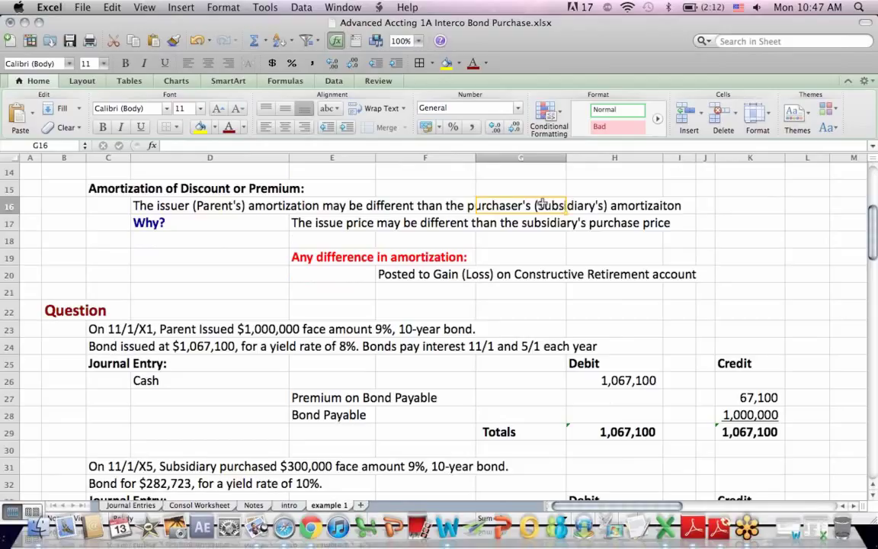
mouse_move(183, 220)
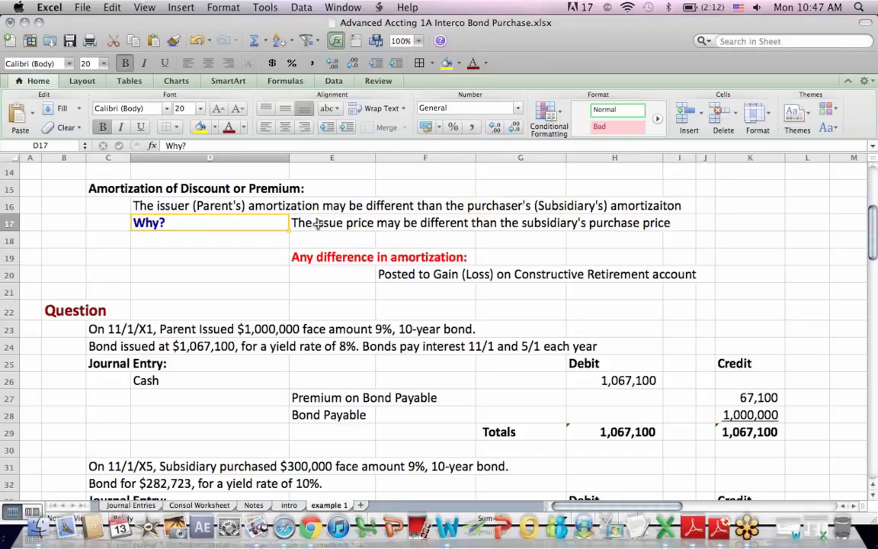
click(333, 222)
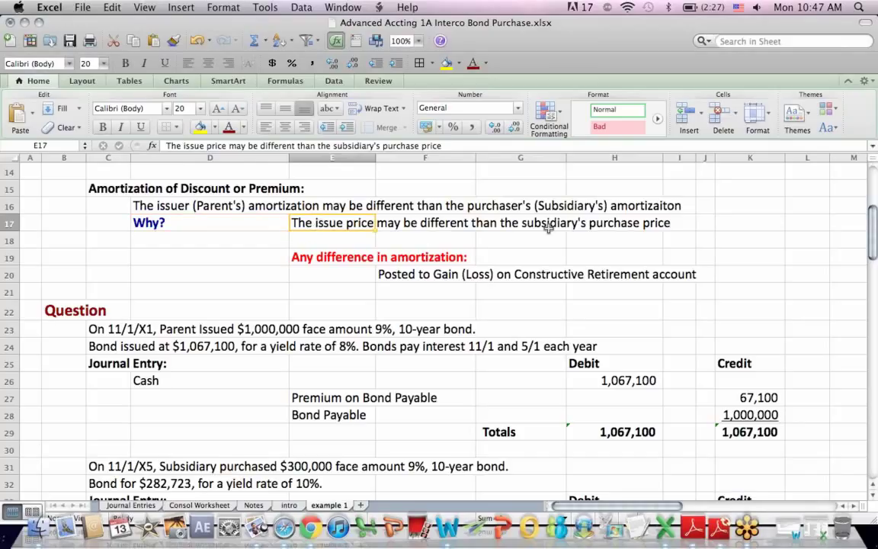
click(737, 222)
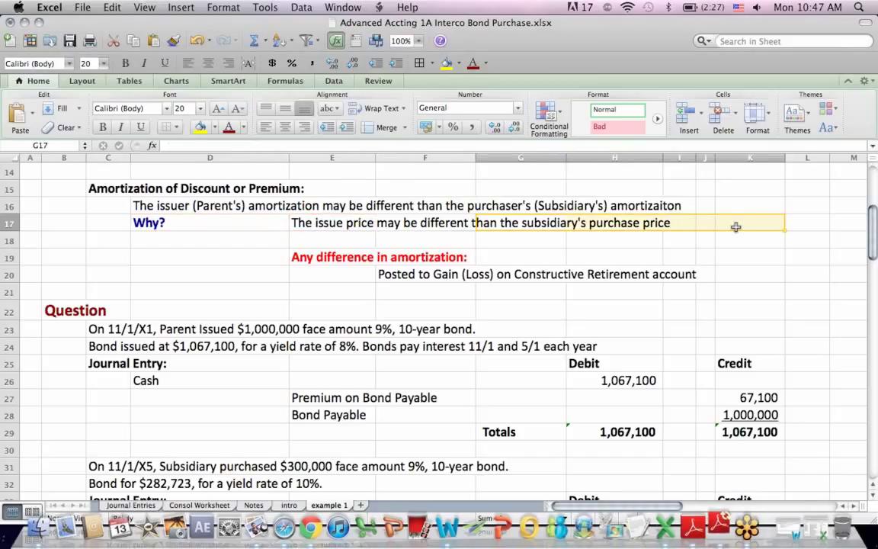
click(333, 257)
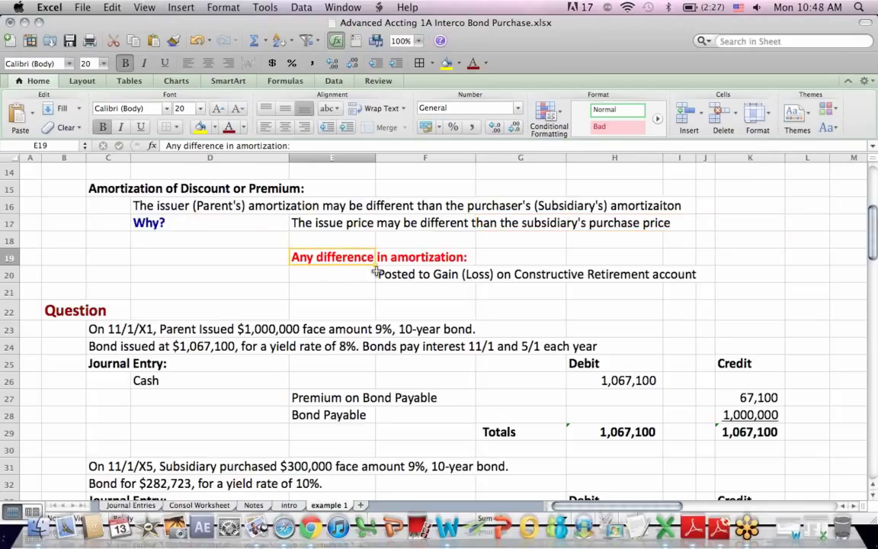
click(425, 275)
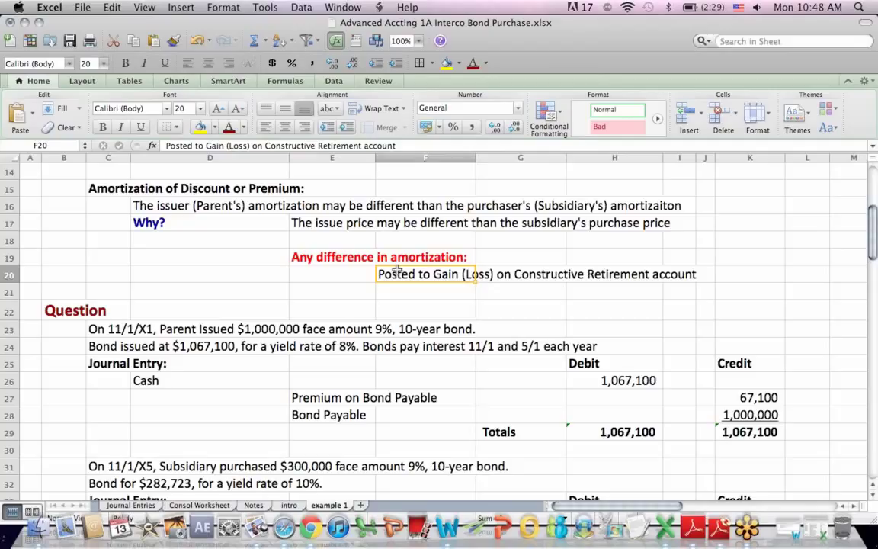
click(332, 380)
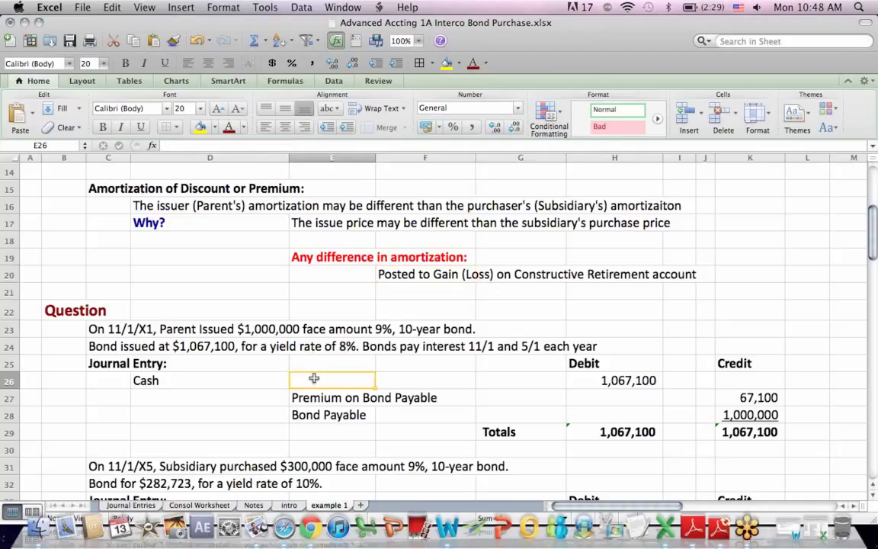
click(332, 433)
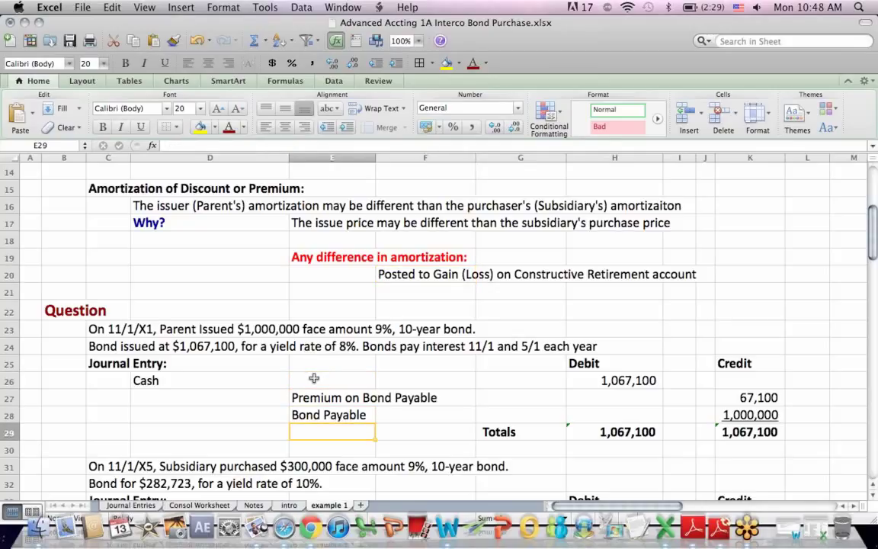
scroll(down, 3)
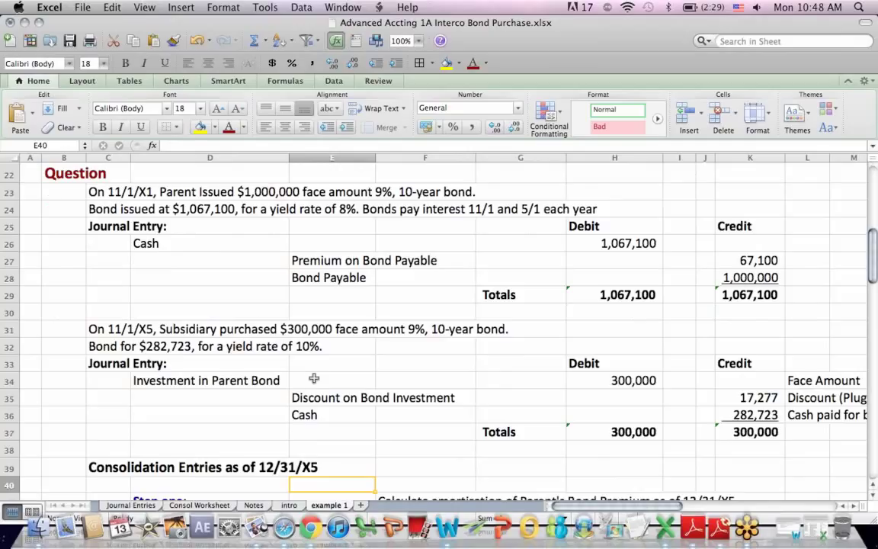
click(110, 192)
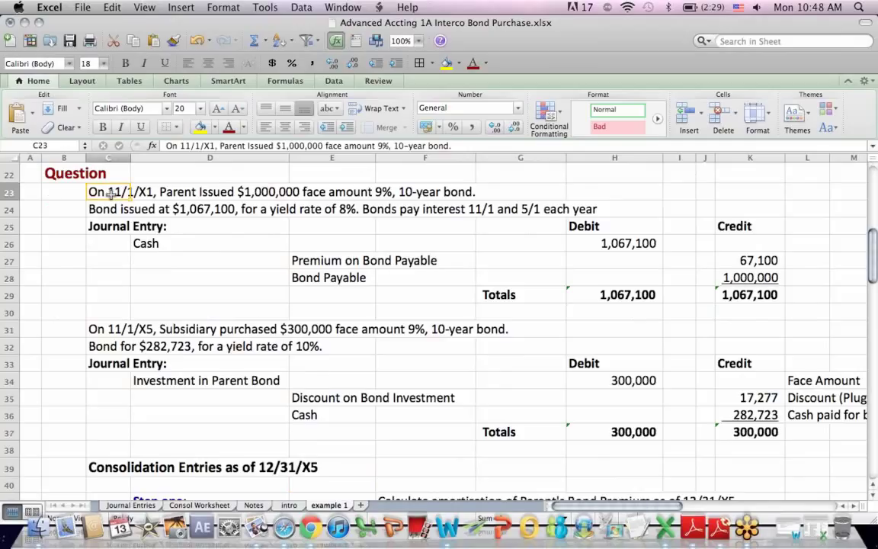
mouse_move(237, 202)
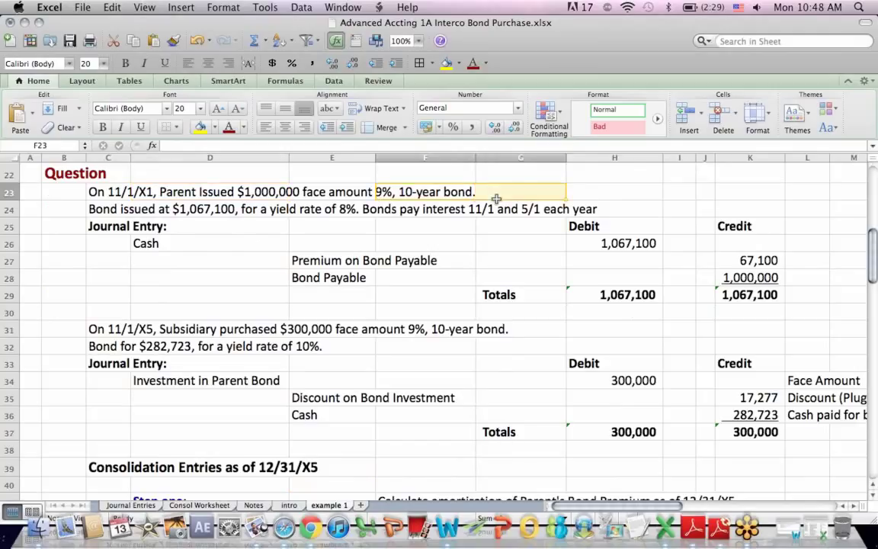
click(210, 209)
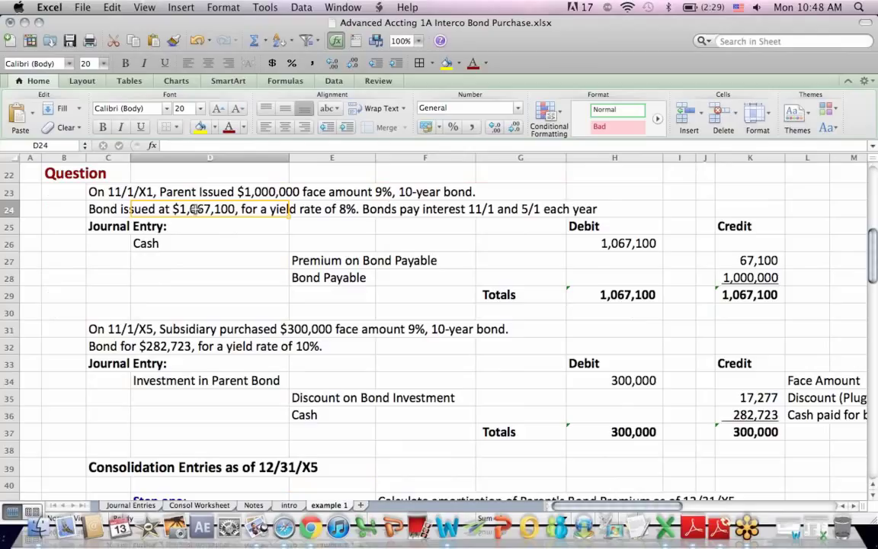
mouse_move(220, 218)
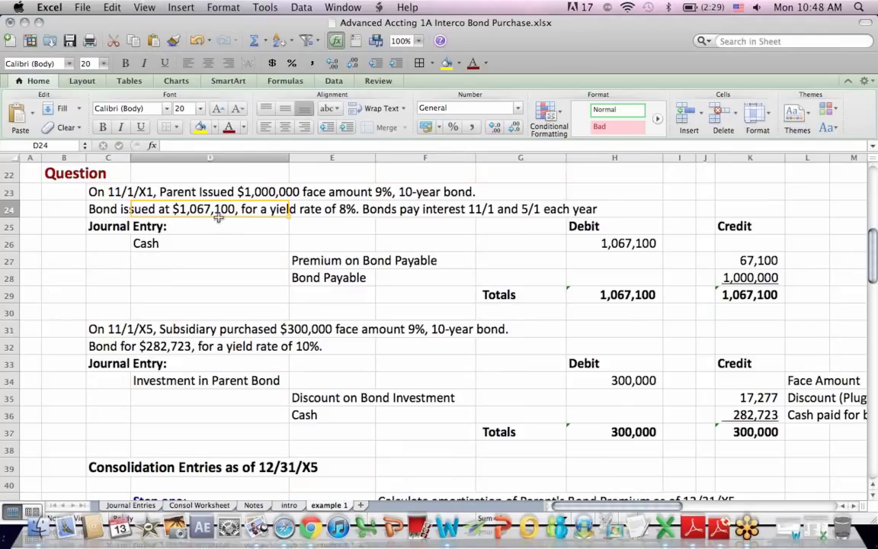
mouse_move(235, 238)
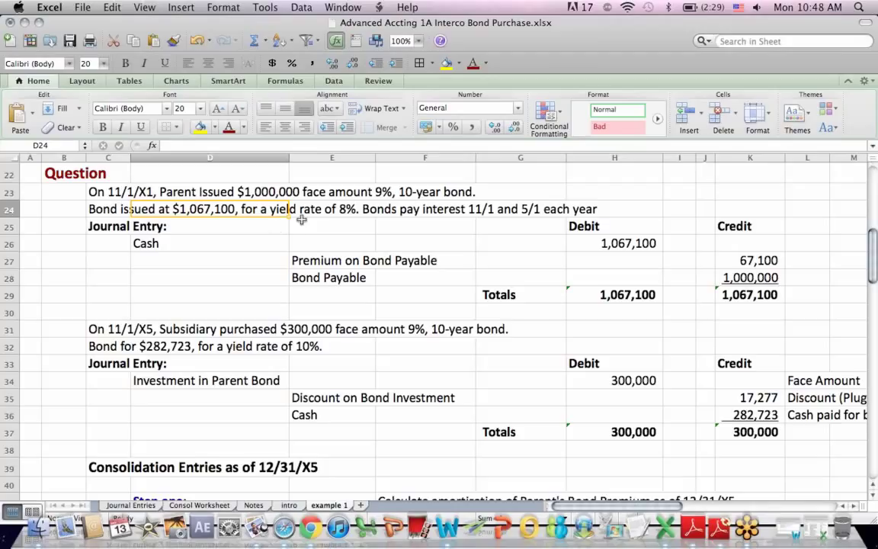
click(332, 209)
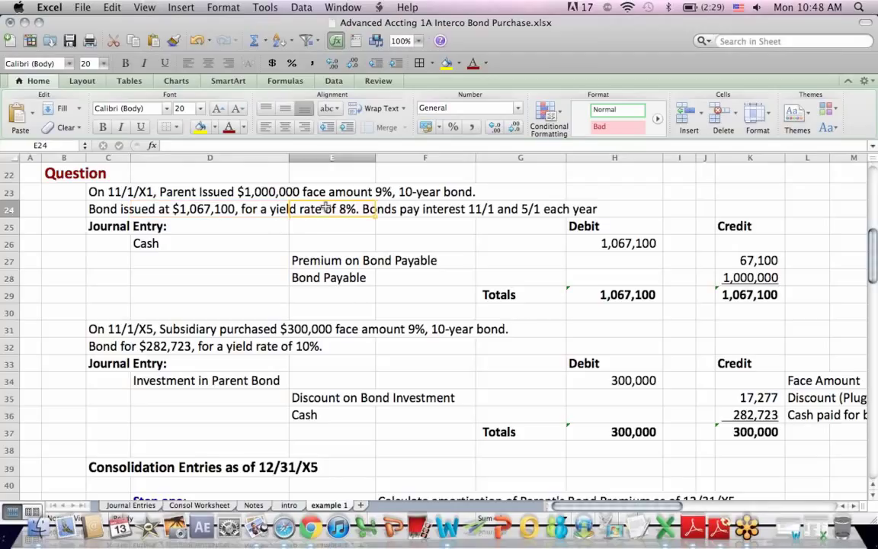
mouse_move(255, 189)
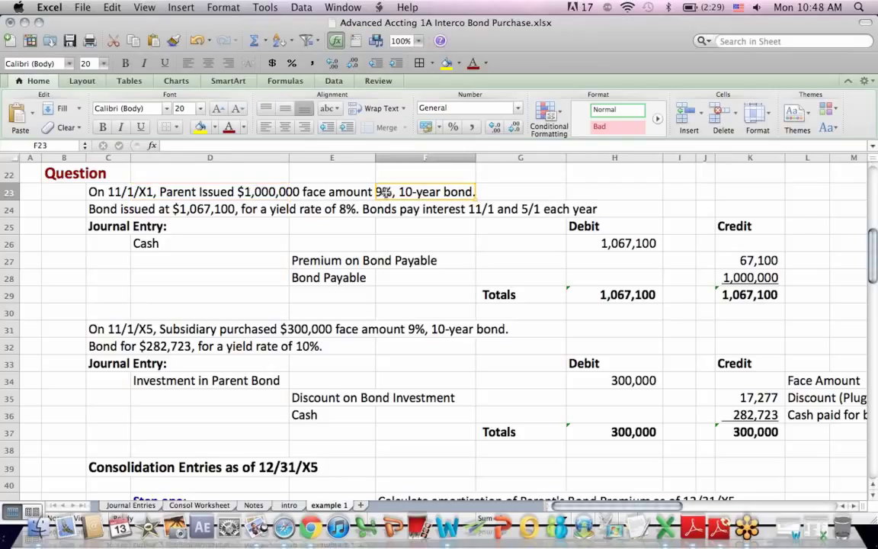
click(332, 209)
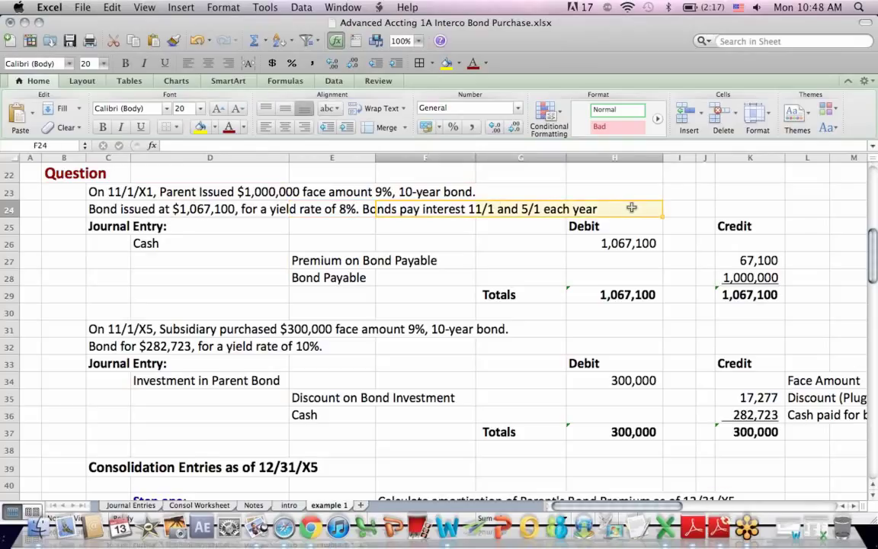
mouse_move(441, 241)
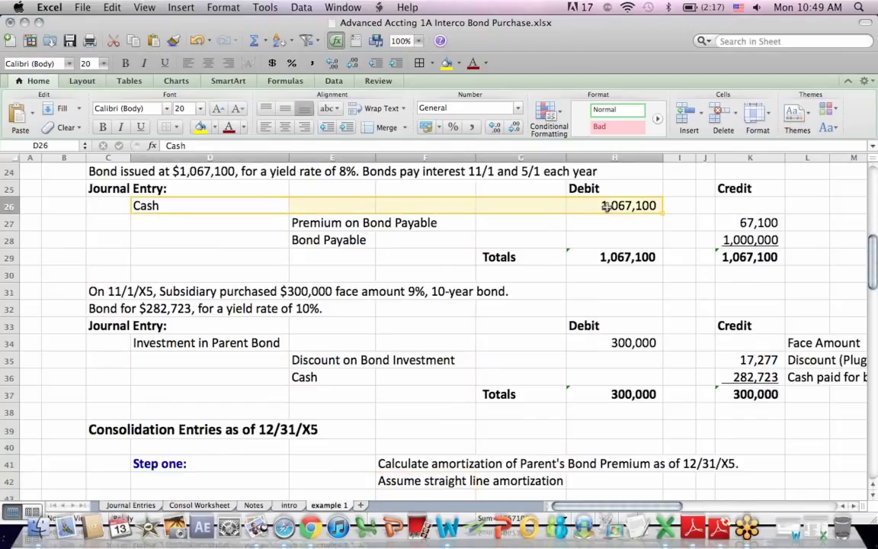
mouse_move(604, 223)
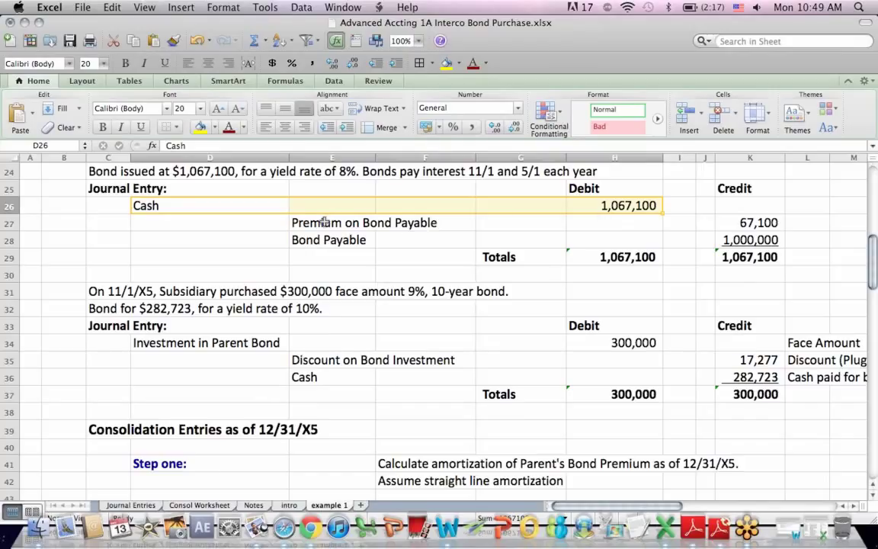
drag(320, 222, 656, 239)
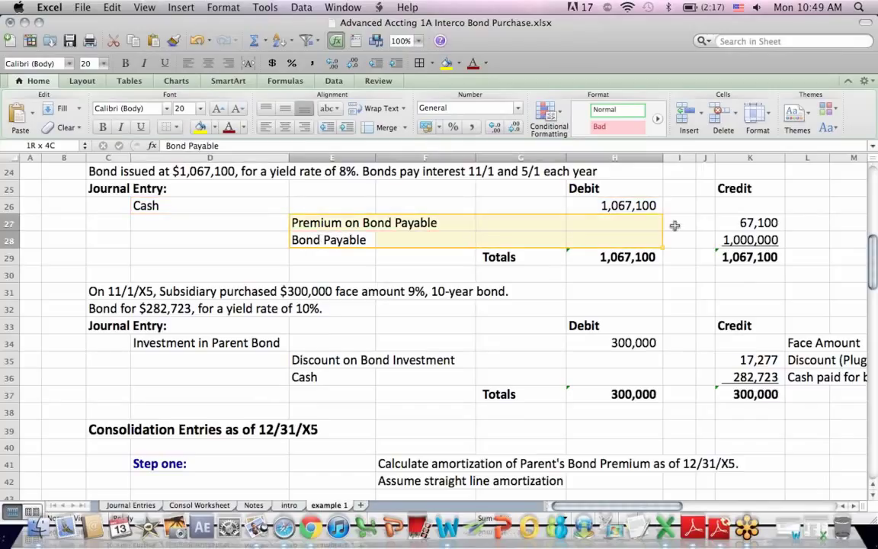
click(750, 239)
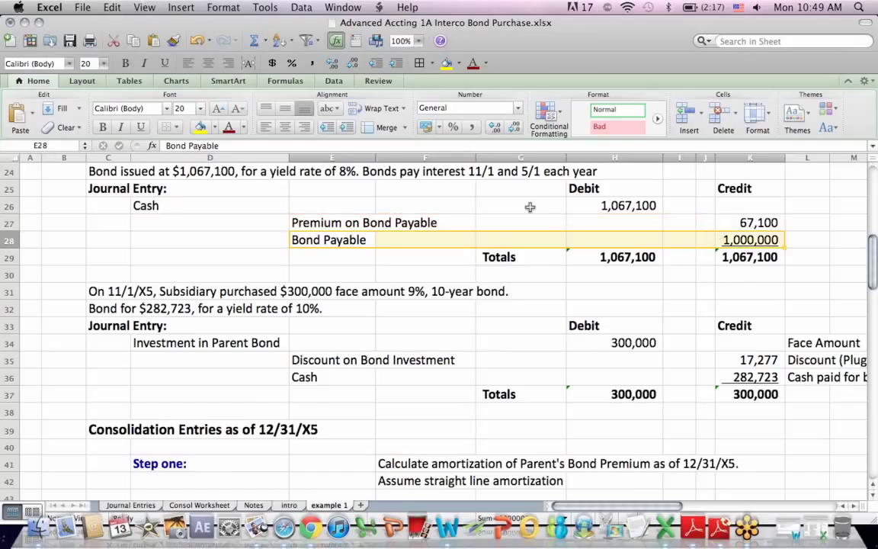
click(614, 205)
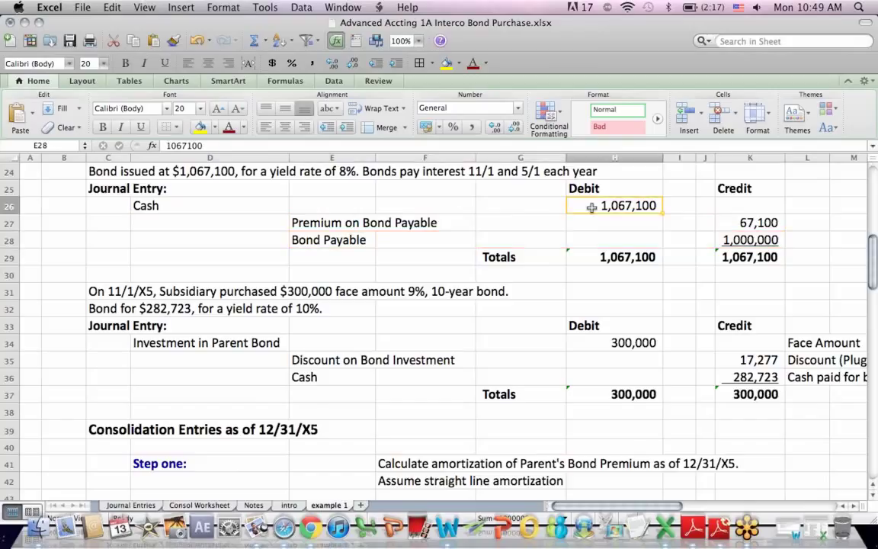
click(751, 240)
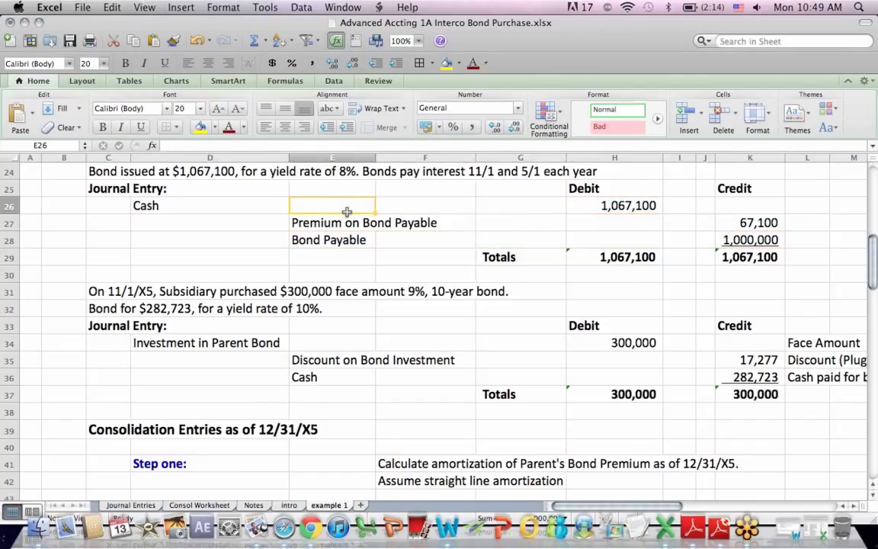
drag(332, 223, 750, 222)
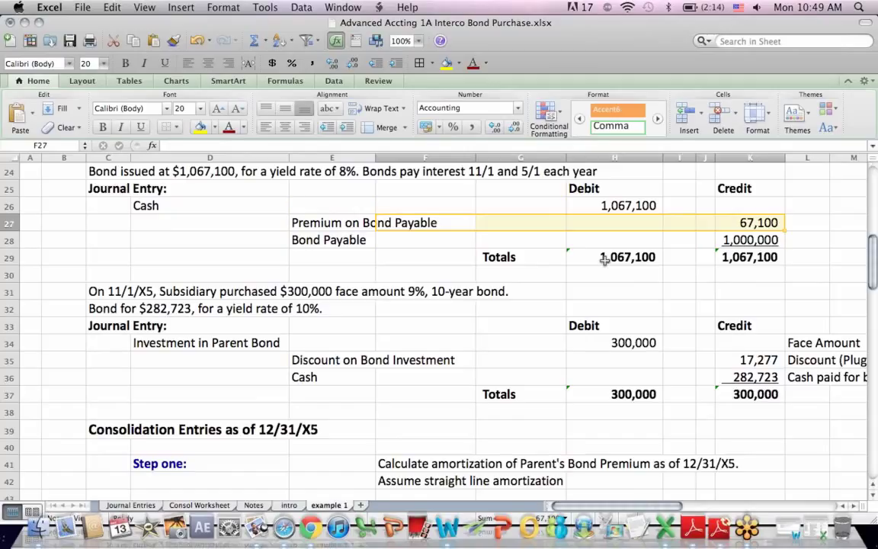
click(751, 256)
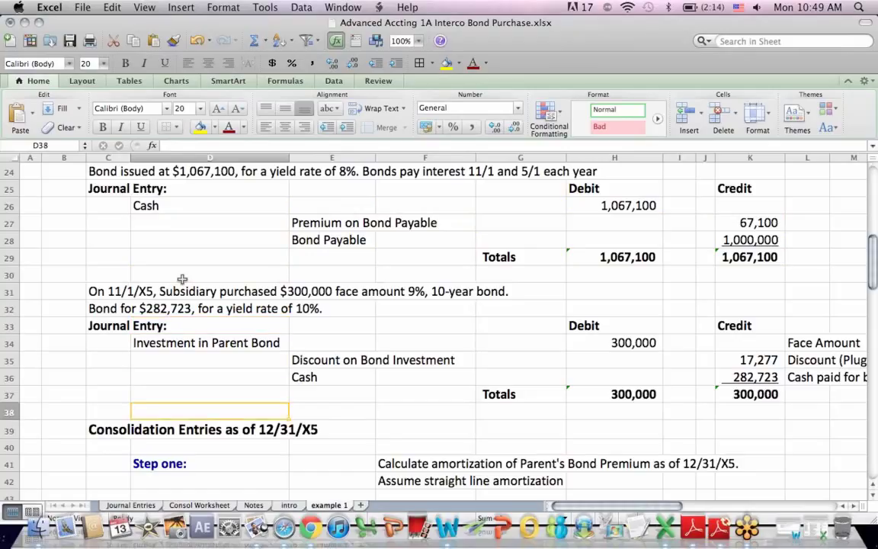
scroll(down, 3)
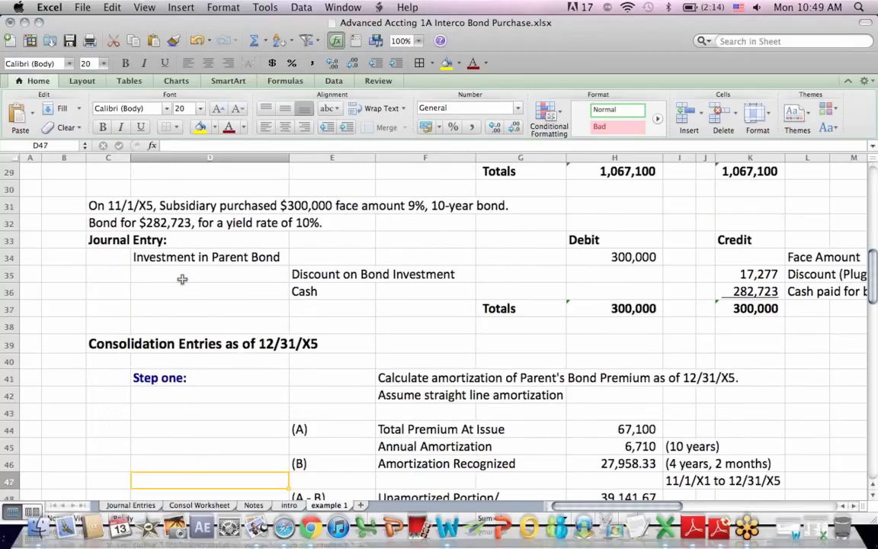
scroll(down, 3)
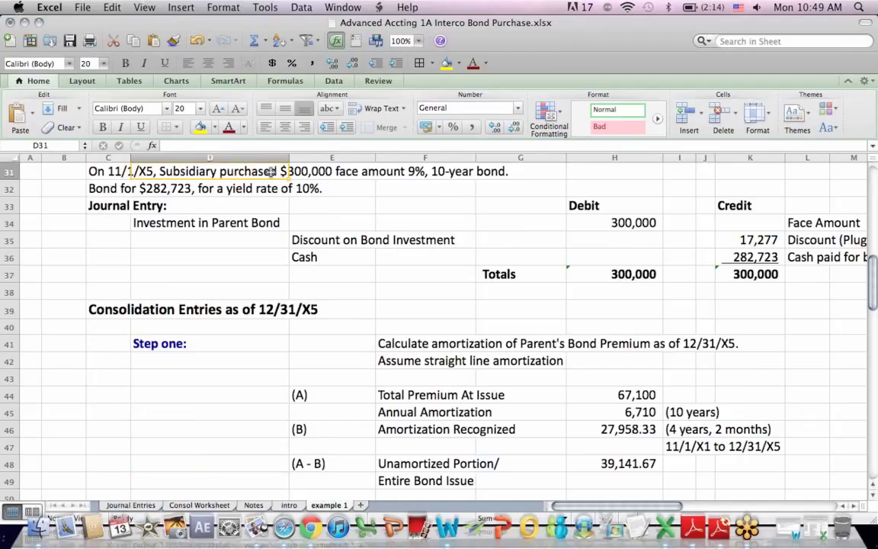
click(424, 171)
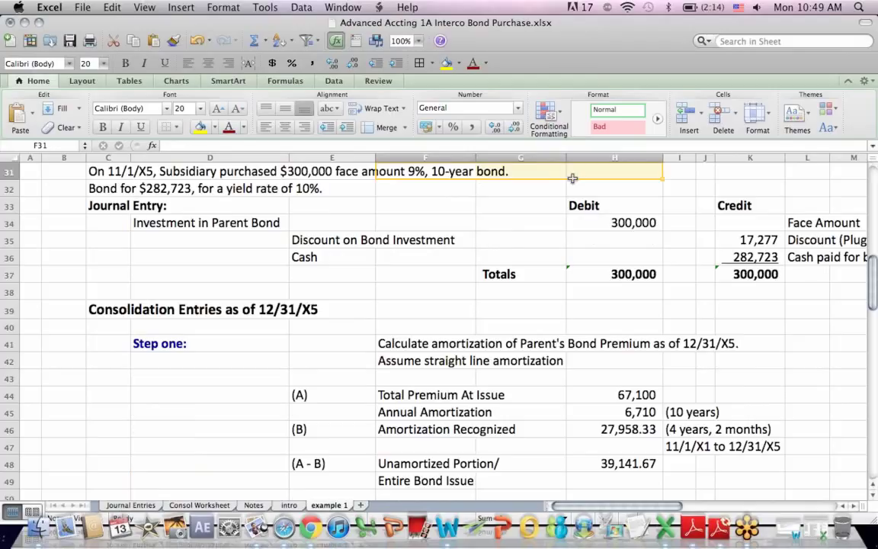
mouse_move(312, 171)
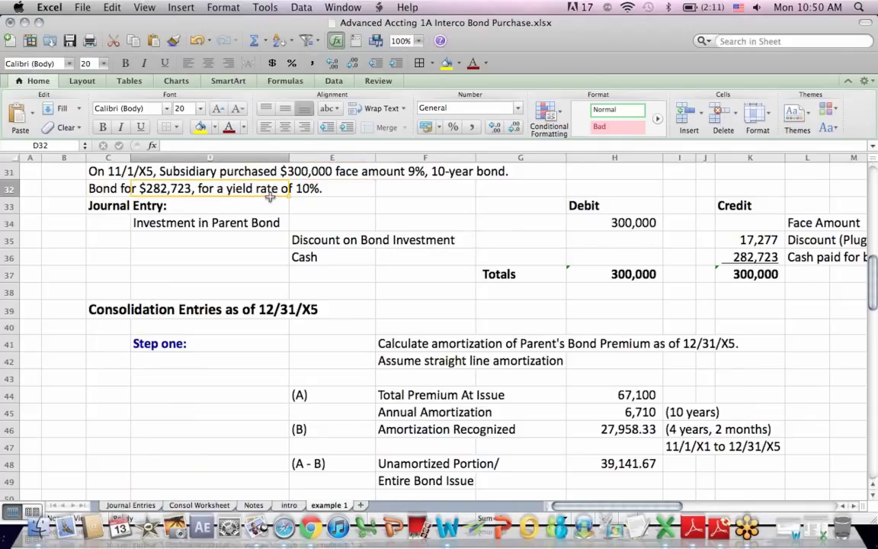
click(332, 189)
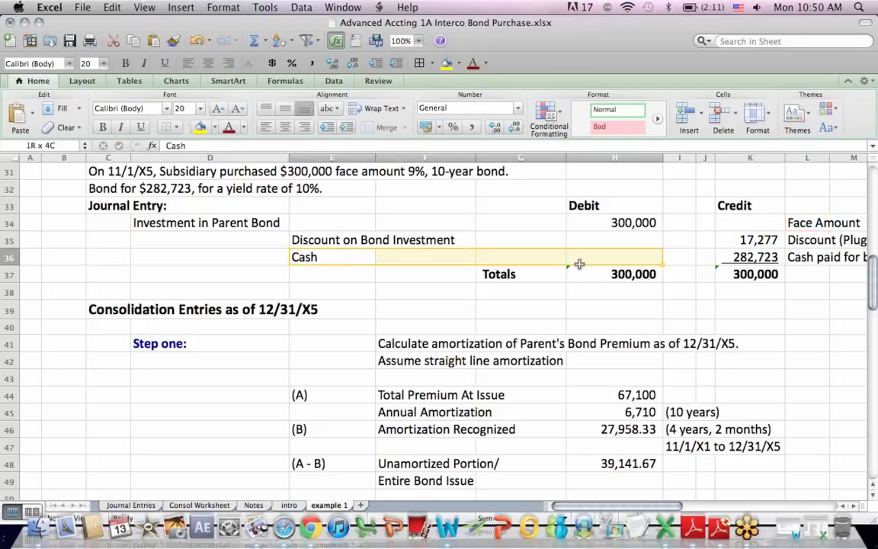
drag(580, 256, 820, 275)
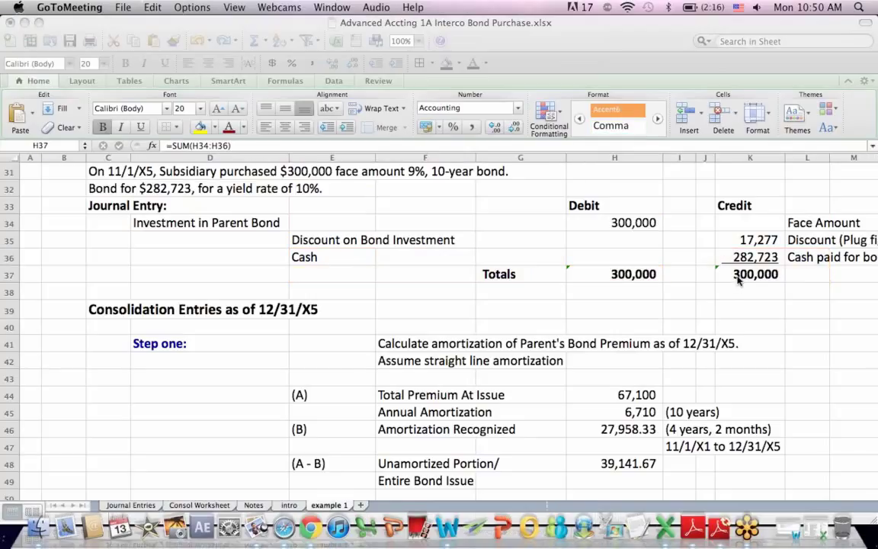
click(614, 274)
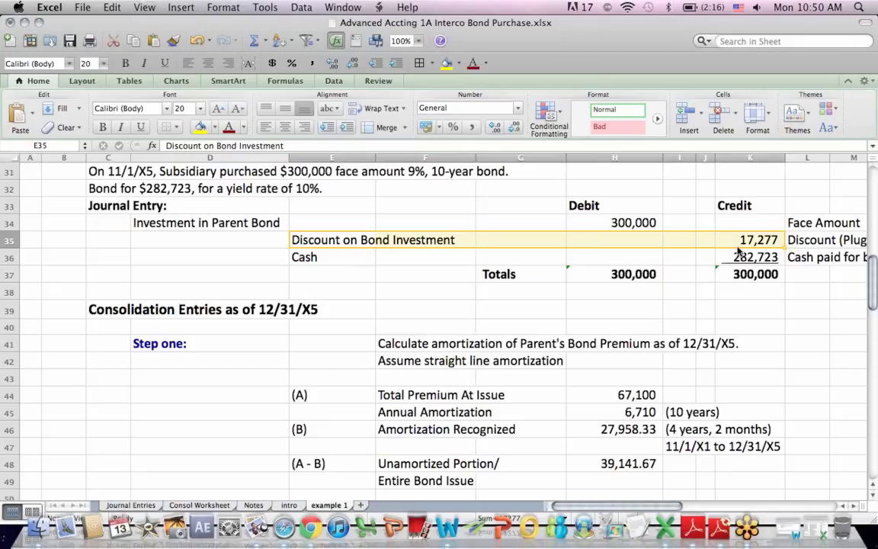
click(350, 256)
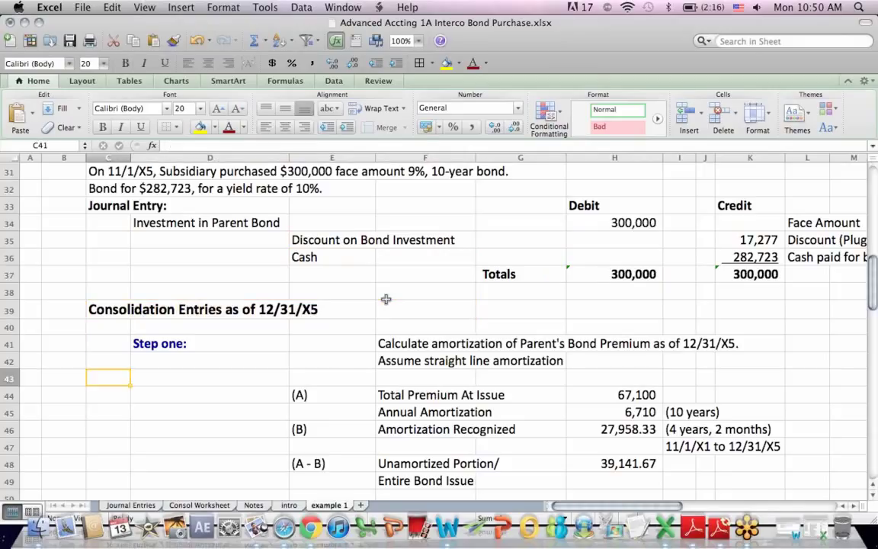
scroll(down, 3)
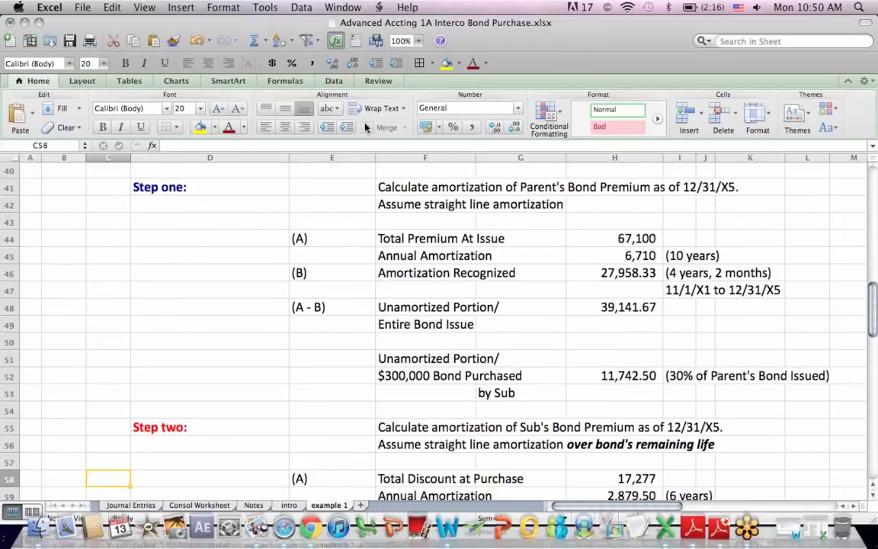
click(171, 186)
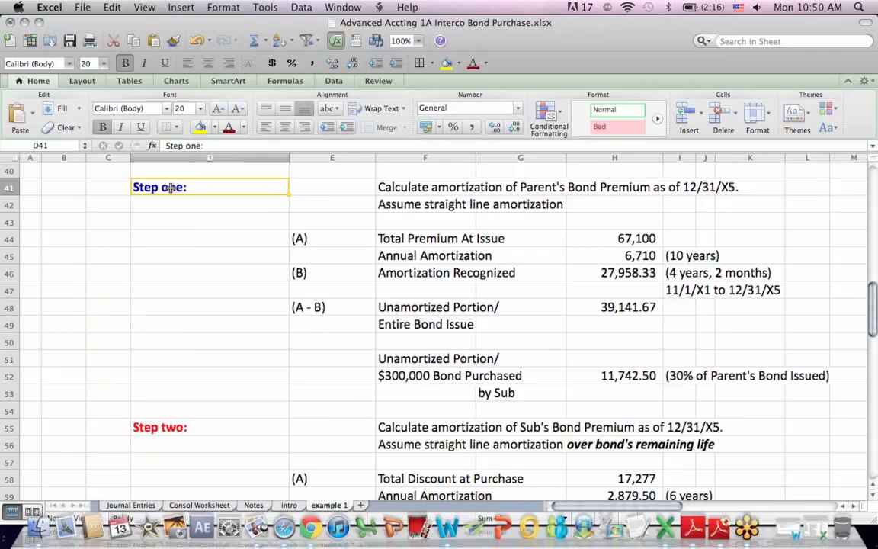
mouse_move(408, 262)
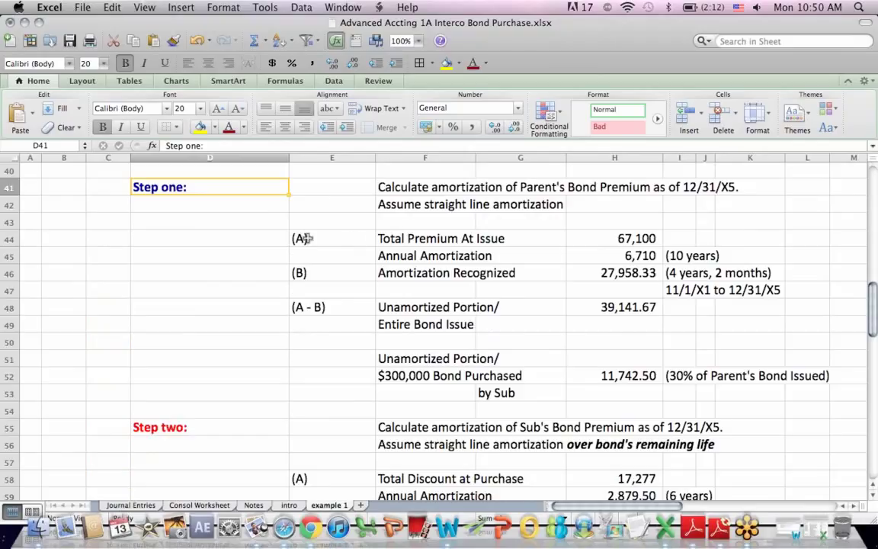
mouse_move(403, 184)
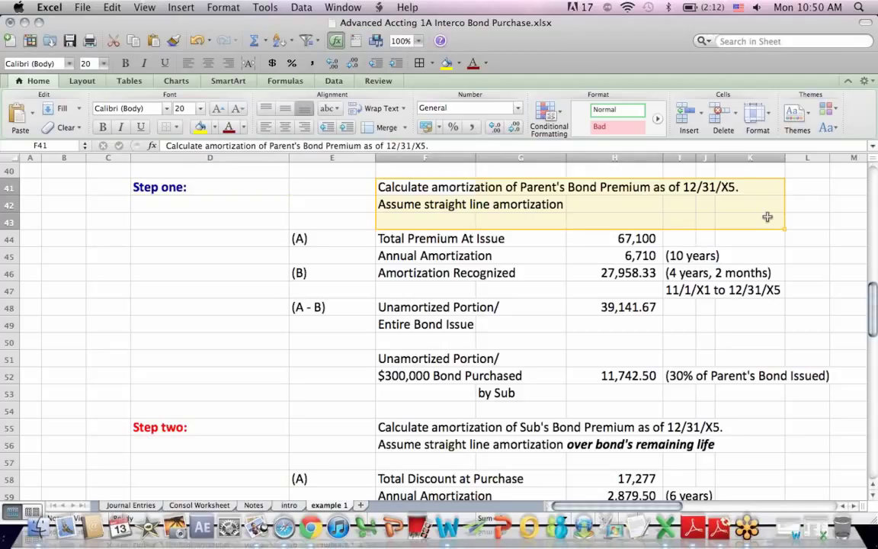
mouse_move(698, 192)
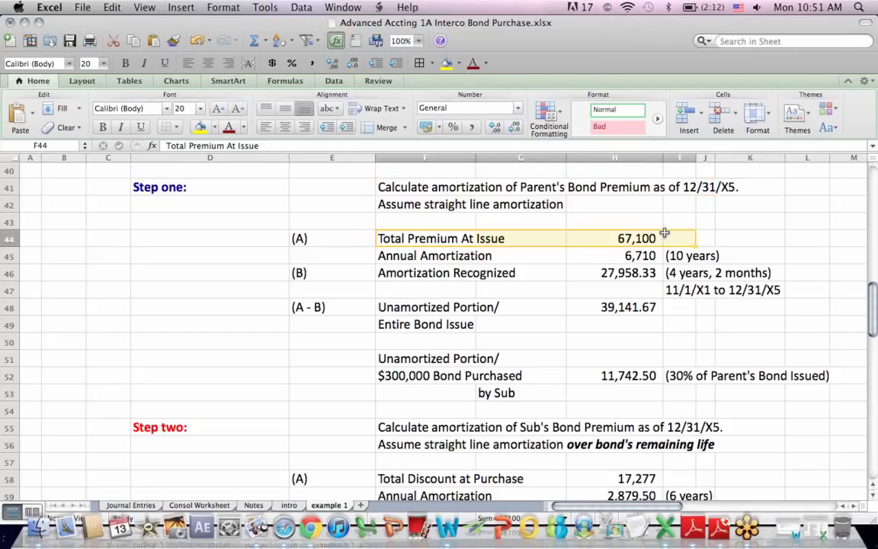
mouse_move(619, 238)
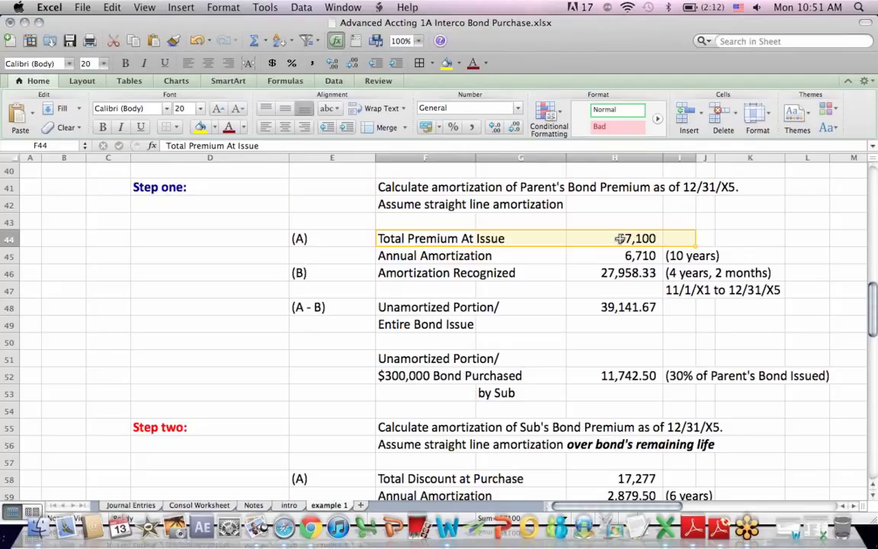
click(613, 238)
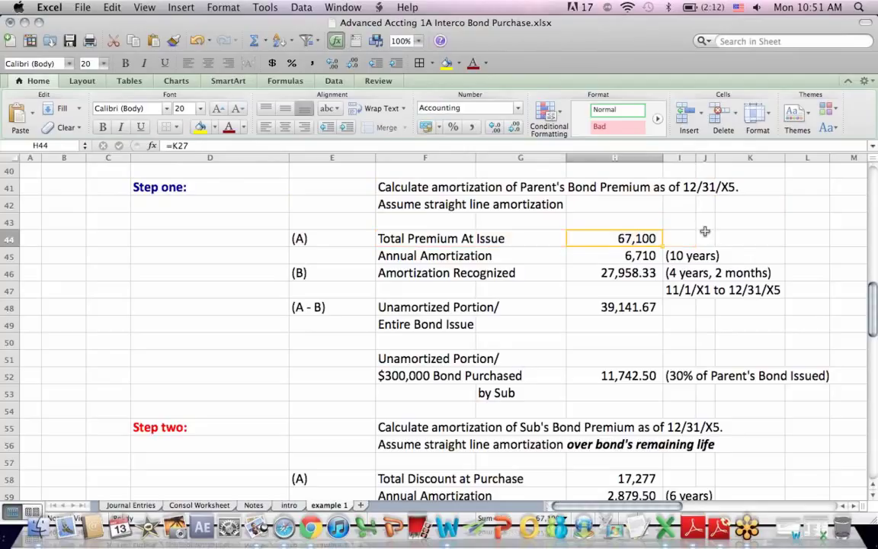
mouse_move(427, 259)
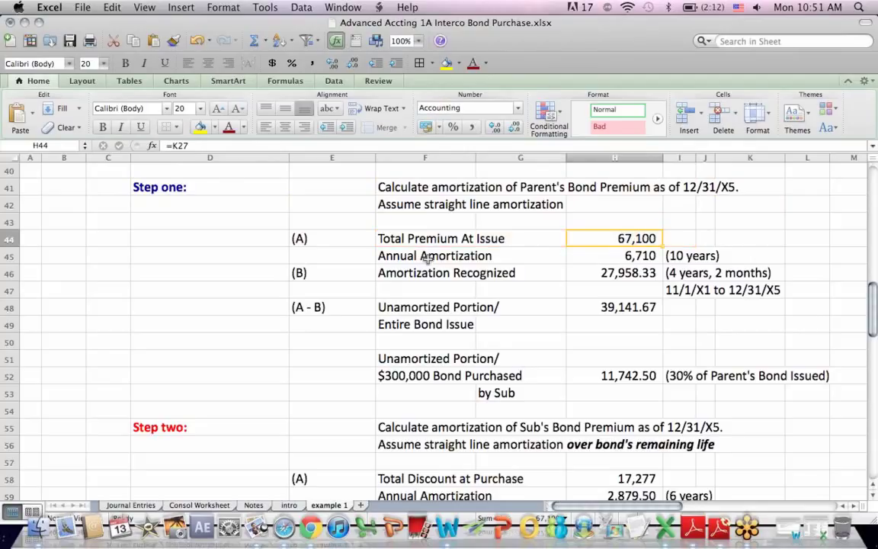
click(434, 256)
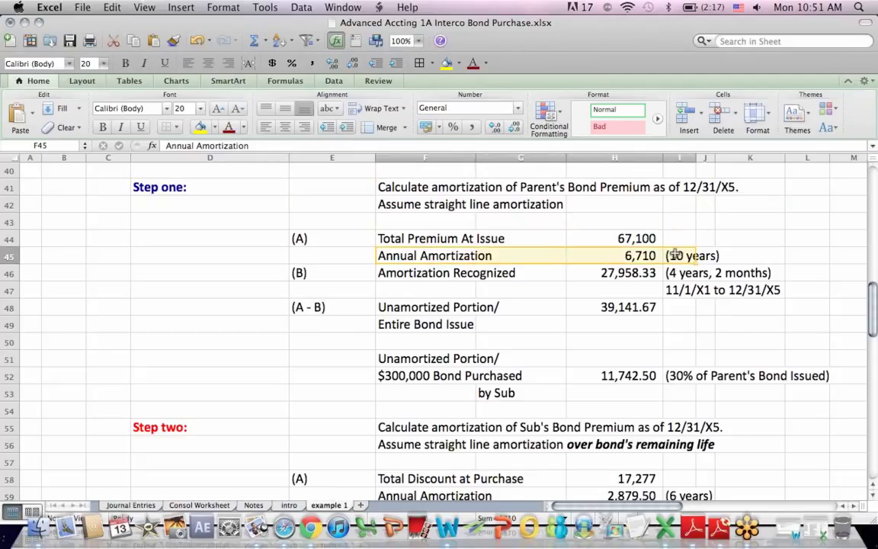
click(425, 271)
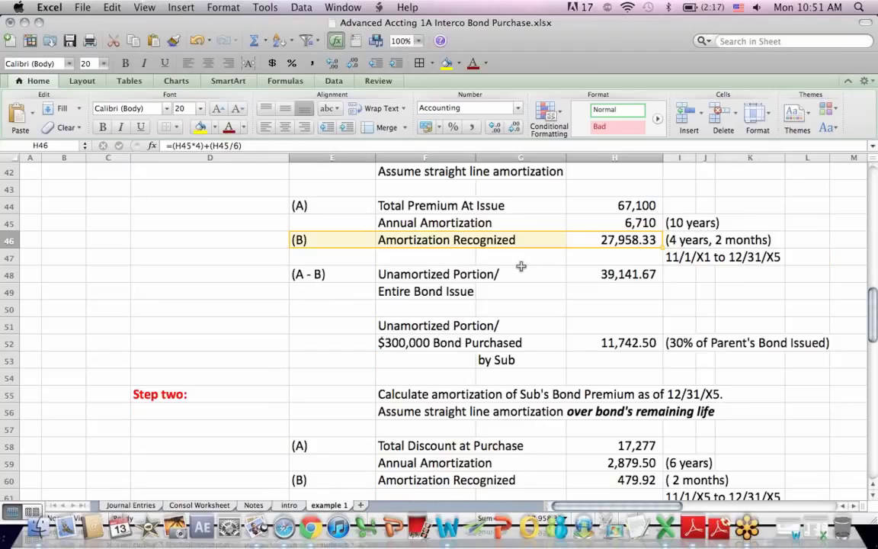
click(614, 275)
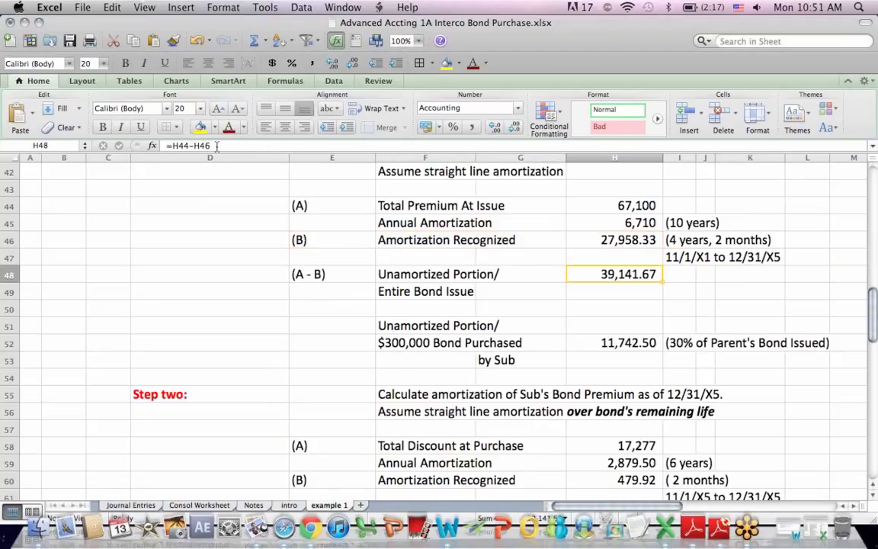
double_click(614, 274)
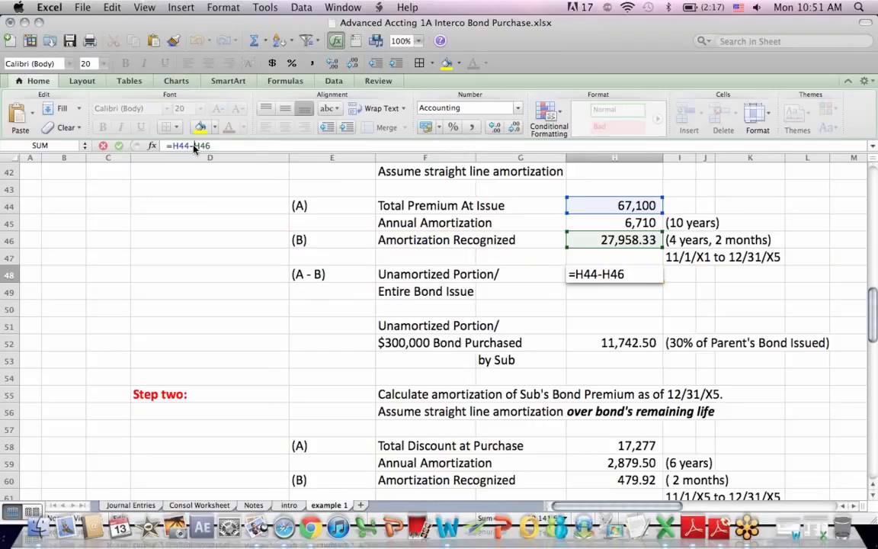
mouse_move(372, 265)
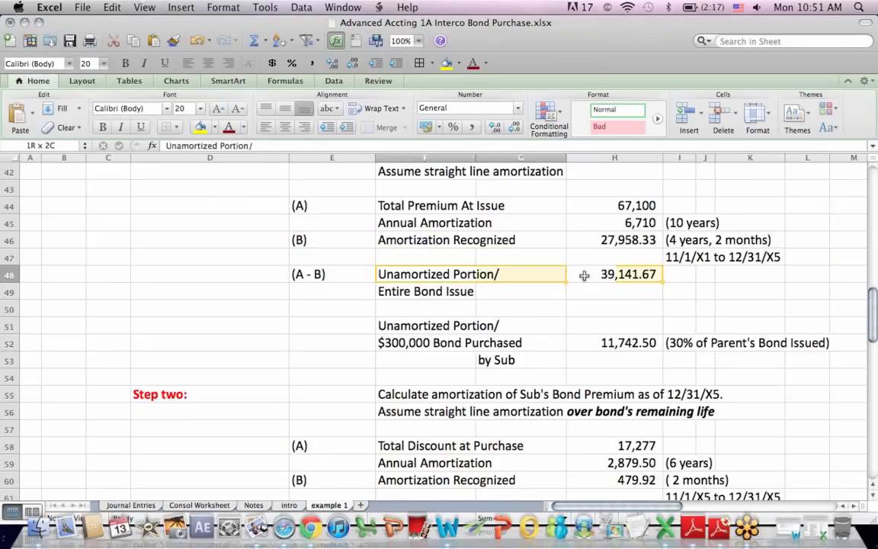
click(615, 275)
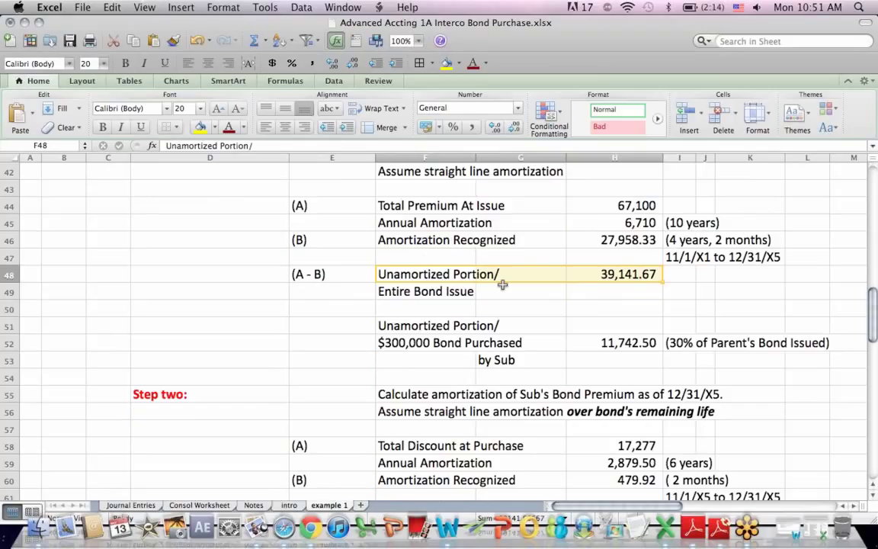
mouse_move(406, 334)
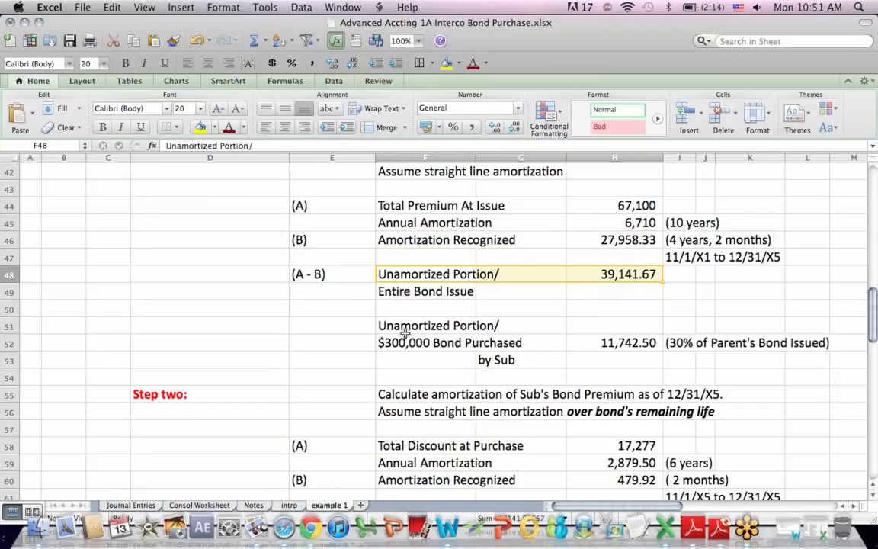
click(473, 341)
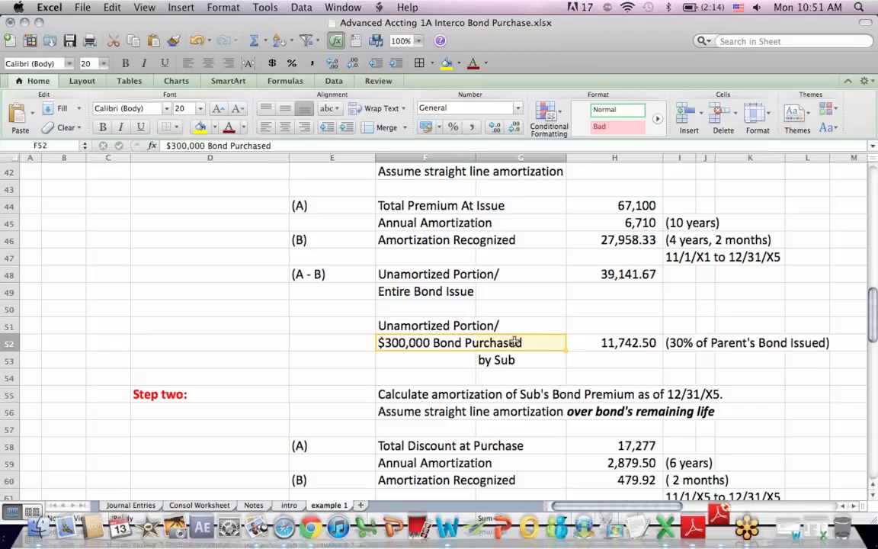
click(614, 342)
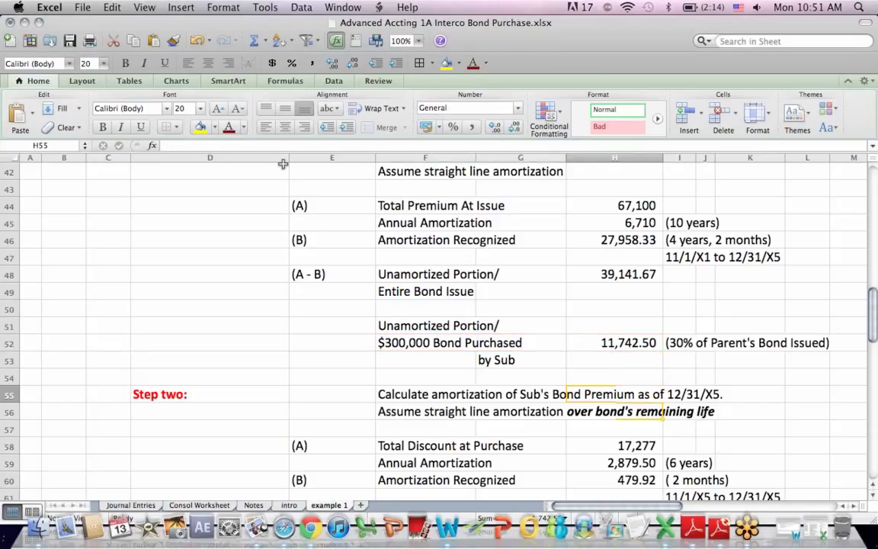
scroll(down, 3)
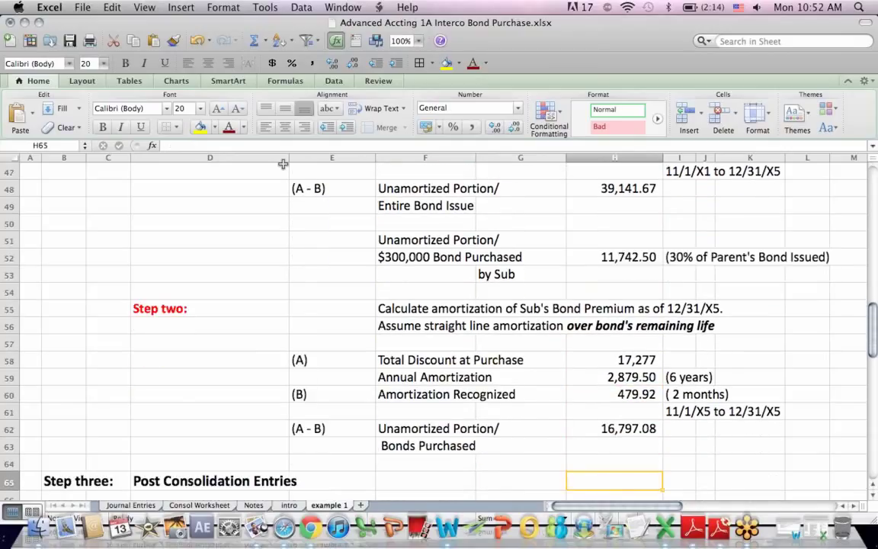
click(763, 257)
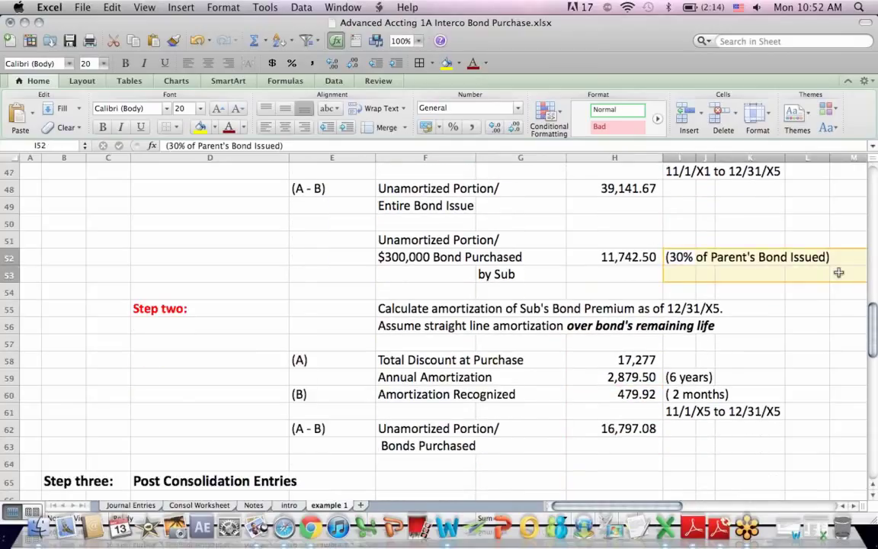
click(614, 256)
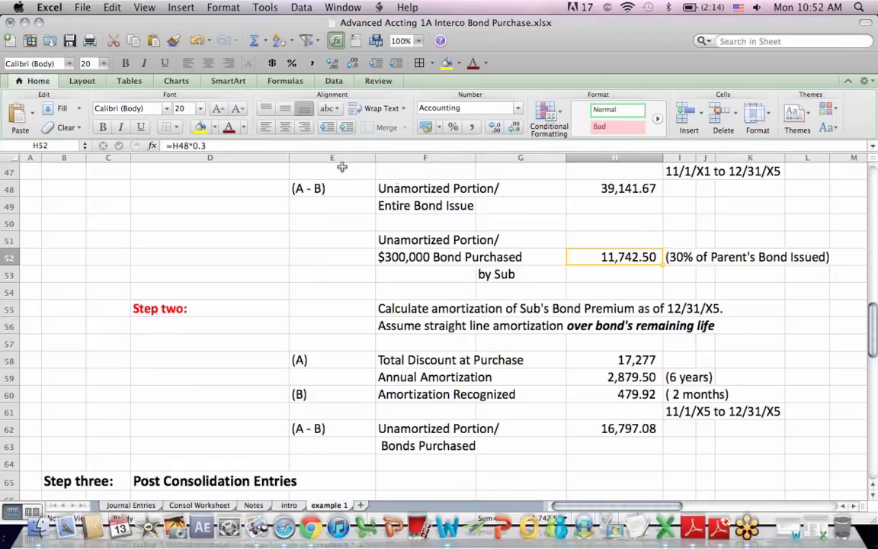
double_click(613, 257)
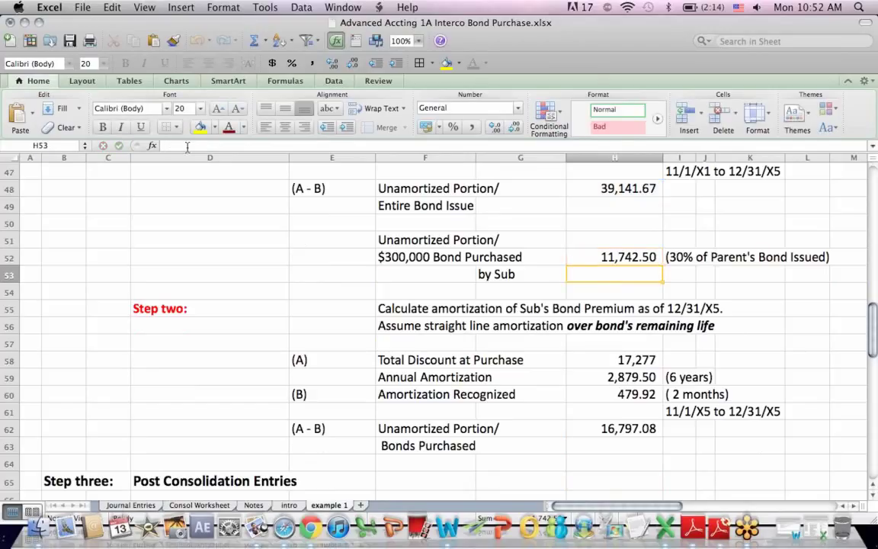
click(613, 308)
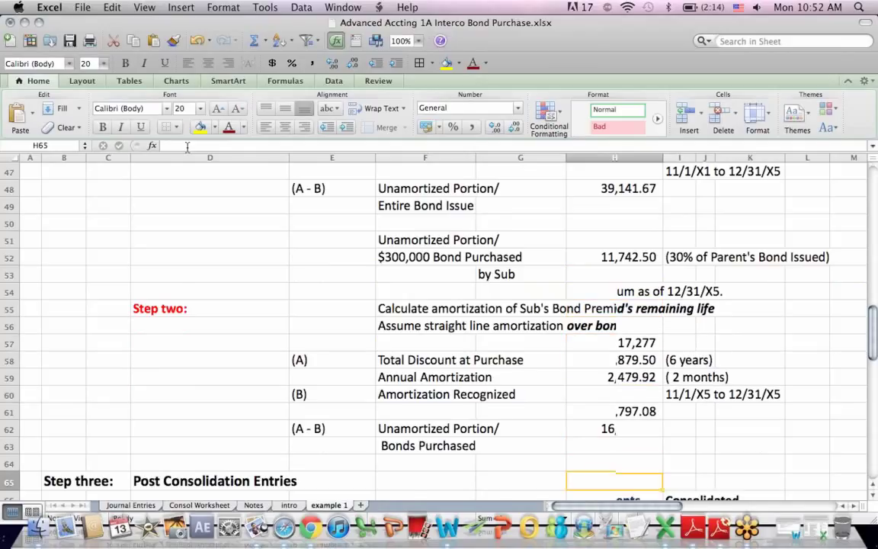
scroll(down, 3)
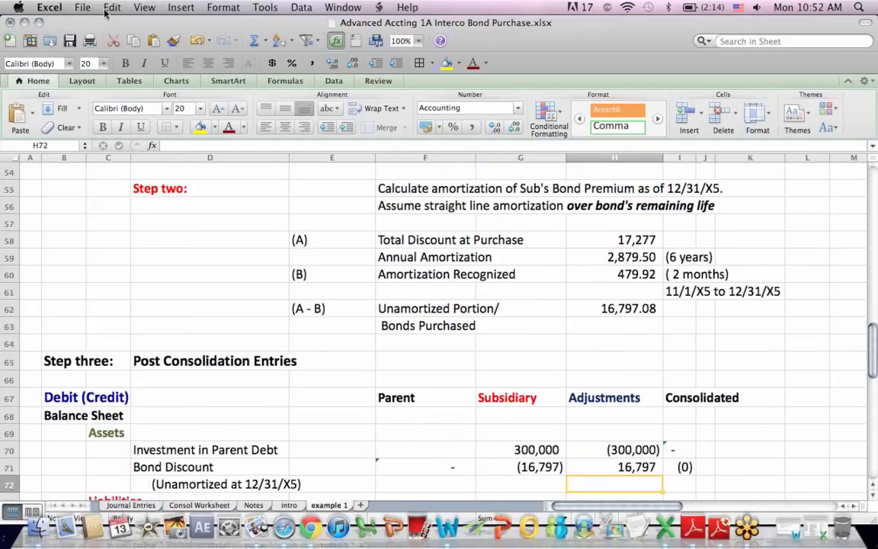
click(423, 190)
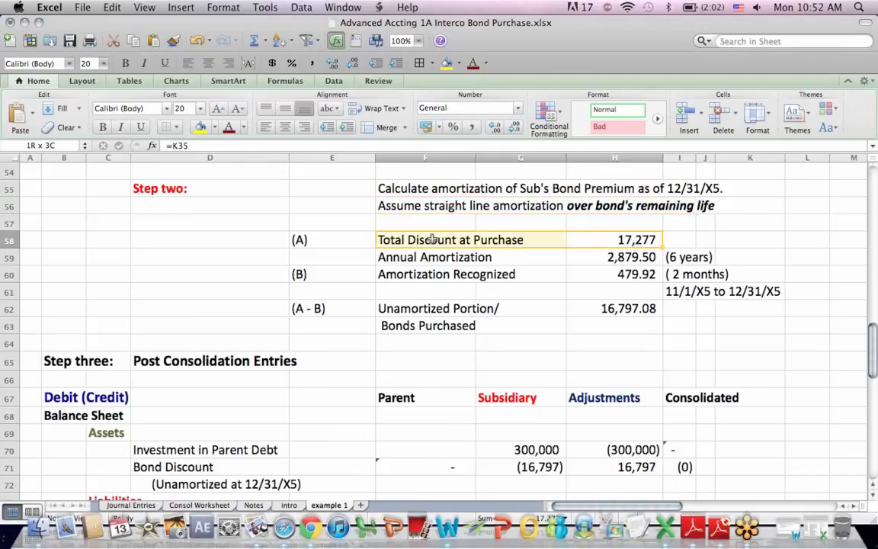
click(468, 107)
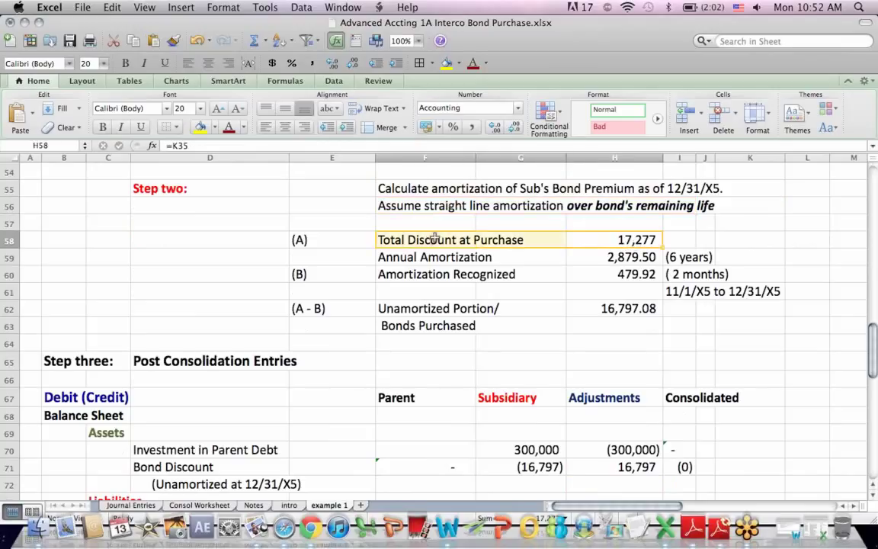
click(687, 256)
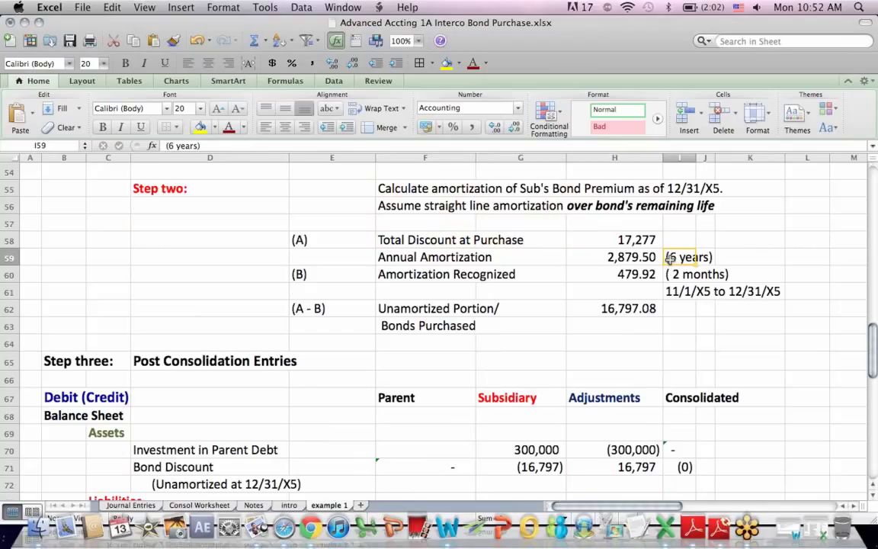
click(615, 256)
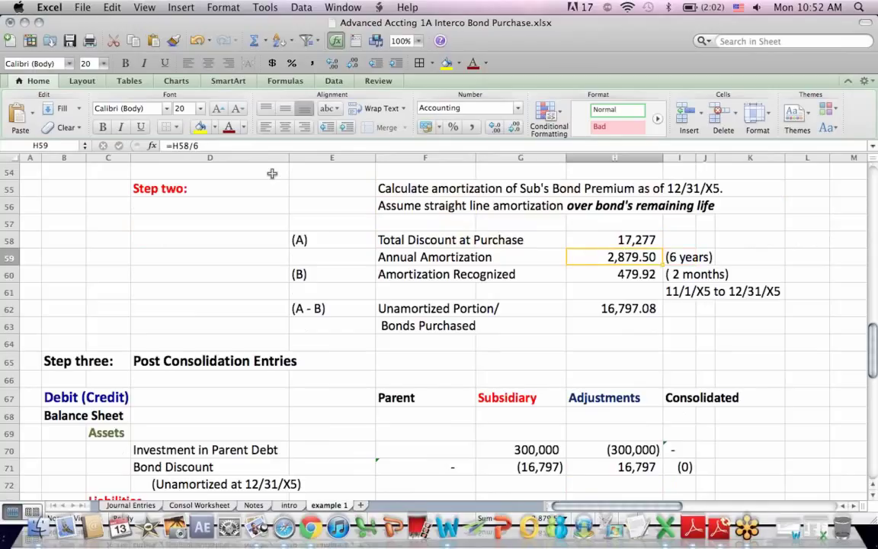
click(614, 275)
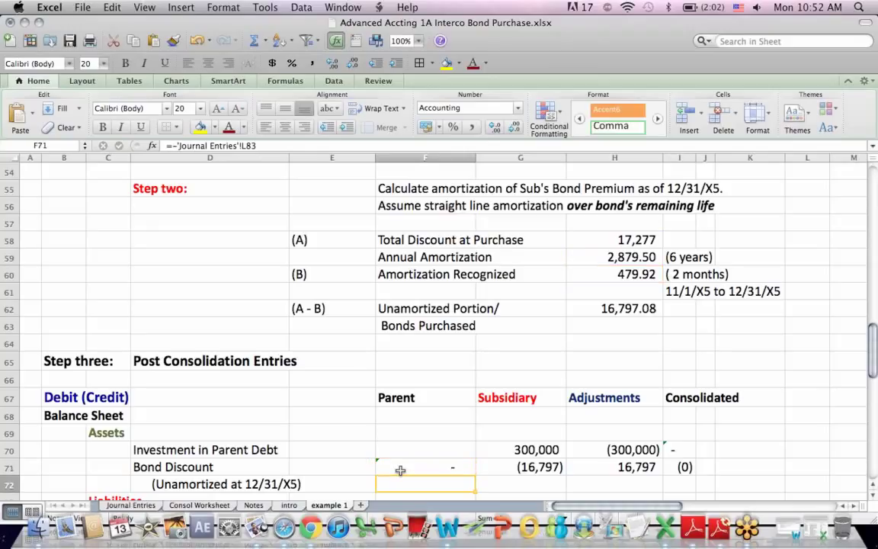
scroll(down, 3)
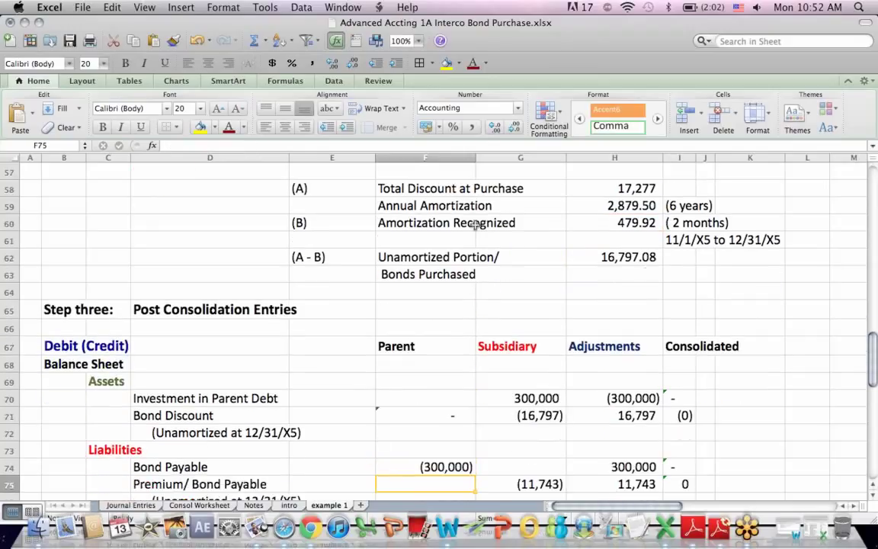
click(614, 222)
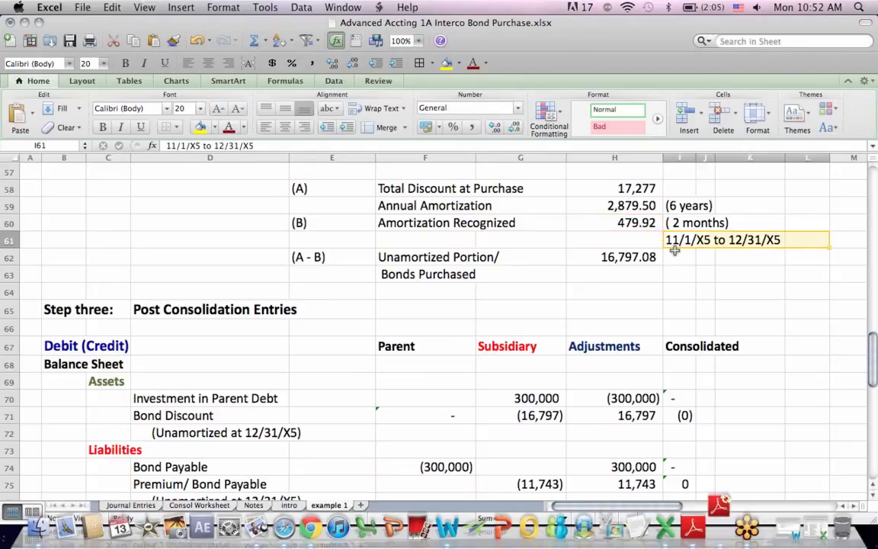
mouse_move(778, 257)
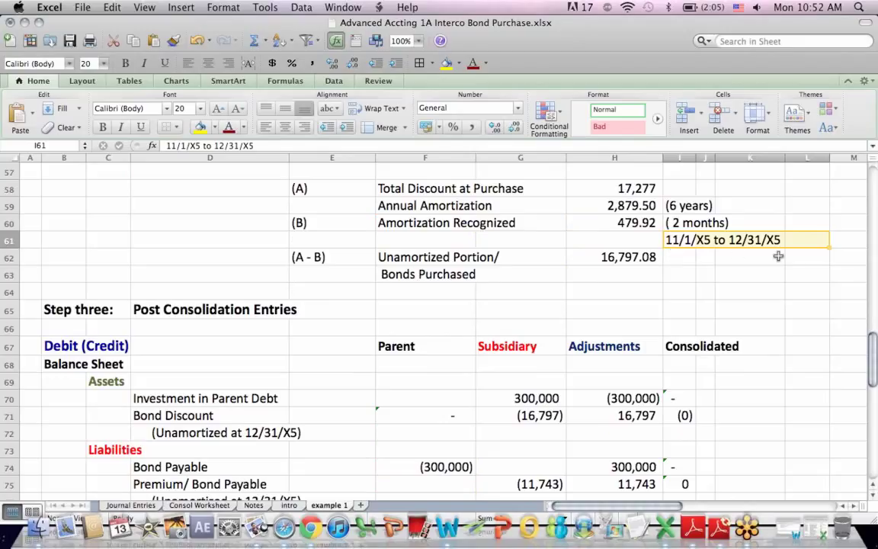
mouse_move(794, 256)
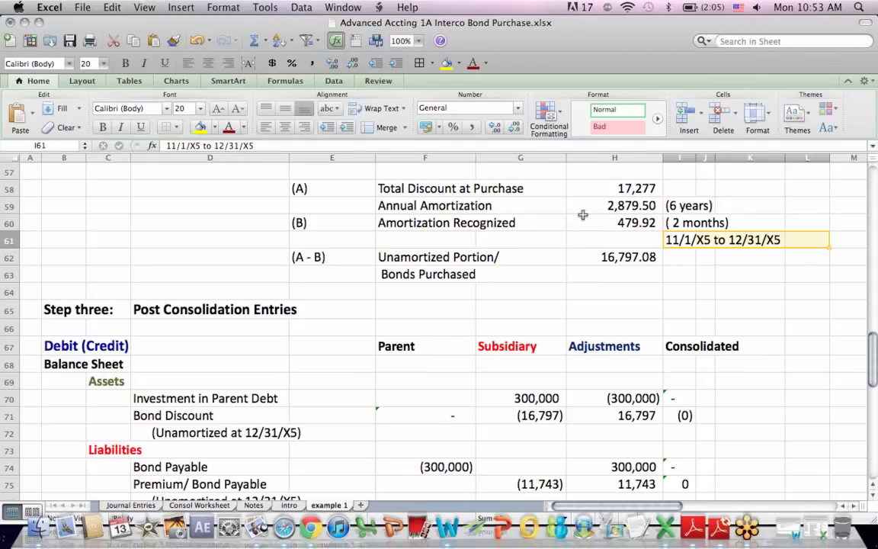
click(522, 240)
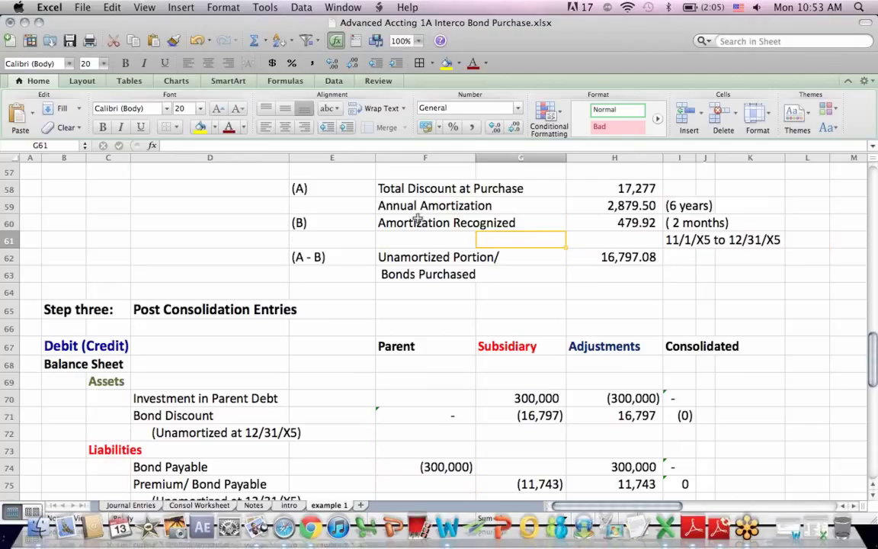
click(446, 222)
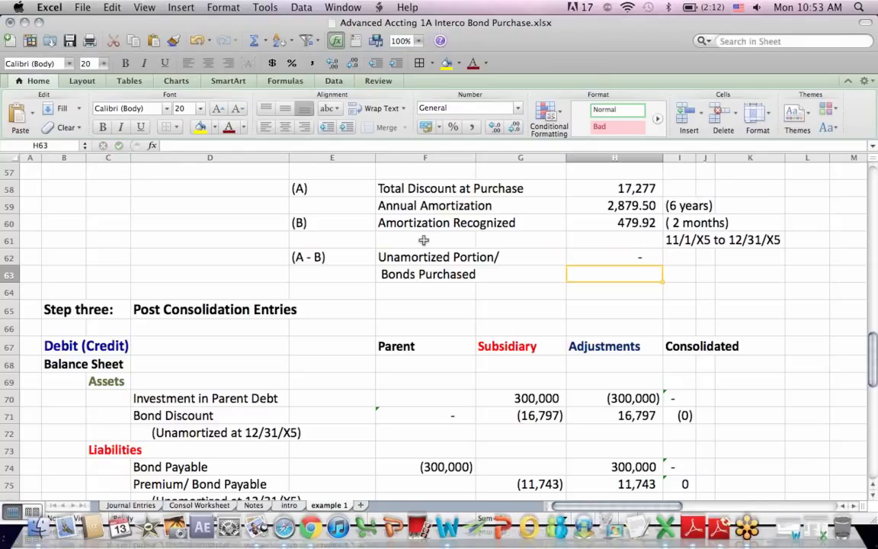
click(614, 256)
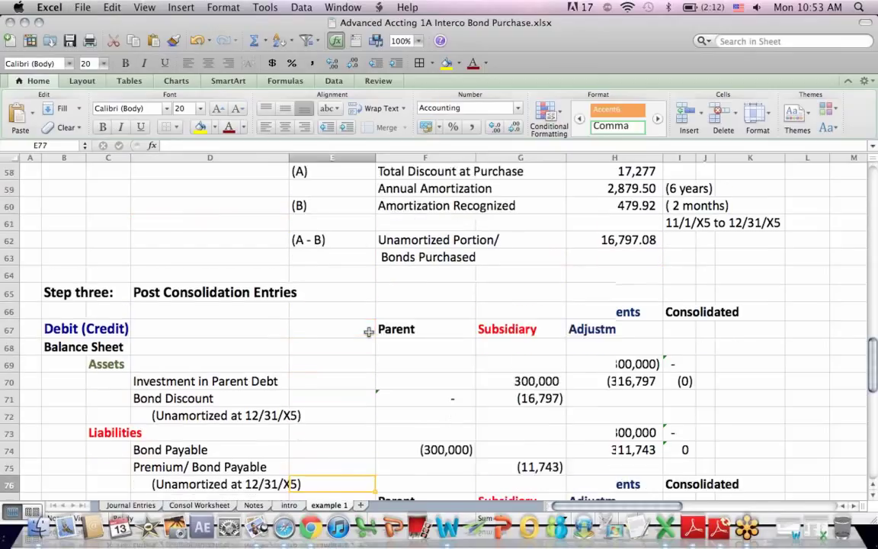
scroll(down, 3)
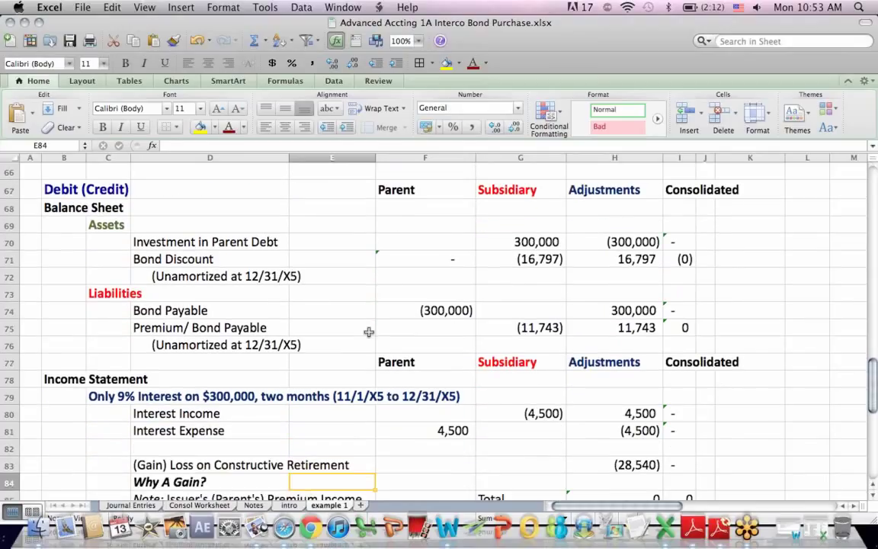
click(332, 464)
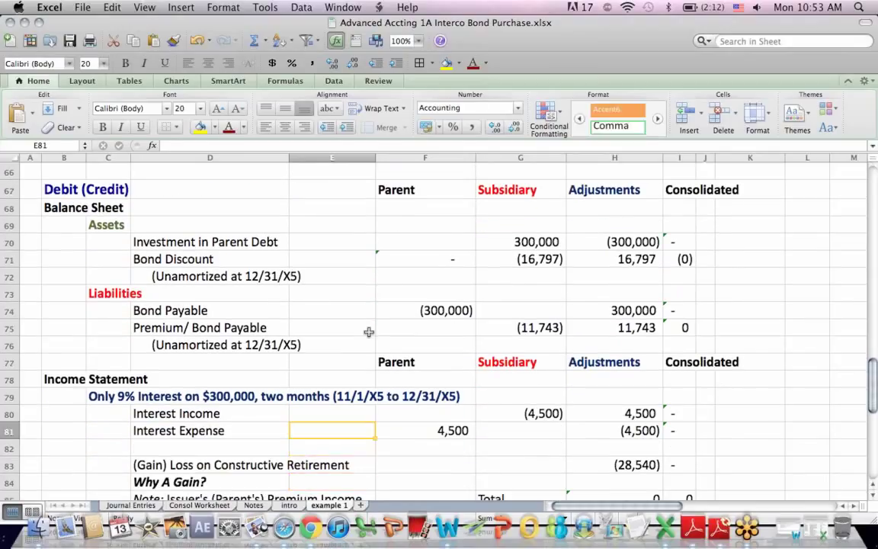
click(333, 260)
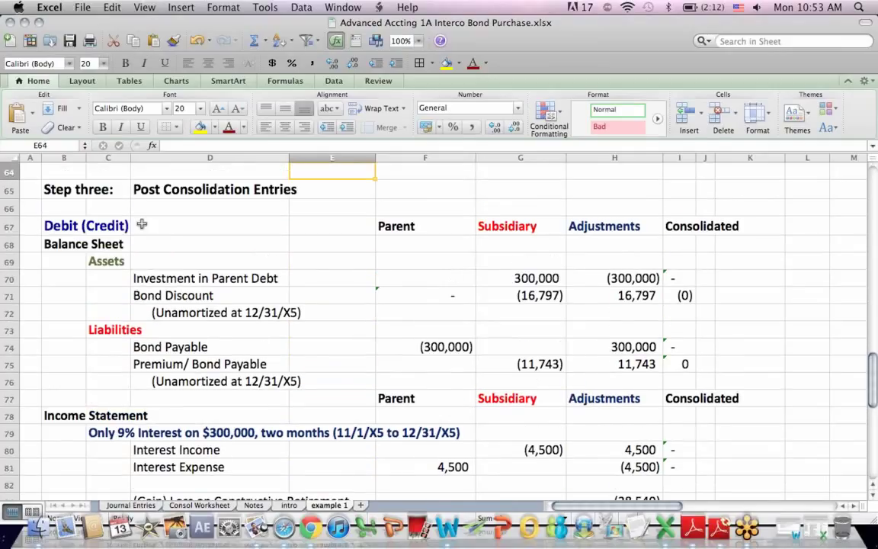
click(211, 189)
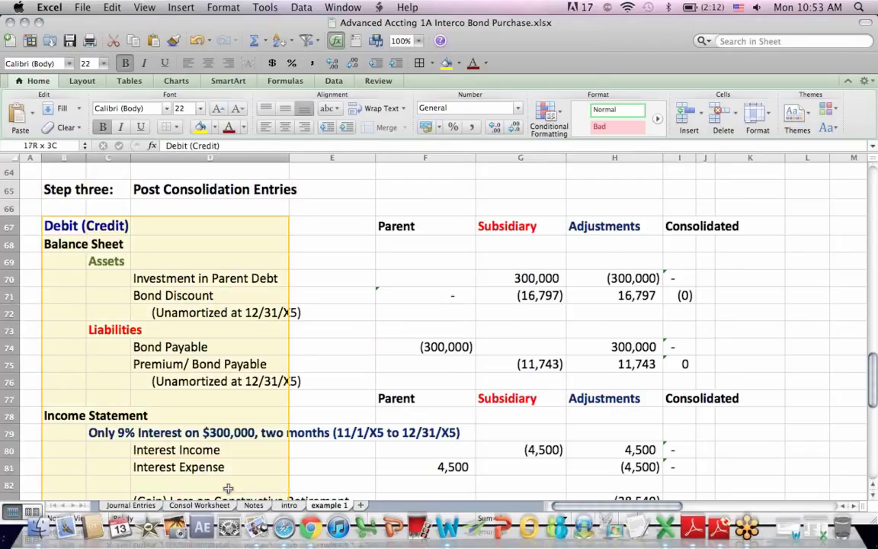
click(399, 269)
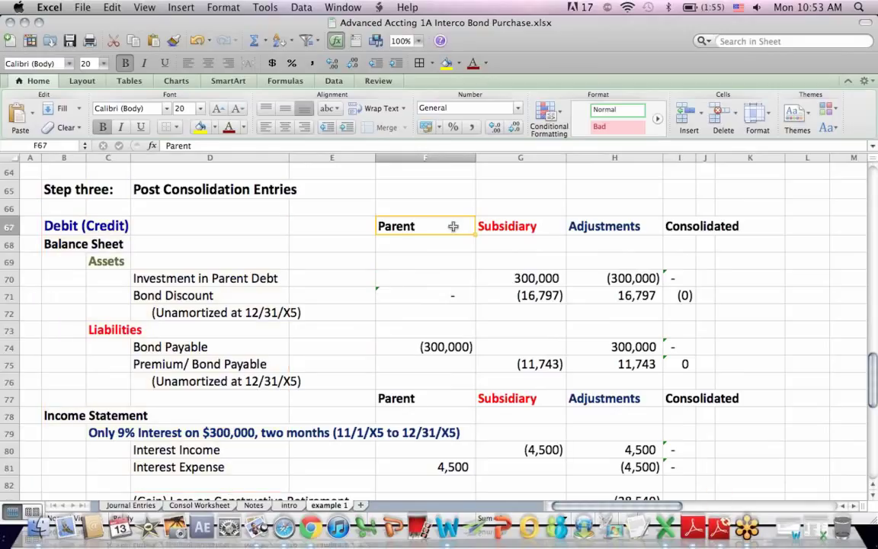
click(521, 225)
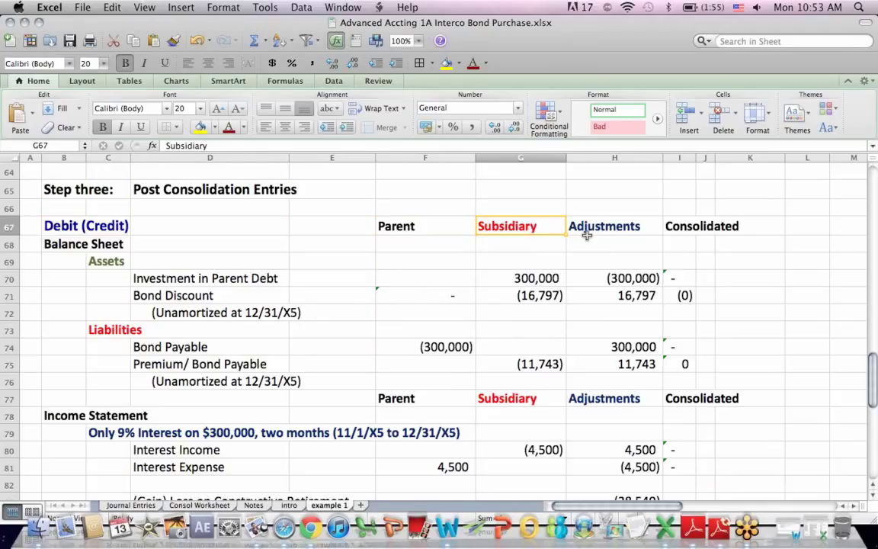
click(701, 225)
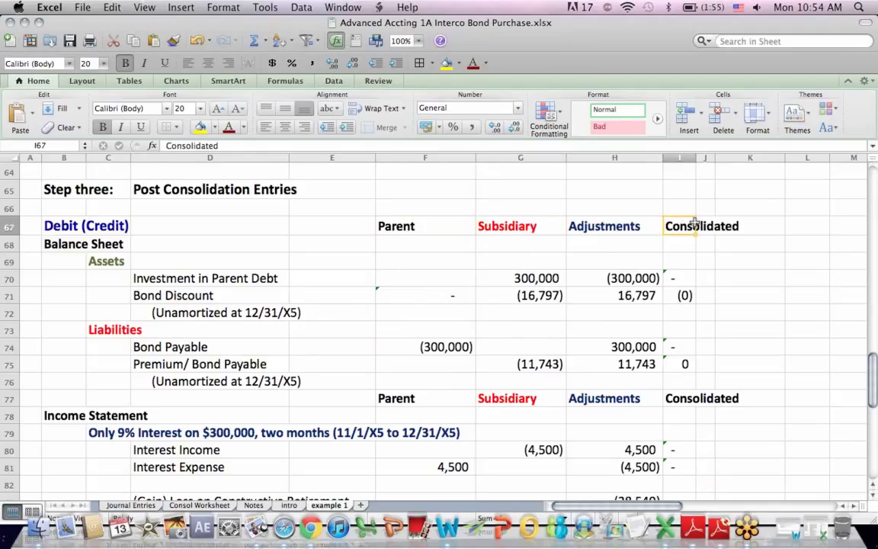
mouse_move(491, 476)
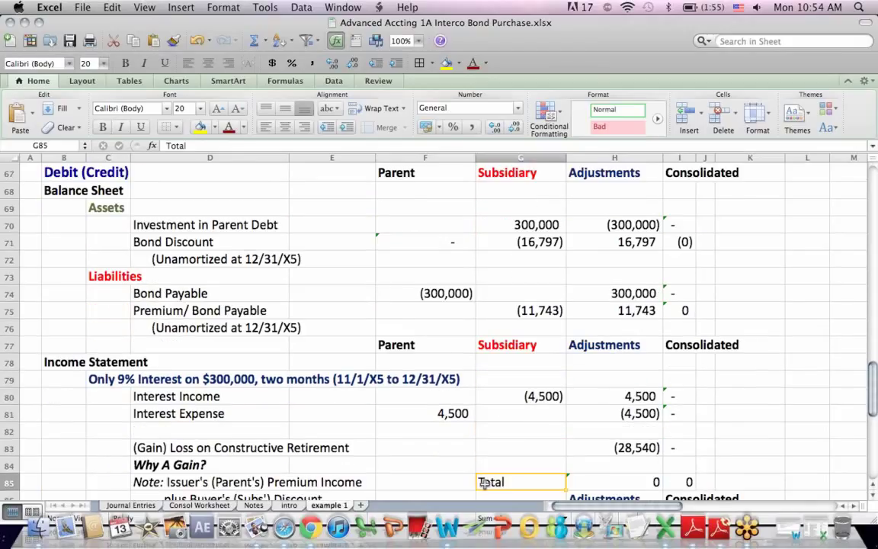
mouse_move(140, 227)
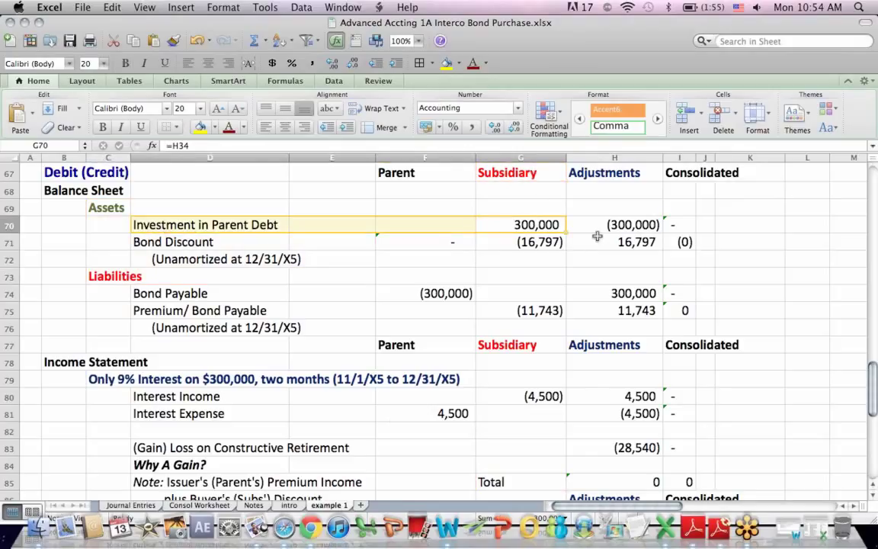
click(613, 224)
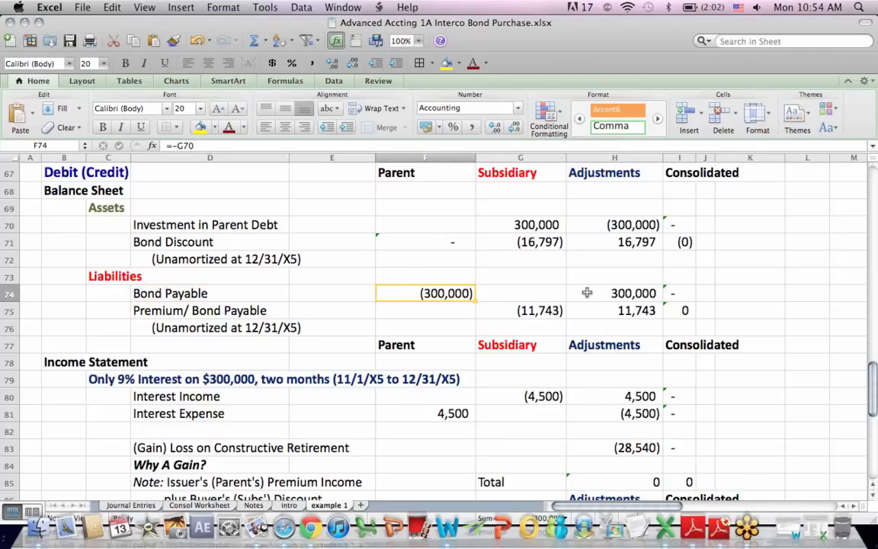
click(614, 292)
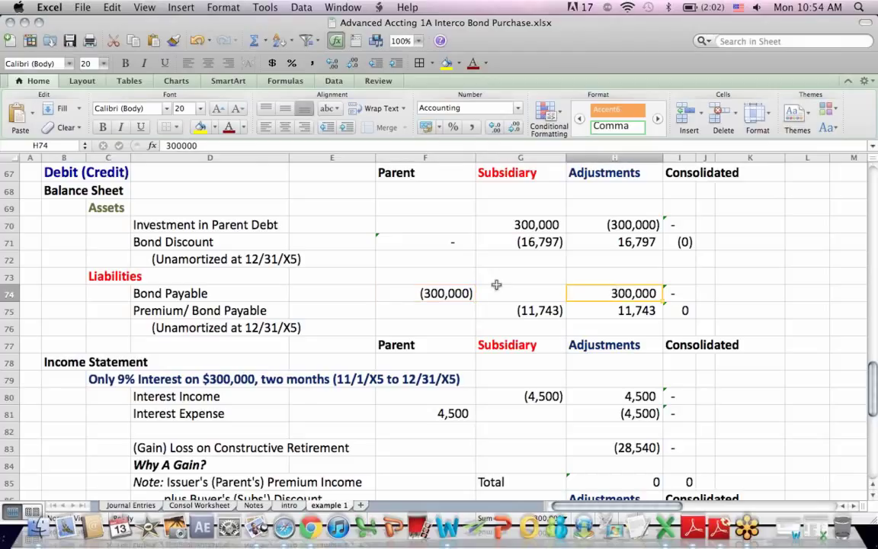
click(211, 311)
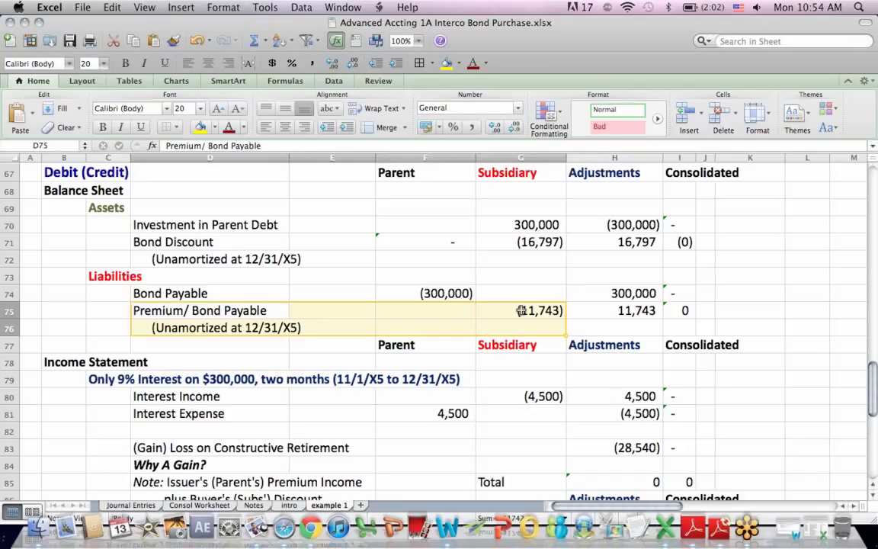
click(425, 311)
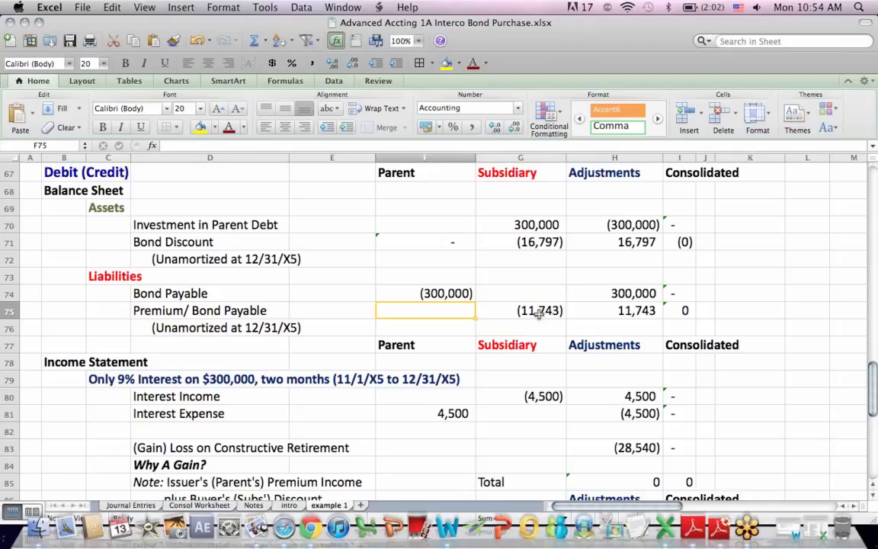
click(521, 311)
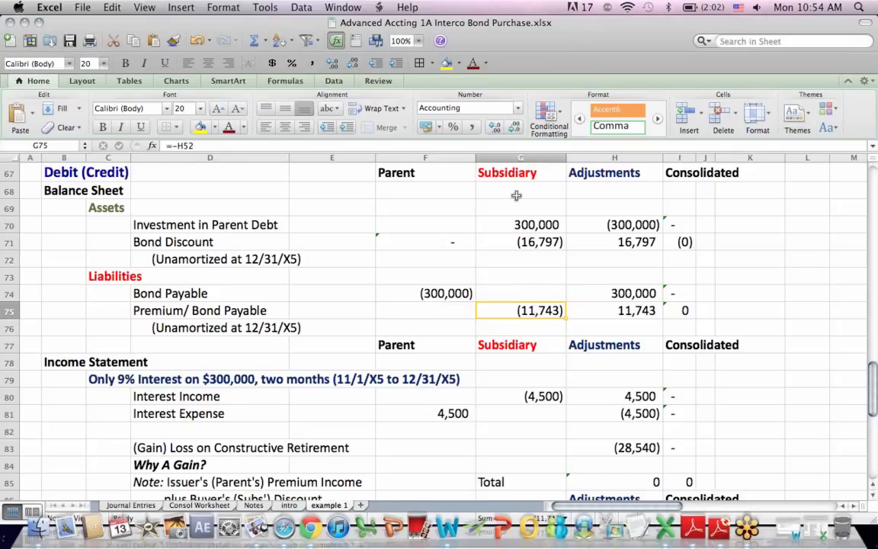
click(424, 311)
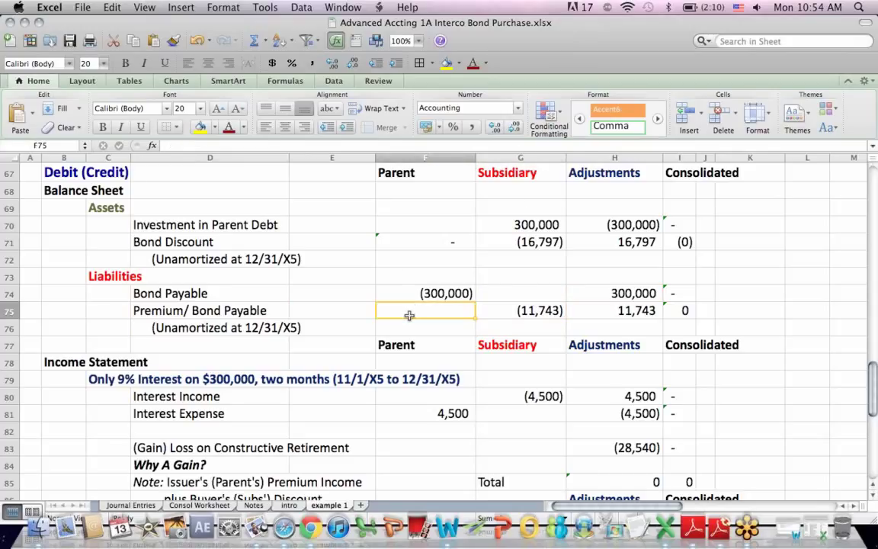
click(521, 311)
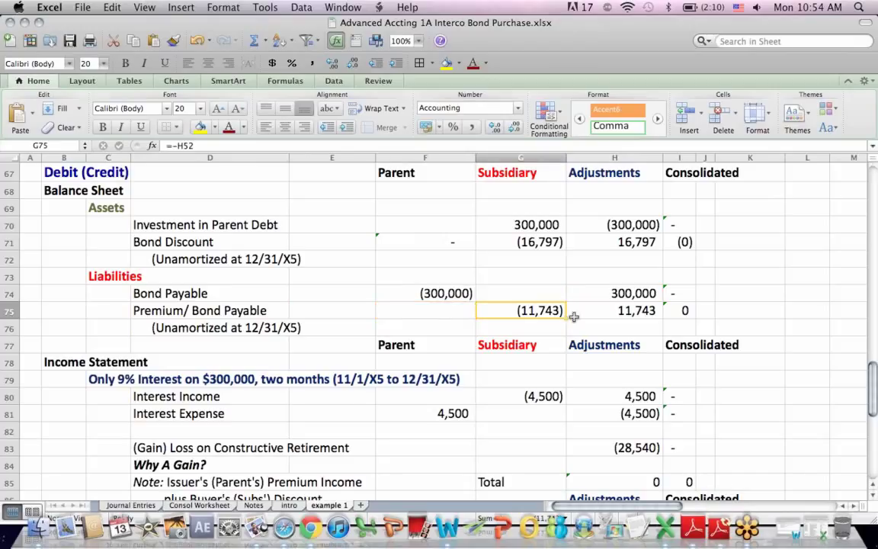
click(522, 413)
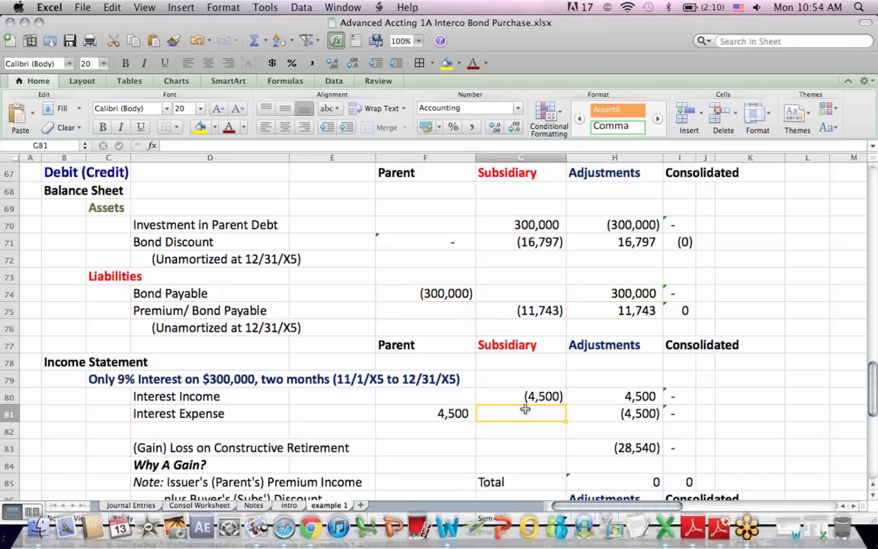
click(522, 482)
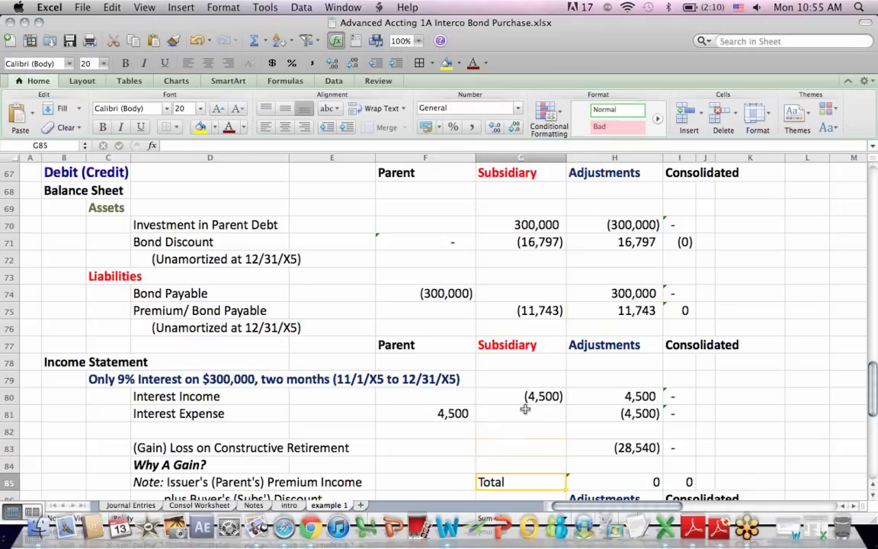
scroll(down, 3)
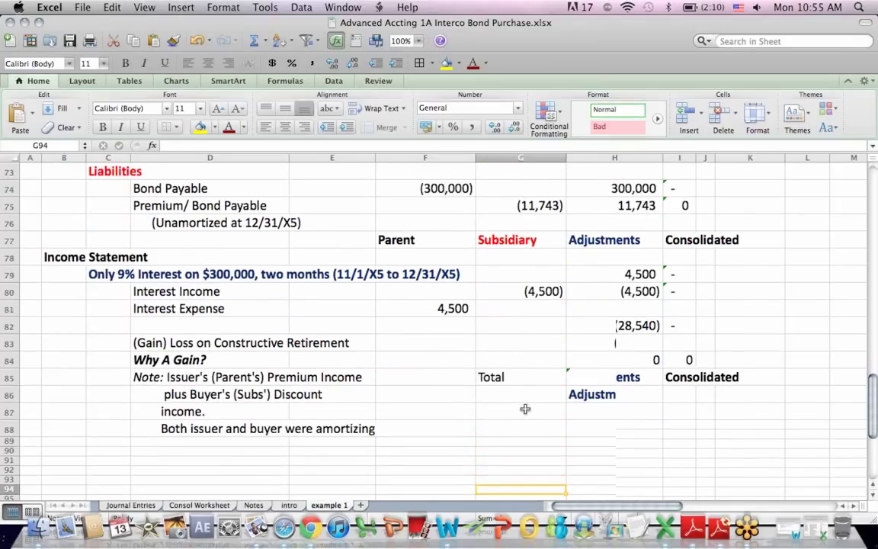
scroll(down, 3)
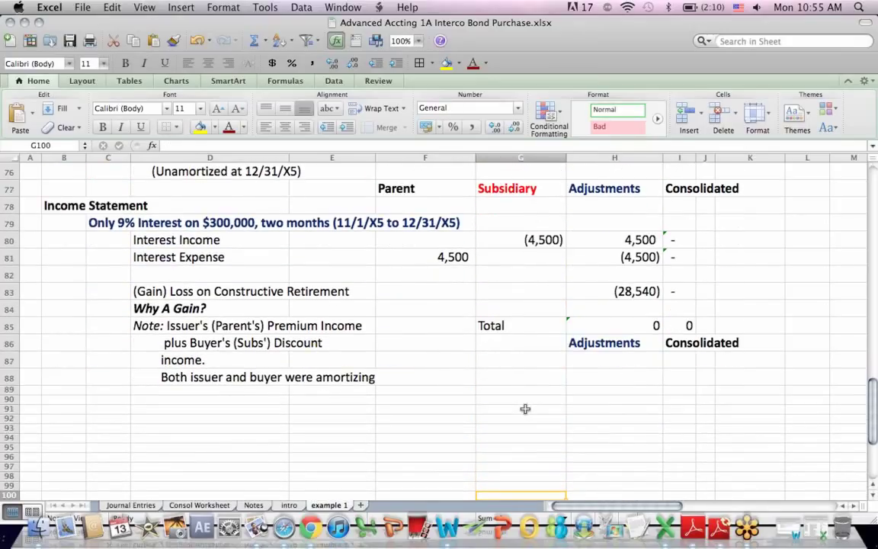
click(333, 223)
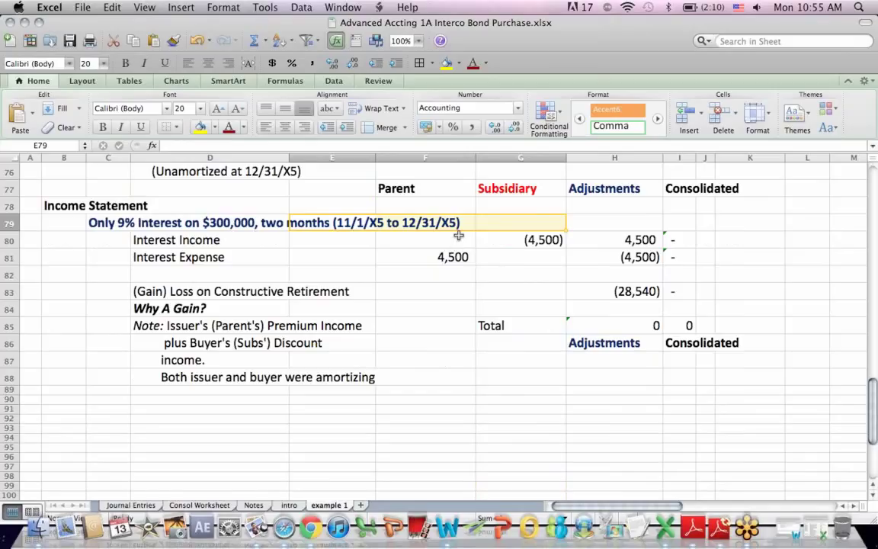
click(425, 326)
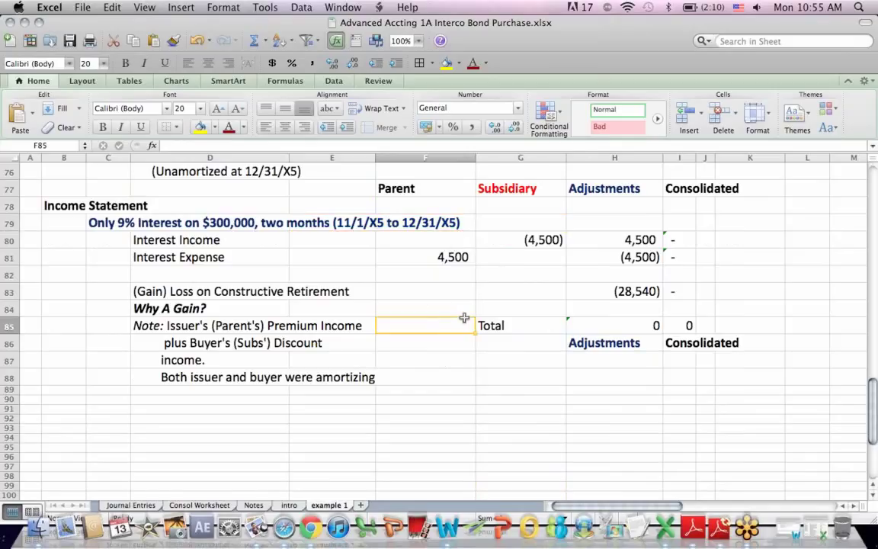
click(109, 222)
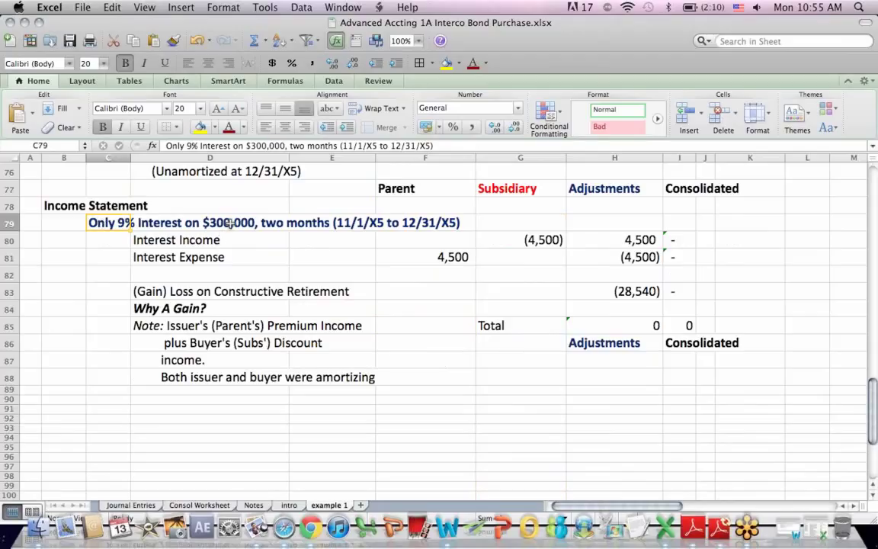
click(211, 222)
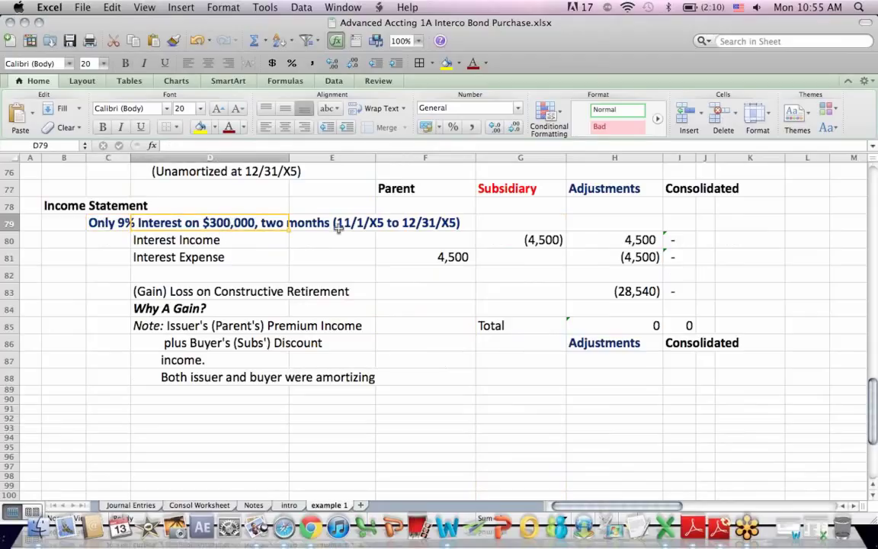
click(522, 240)
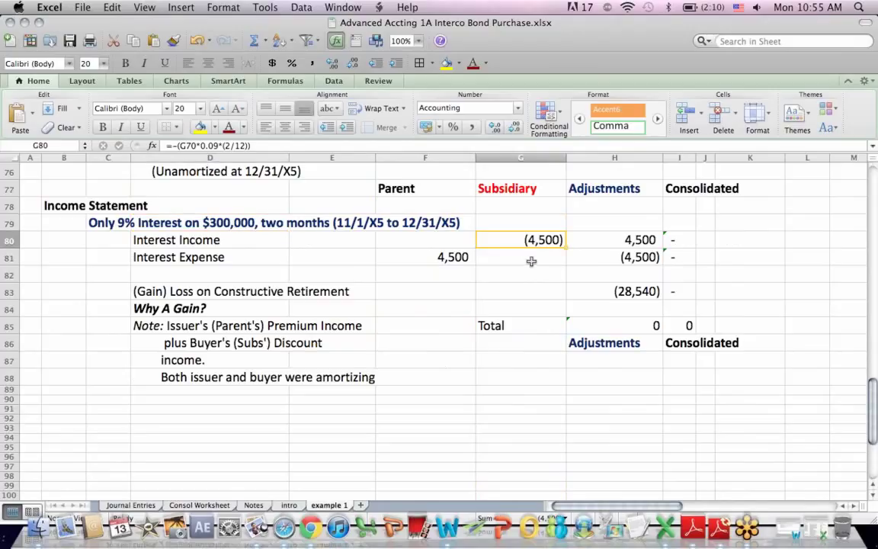
mouse_move(189, 228)
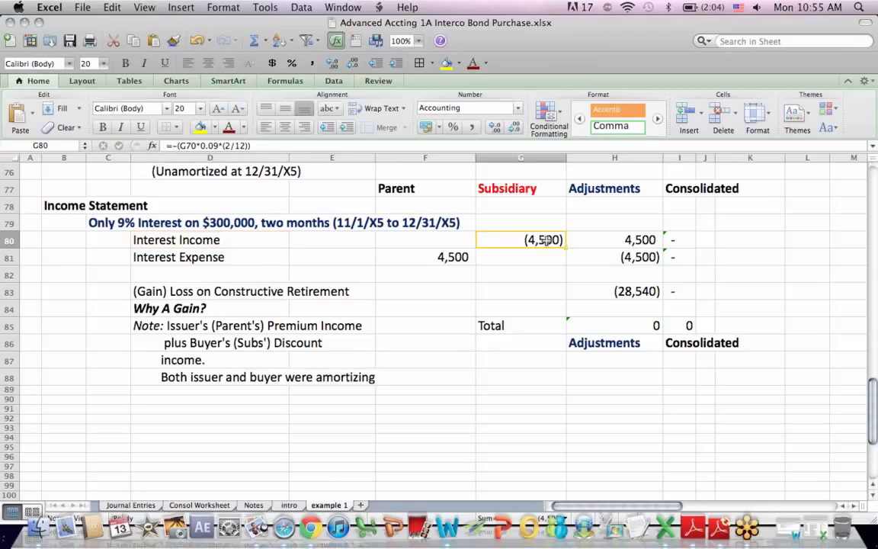
click(425, 189)
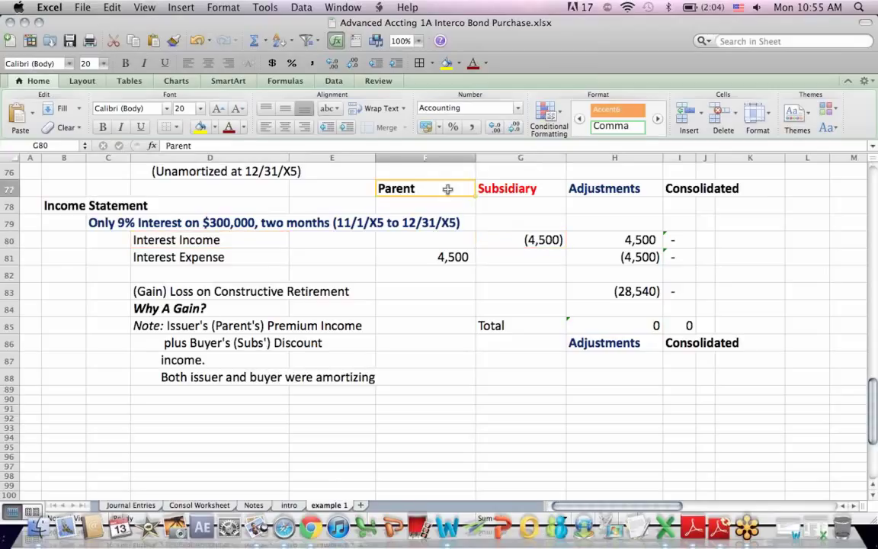
click(424, 256)
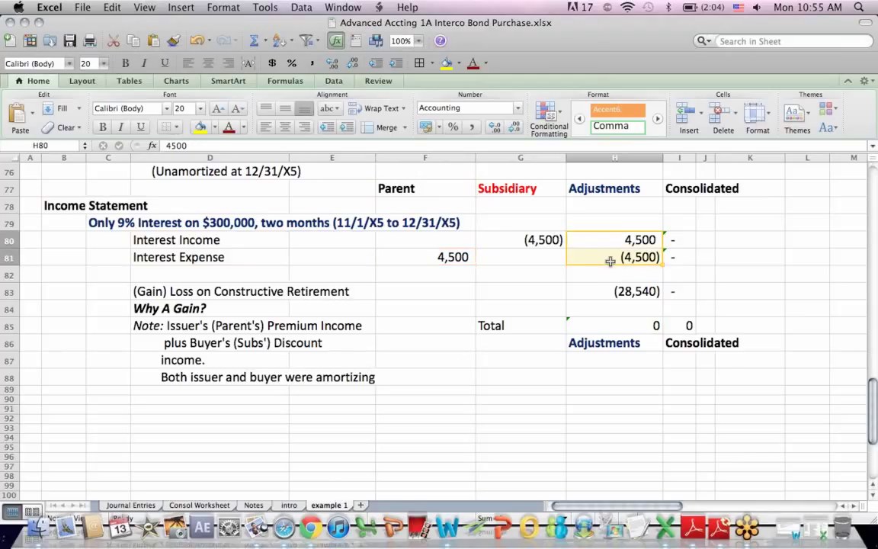
click(522, 275)
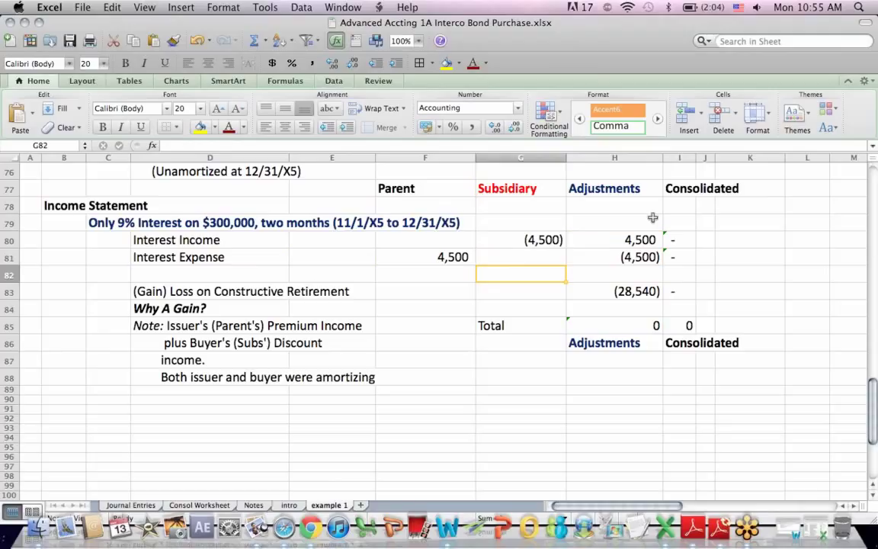
mouse_move(539, 341)
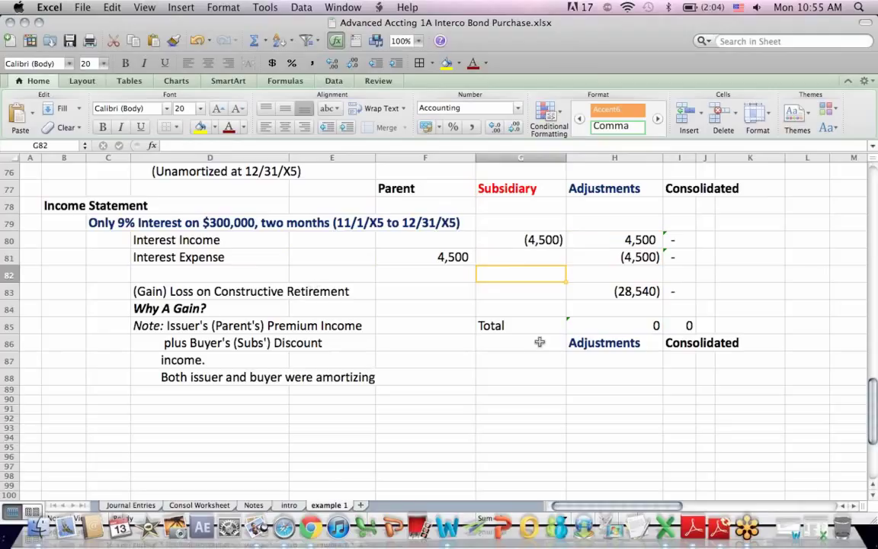
mouse_move(612, 338)
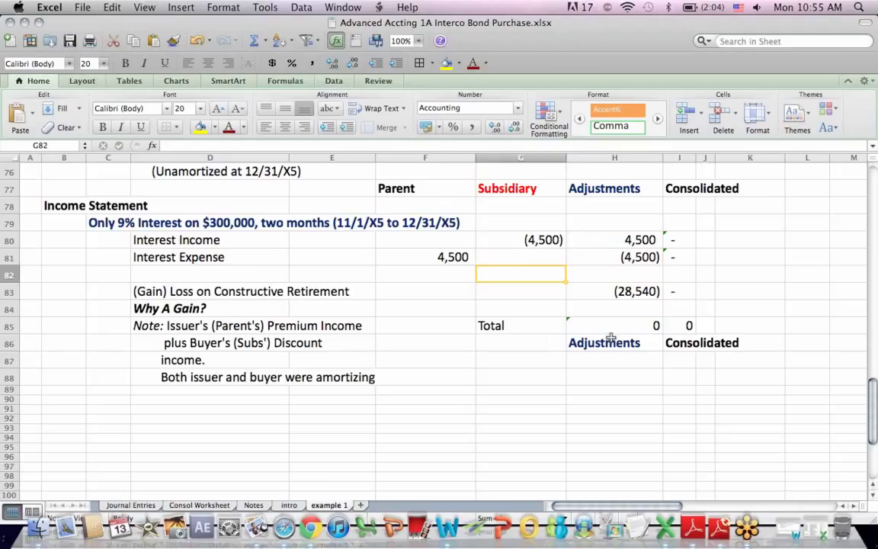
mouse_move(561, 342)
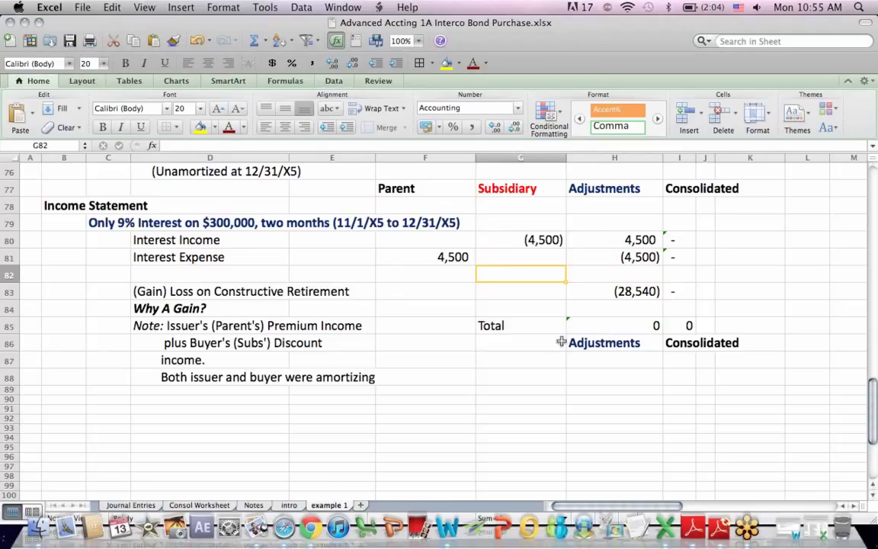
click(521, 487)
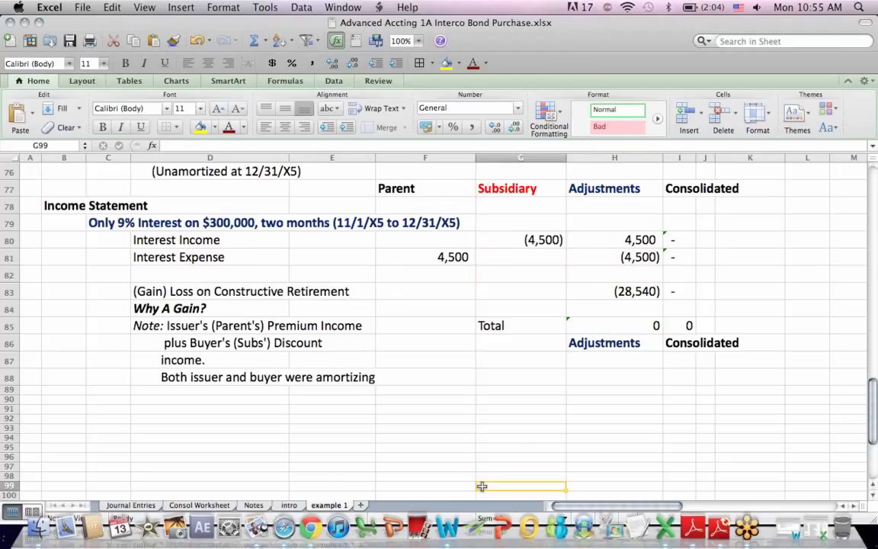
scroll(down, 3)
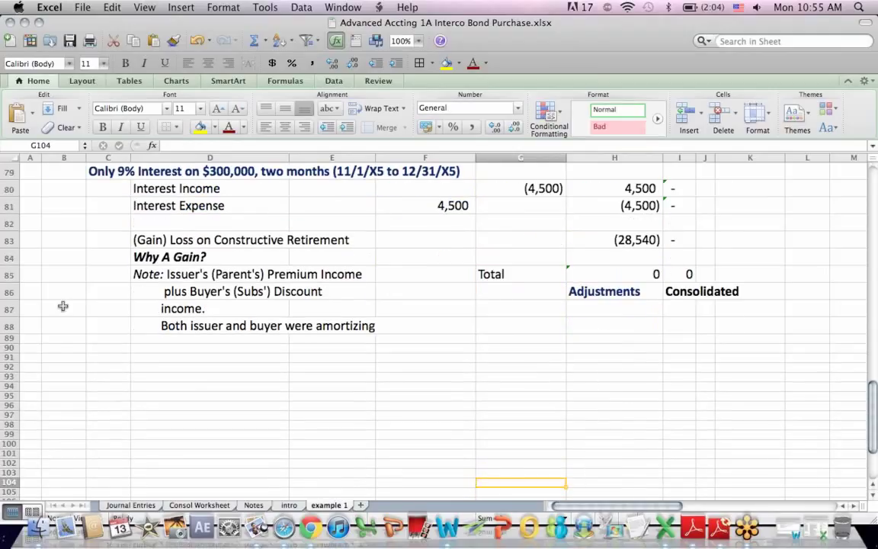
click(211, 239)
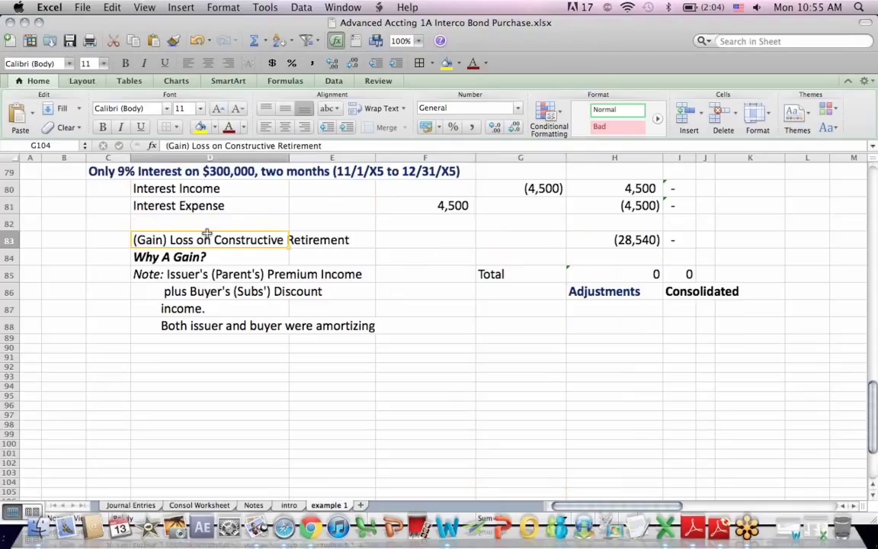
click(614, 239)
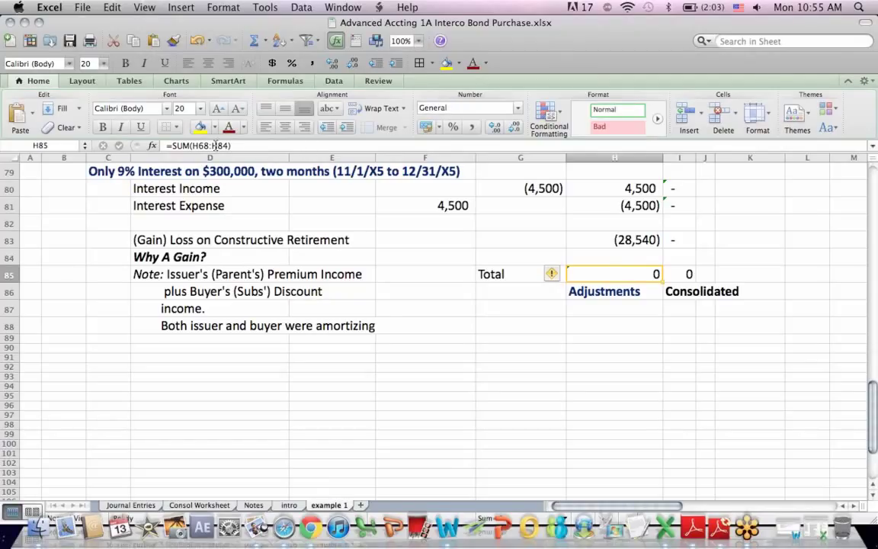
double_click(614, 274)
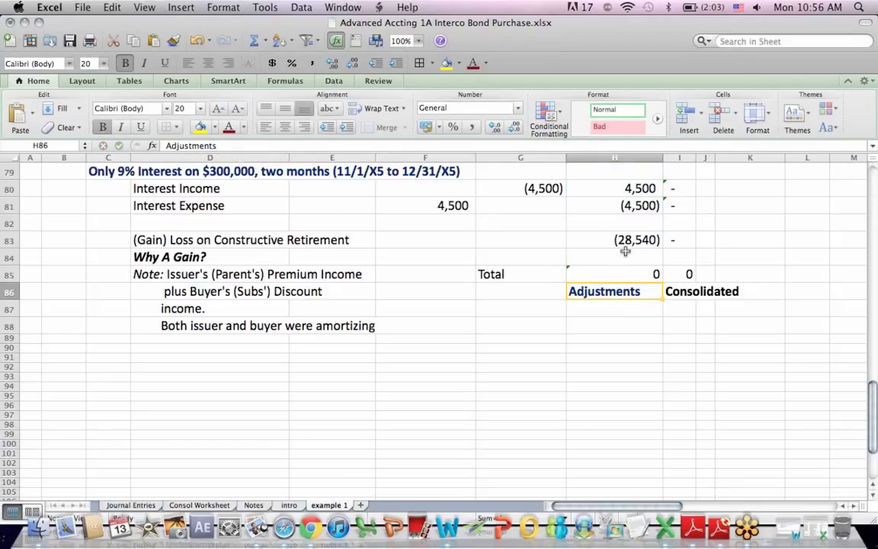
click(615, 239)
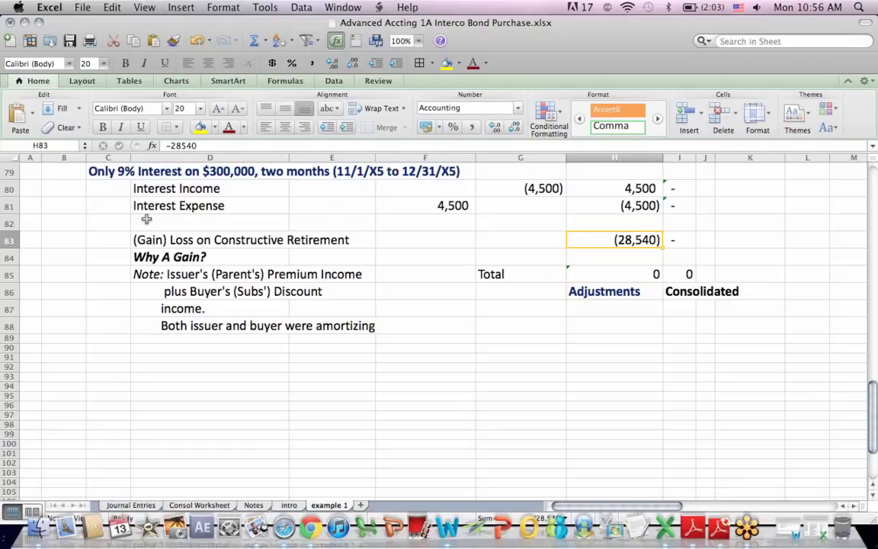
click(211, 239)
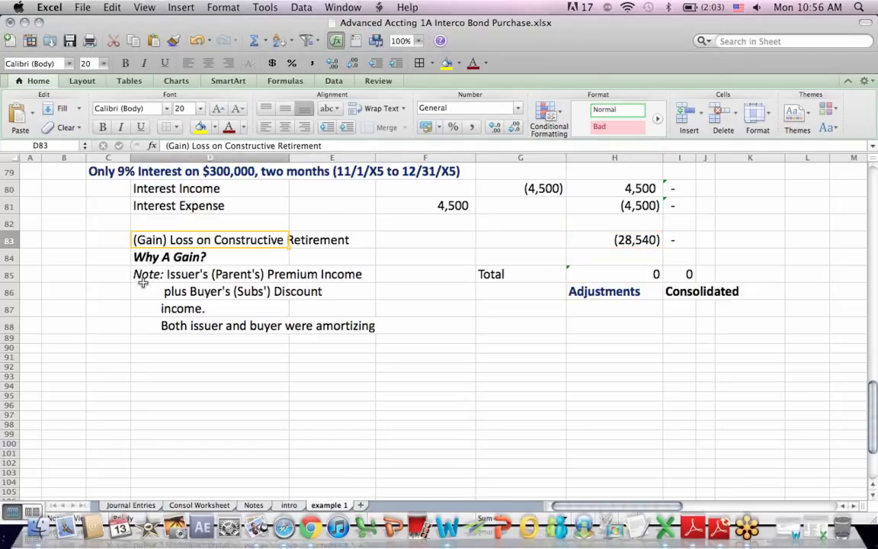
click(266, 275)
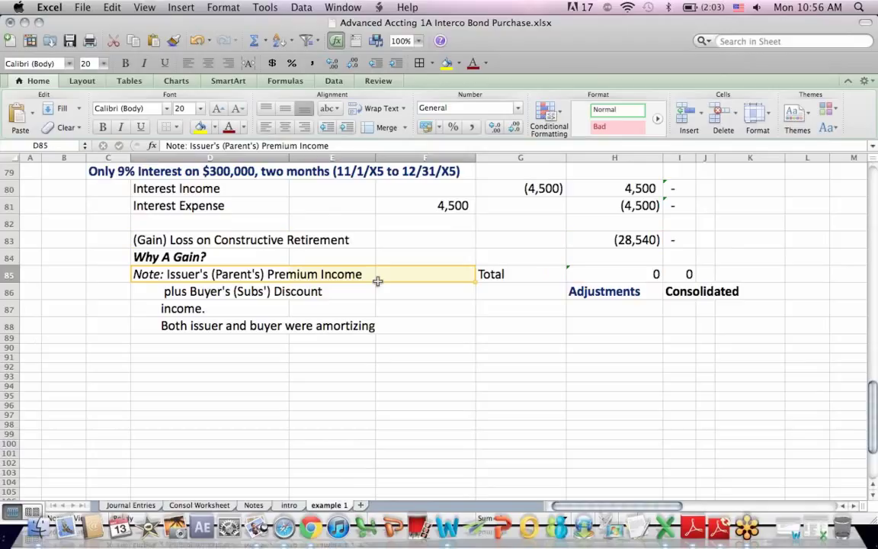
mouse_move(378, 297)
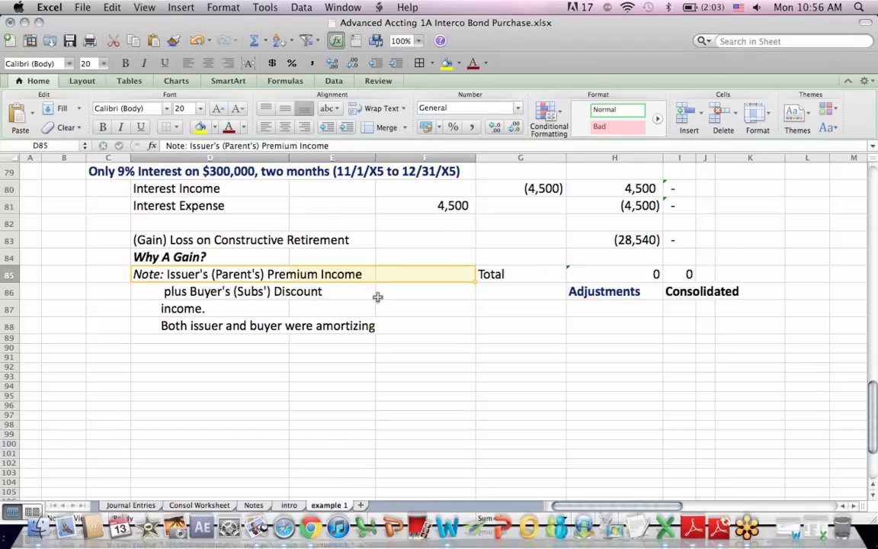
click(424, 291)
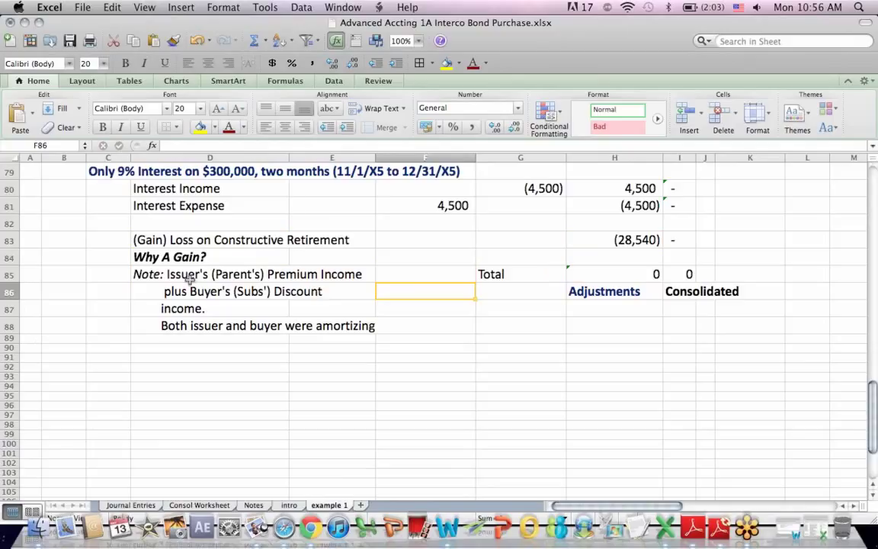
click(252, 291)
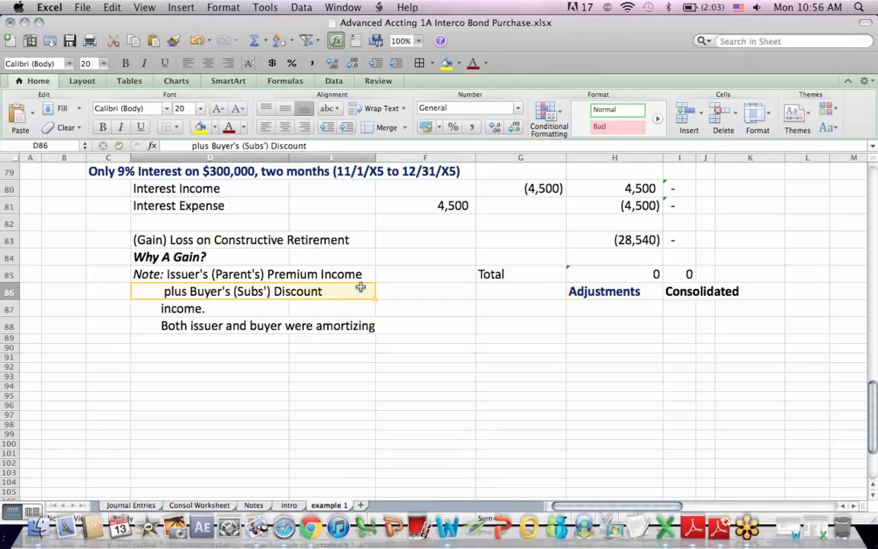
mouse_move(328, 288)
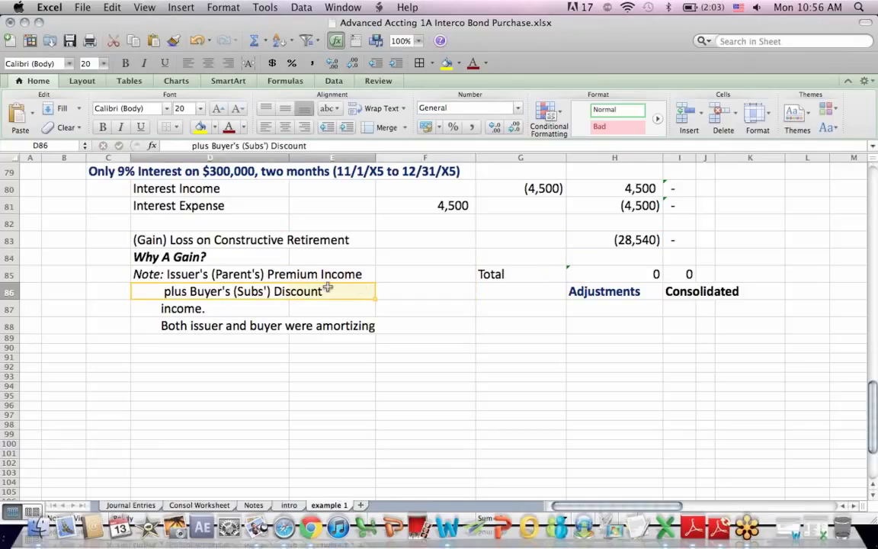
click(210, 275)
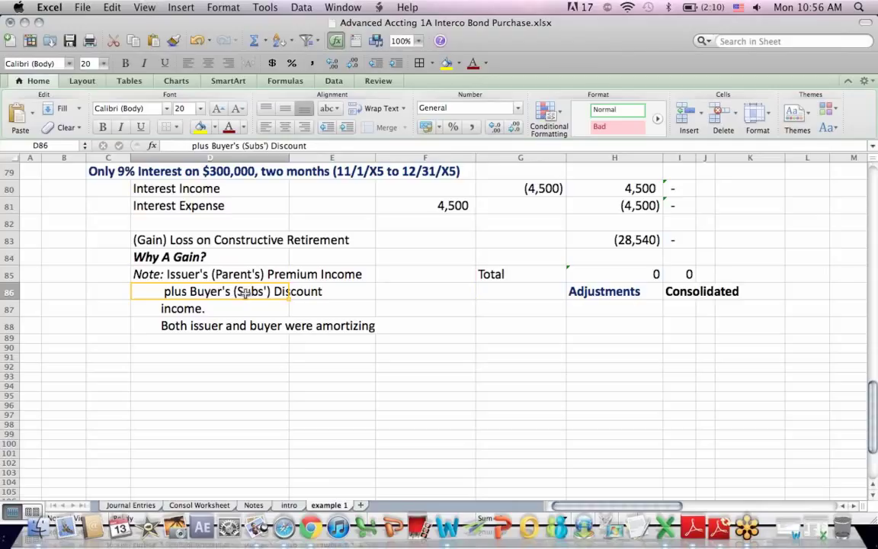
mouse_move(260, 250)
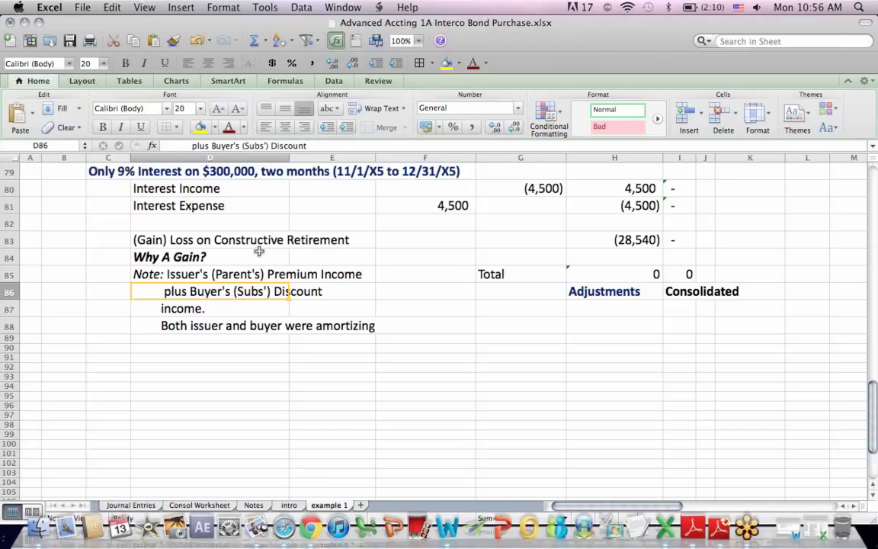
mouse_move(577, 243)
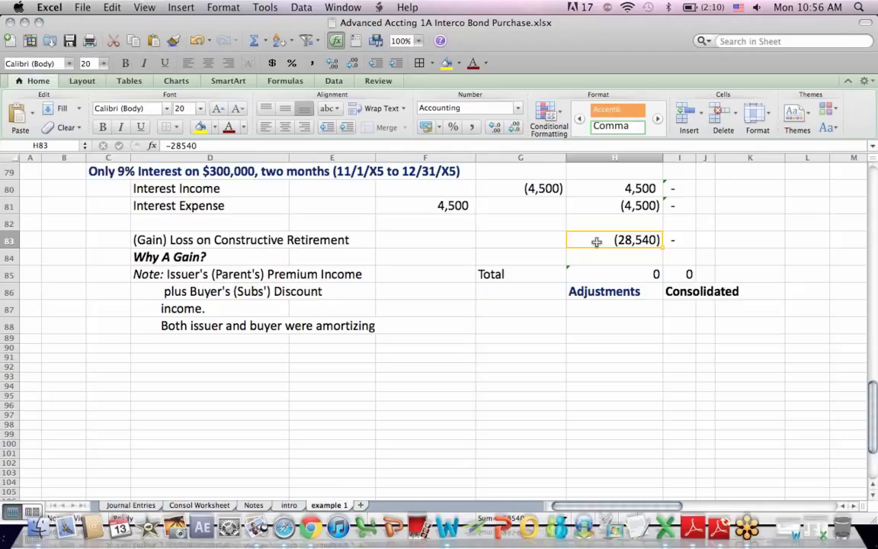
mouse_move(189, 265)
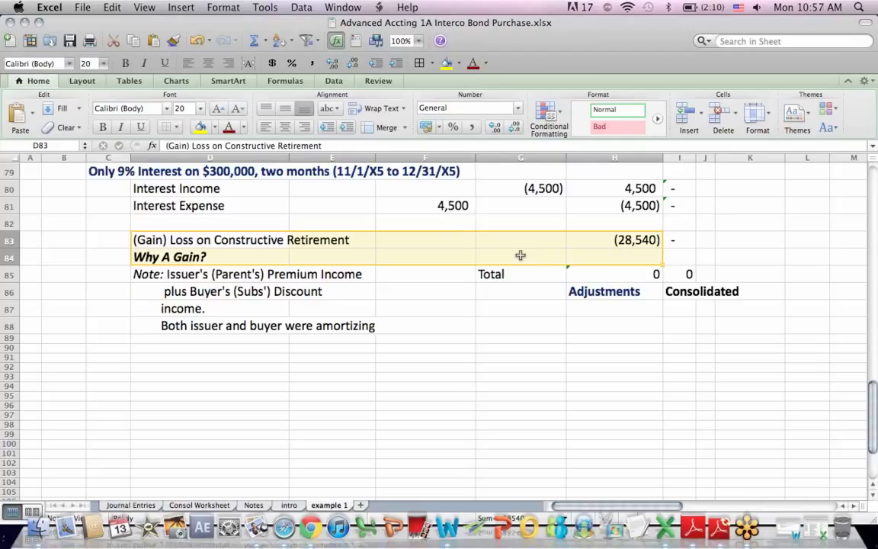
click(521, 240)
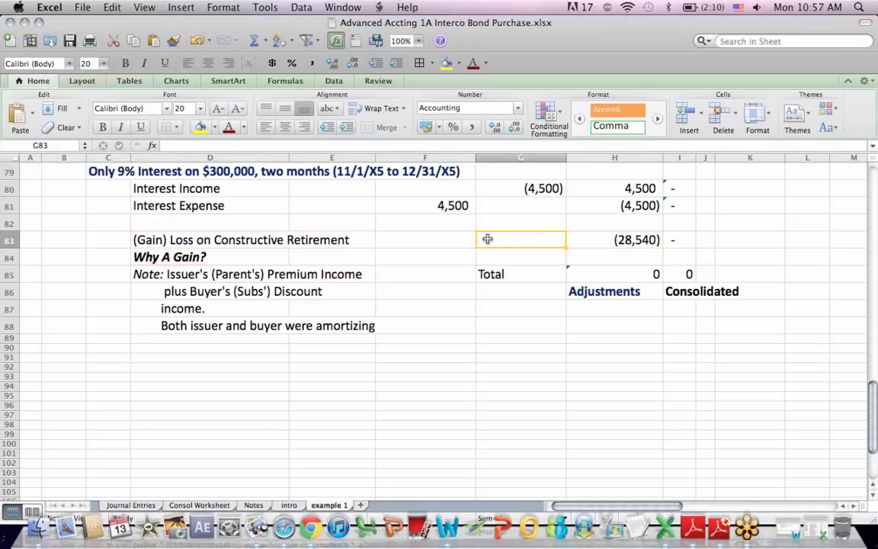
click(267, 275)
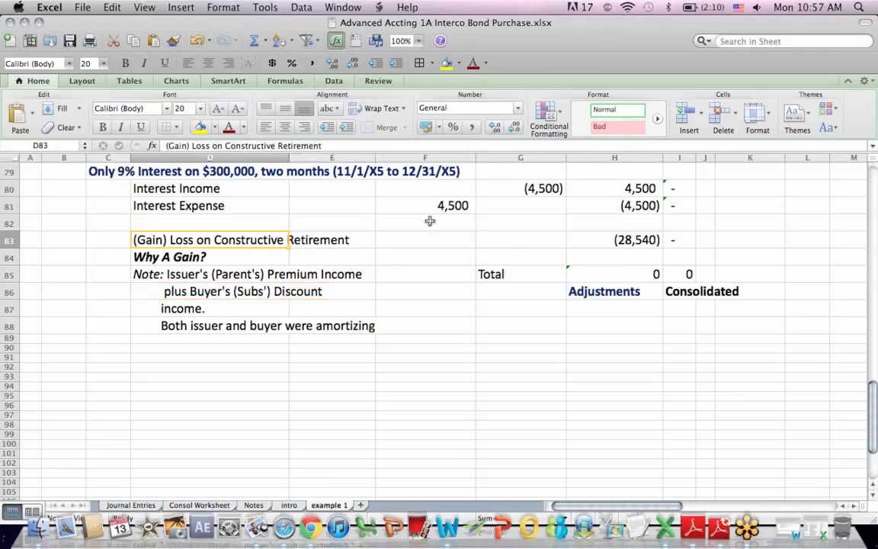
click(615, 239)
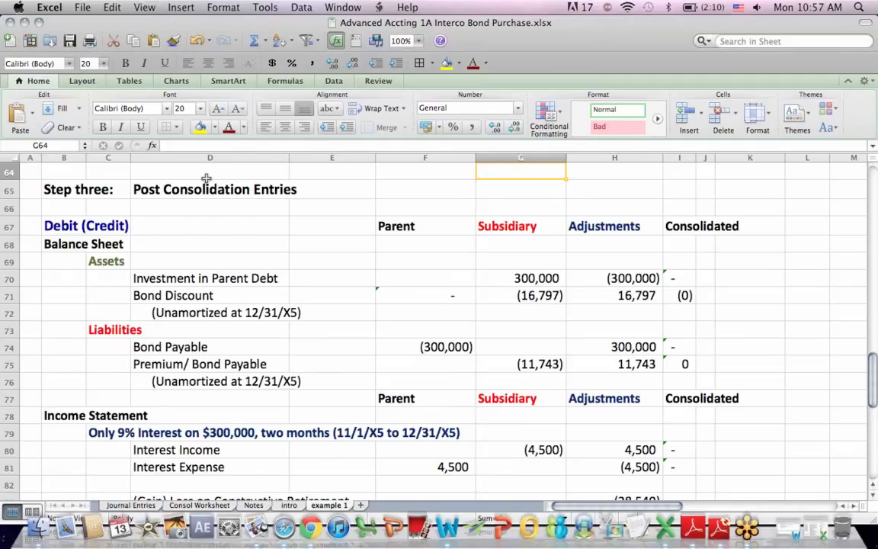
Step: Review the Adjustments column and the 28,540 gain, then return to the intro title sheet
click(214, 189)
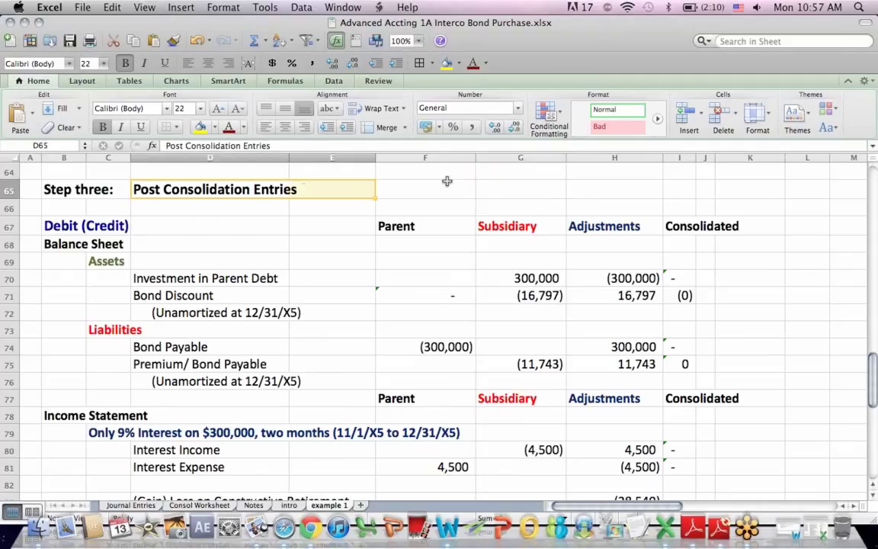
click(615, 157)
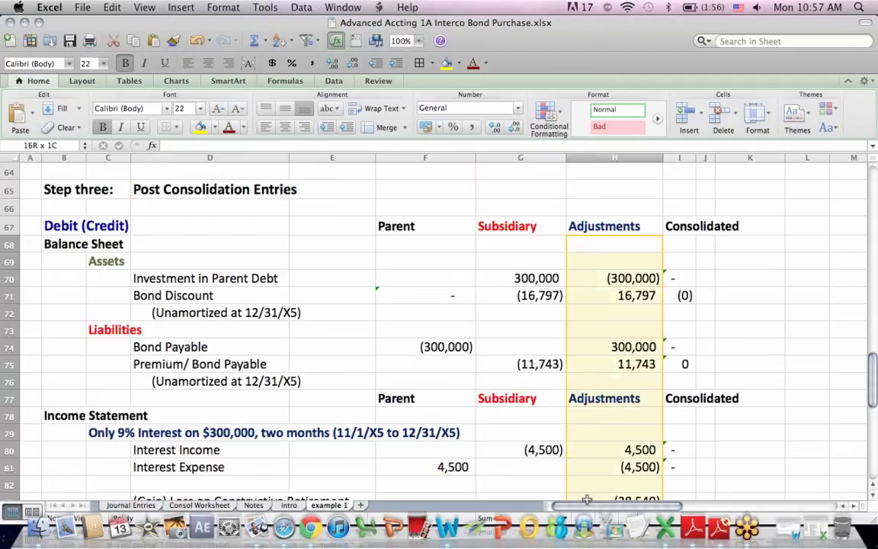
scroll(down, 3)
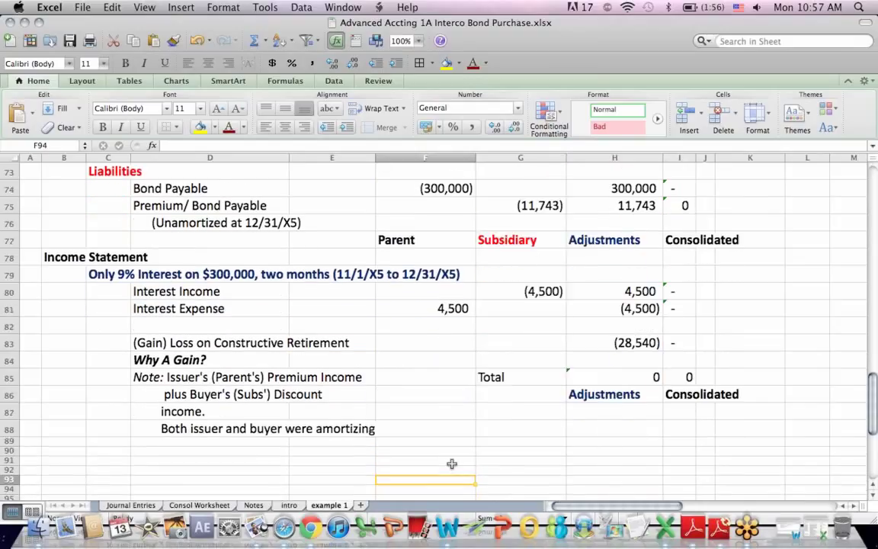
scroll(down, 3)
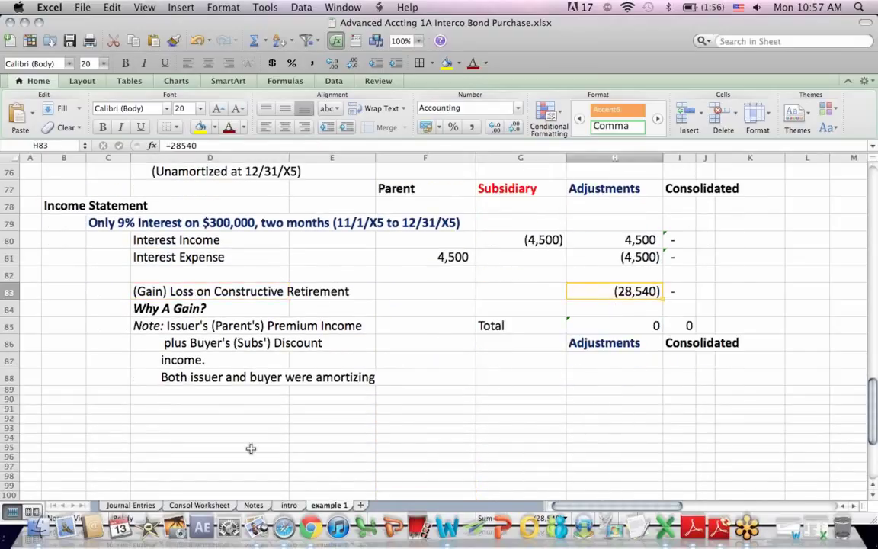
click(290, 505)
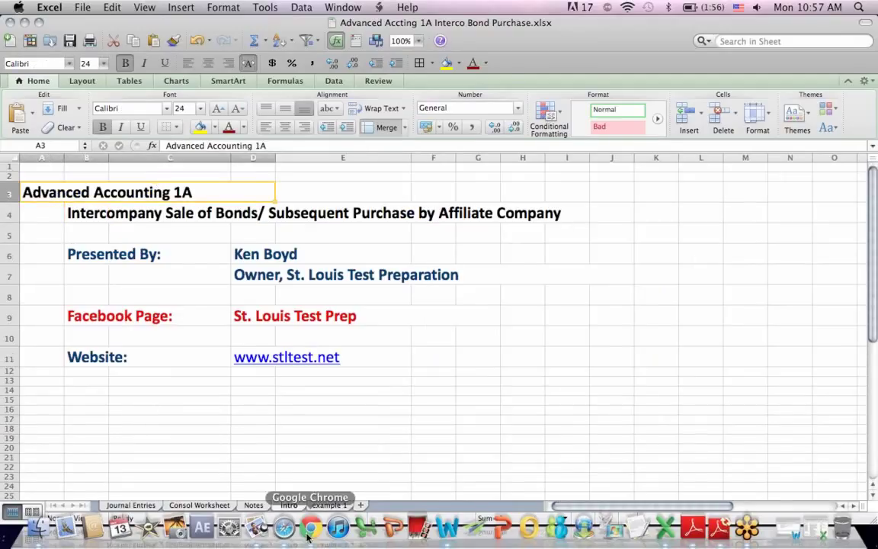
Step: Scroll through the St Louis Test Prep newsletter subscription details and back to the top
click(310, 526)
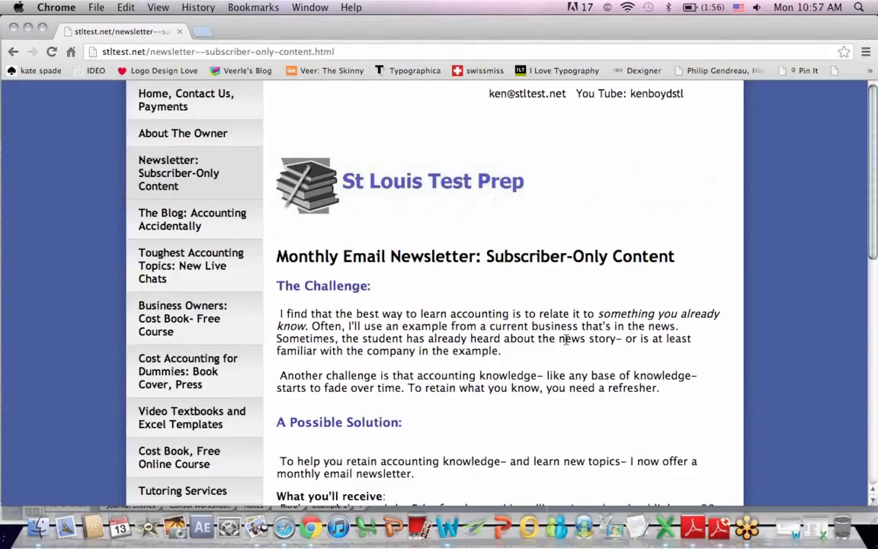
mouse_move(467, 423)
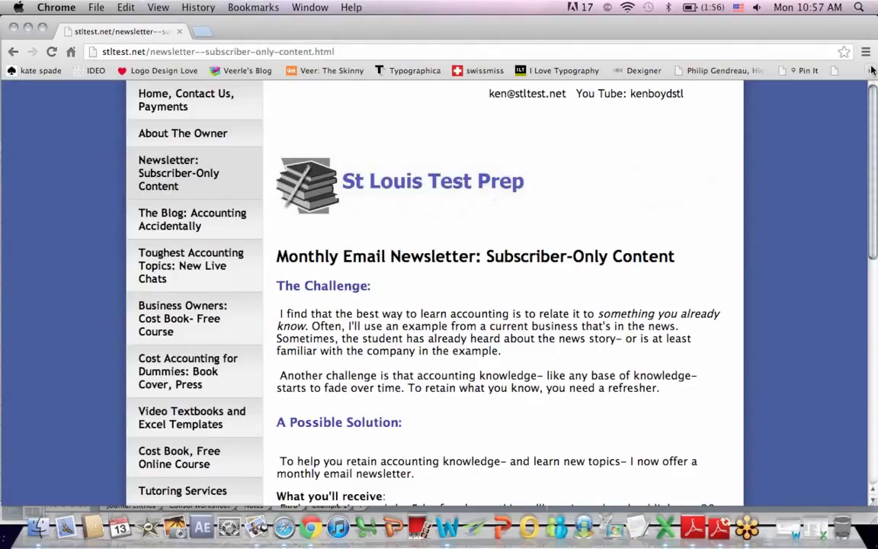
scroll(down, 3)
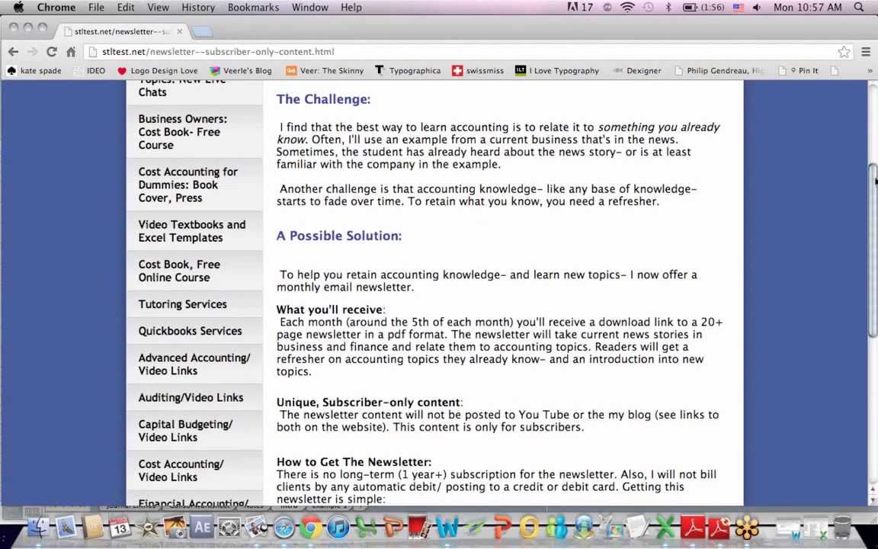
scroll(down, 3)
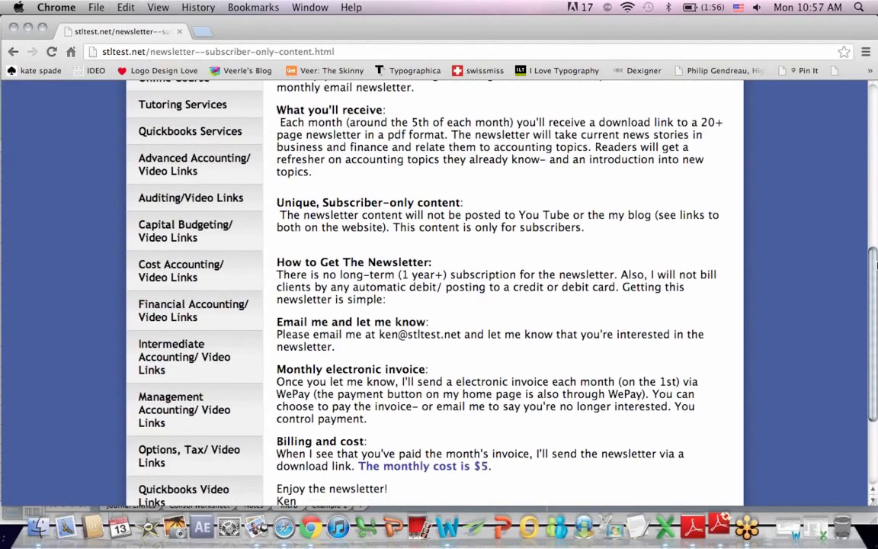
scroll(up, 3)
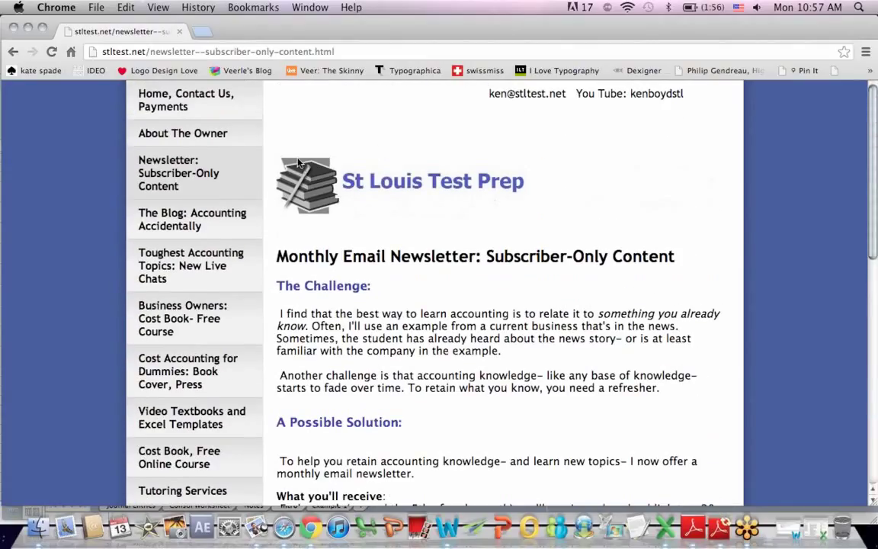
click(189, 266)
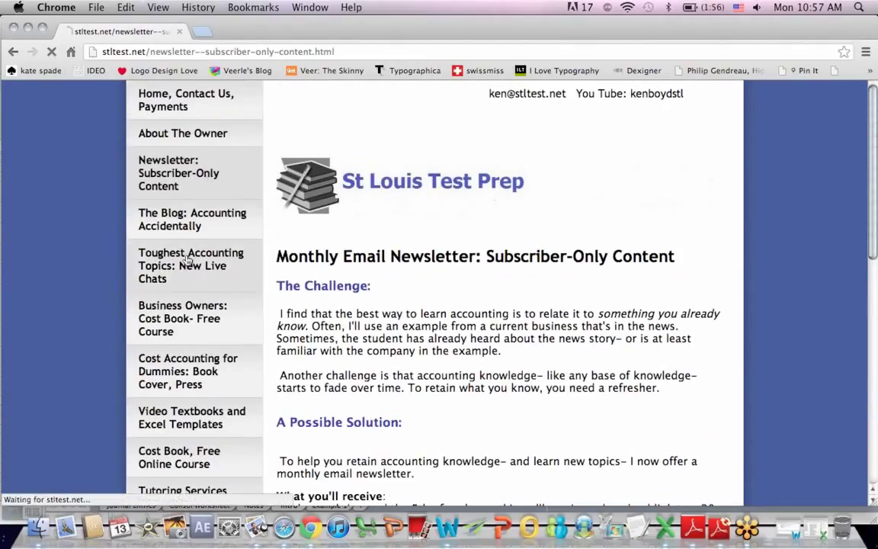
Step: Scroll the Toughest Accounting Topics live chats page down to its Upcoming Courses list
click(191, 265)
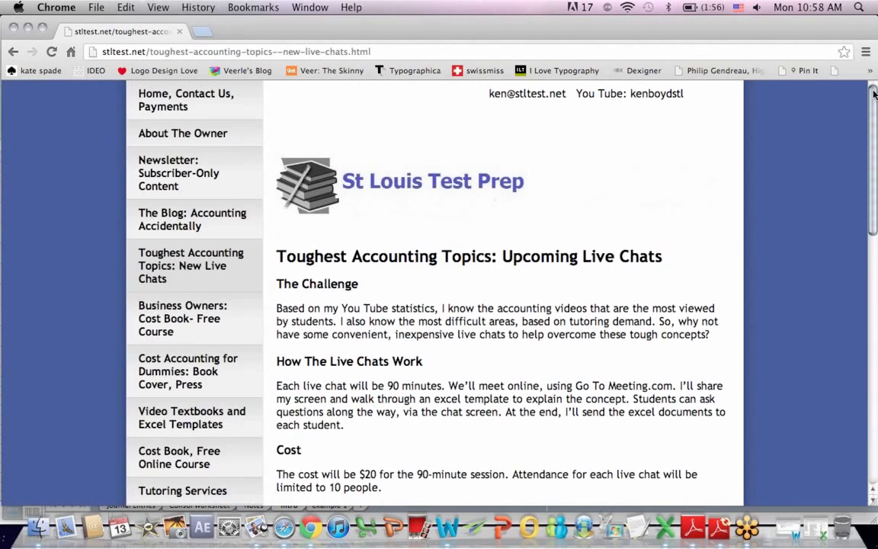
scroll(down, 3)
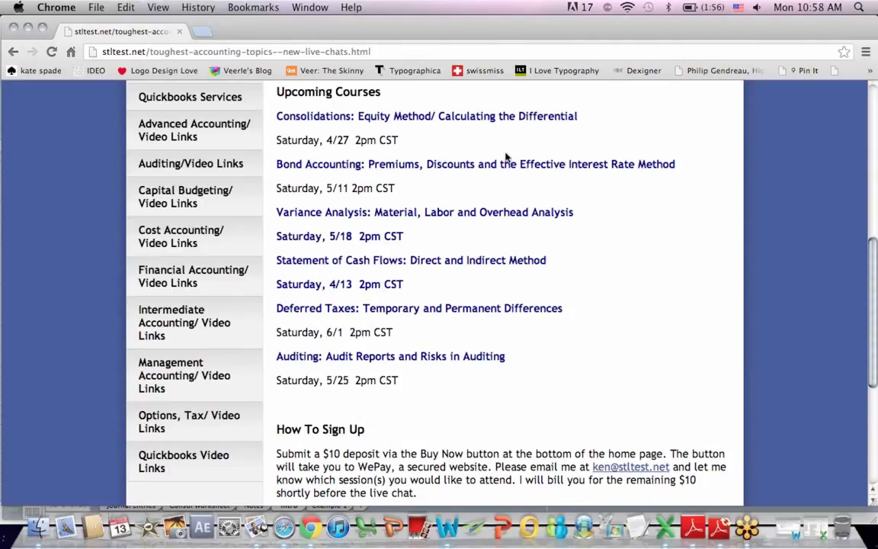
mouse_move(610, 264)
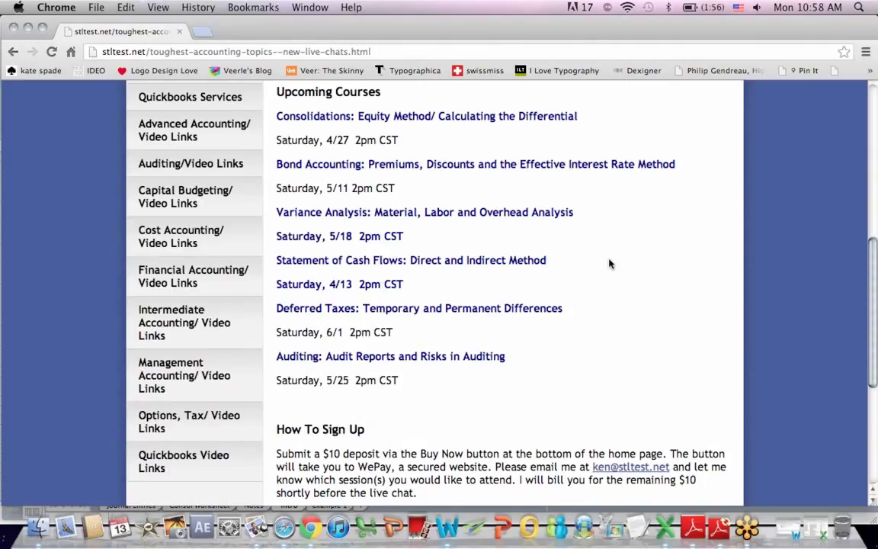
mouse_move(663, 277)
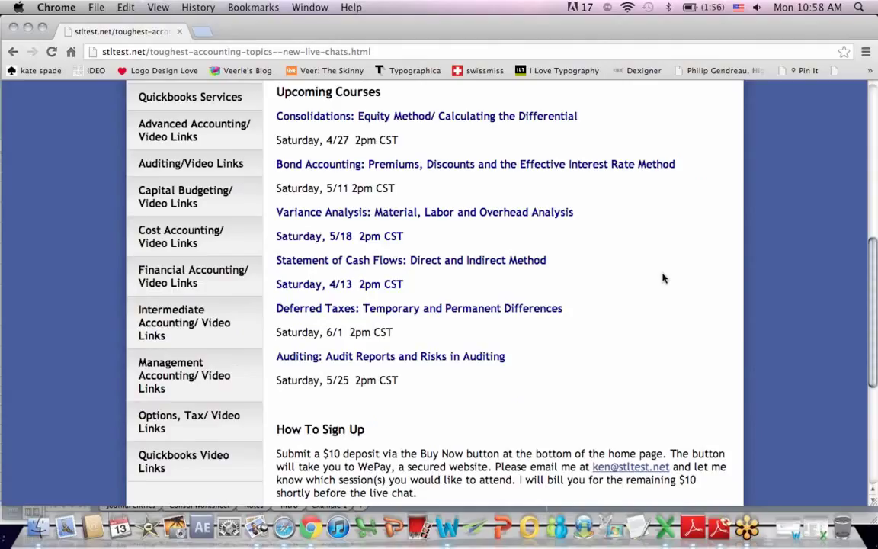